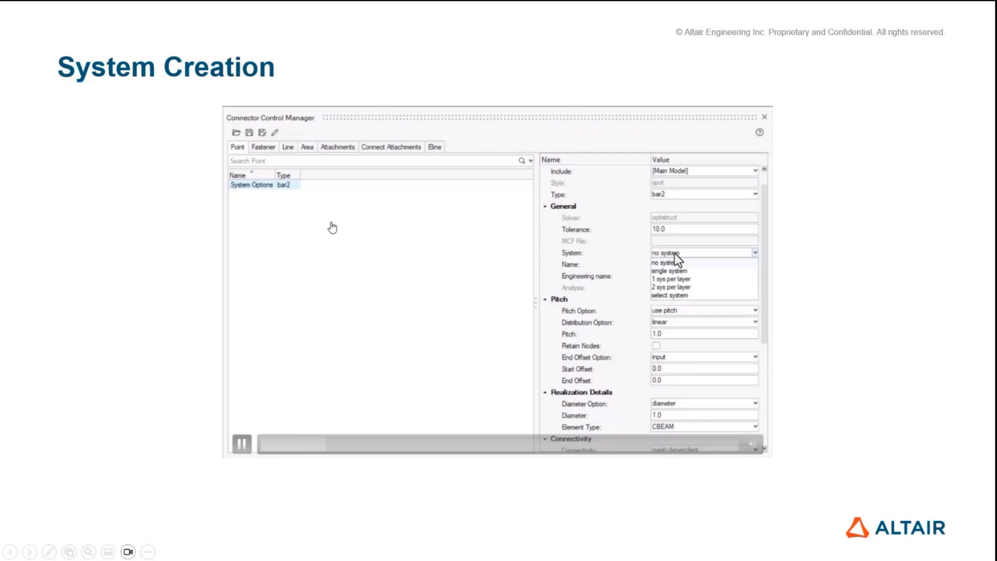
Cycle repeatedly through the Point connector tool's selector dropdown entries
left_click(670, 270)
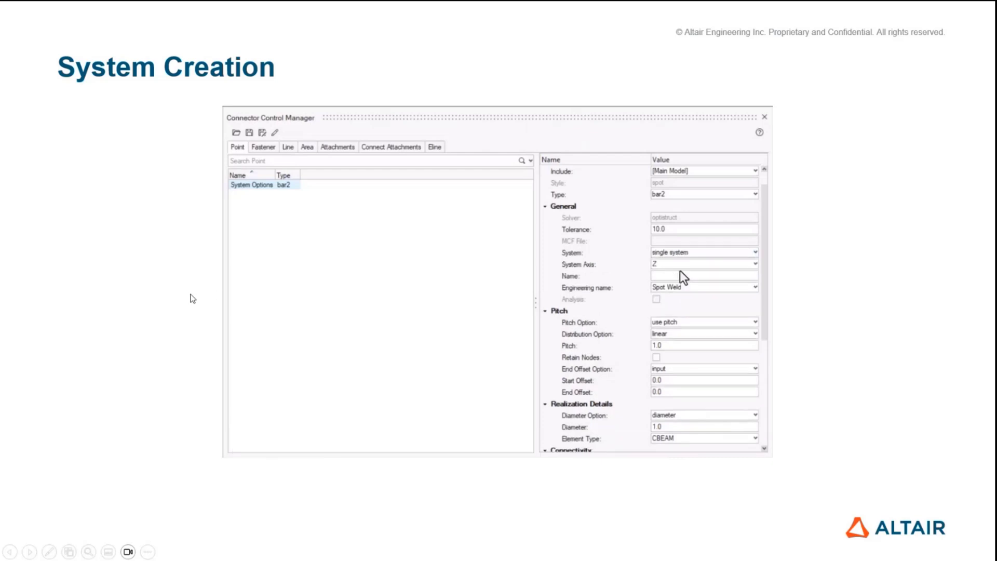
left_click(754, 264)
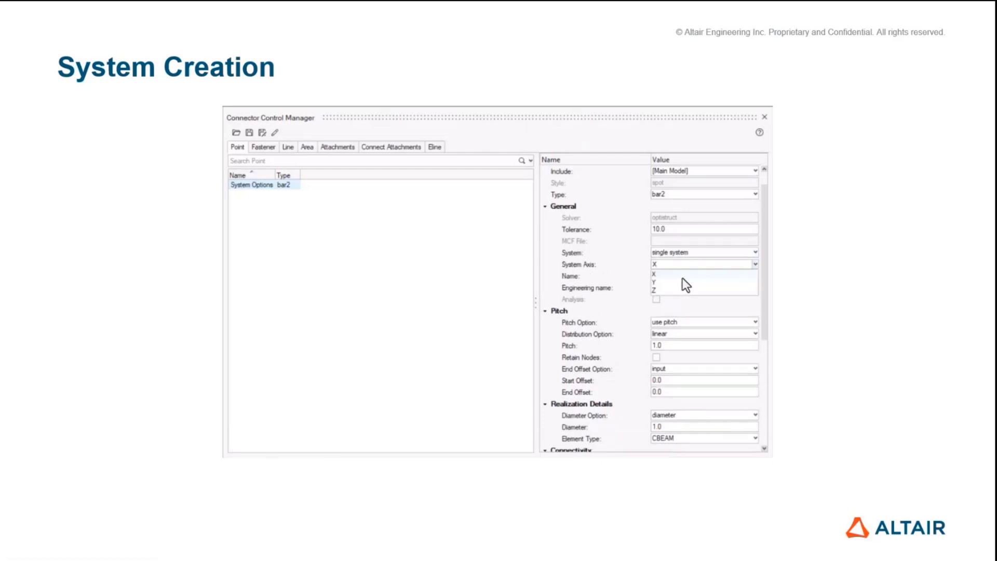
left_click(703, 252)
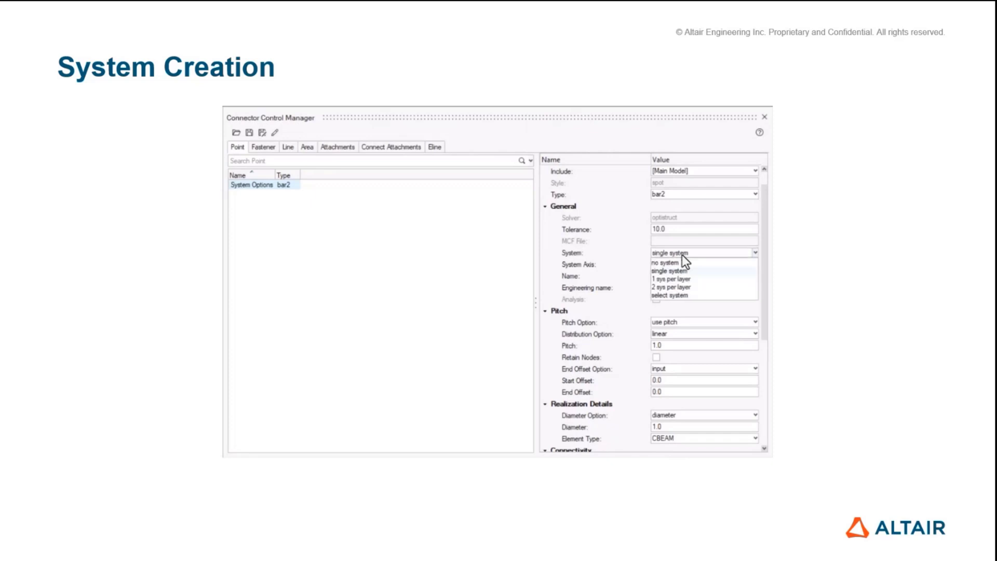
left_click(670, 295)
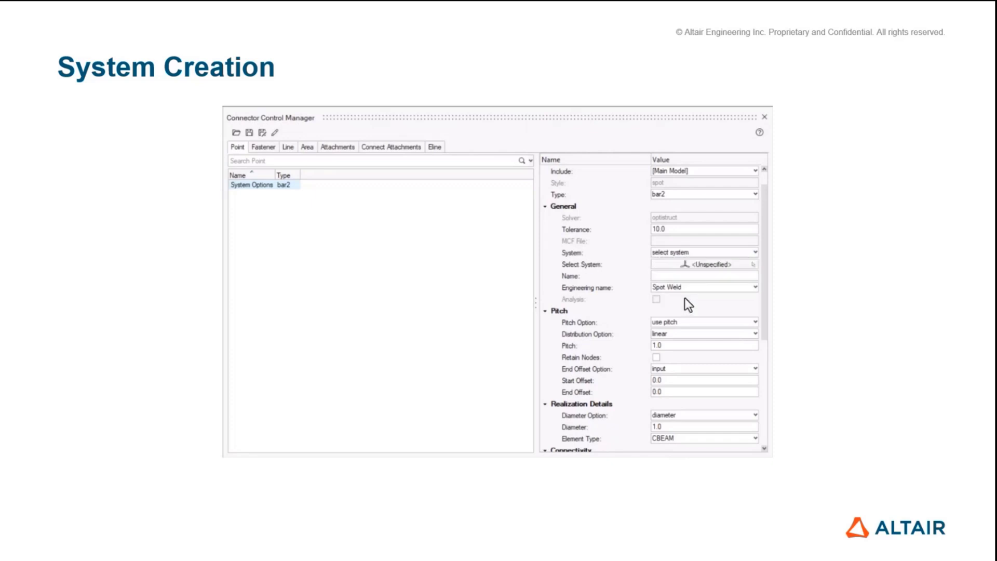
left_click(703, 251)
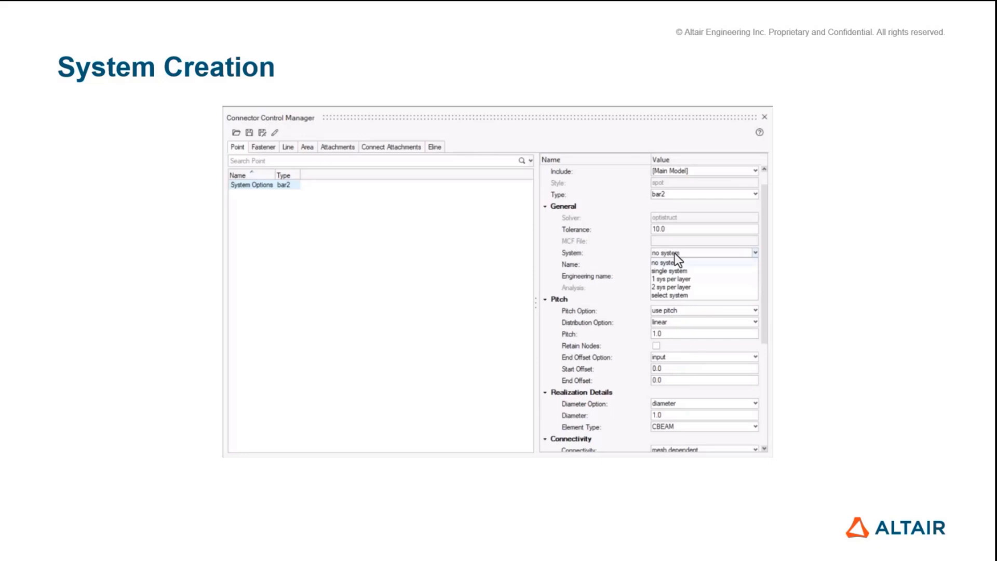
left_click(665, 271)
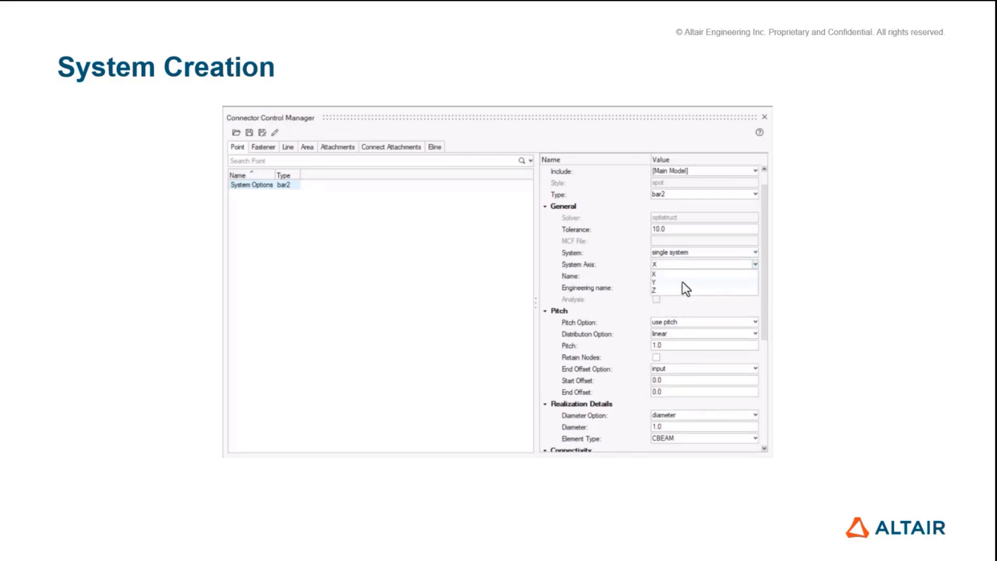
left_click(702, 251)
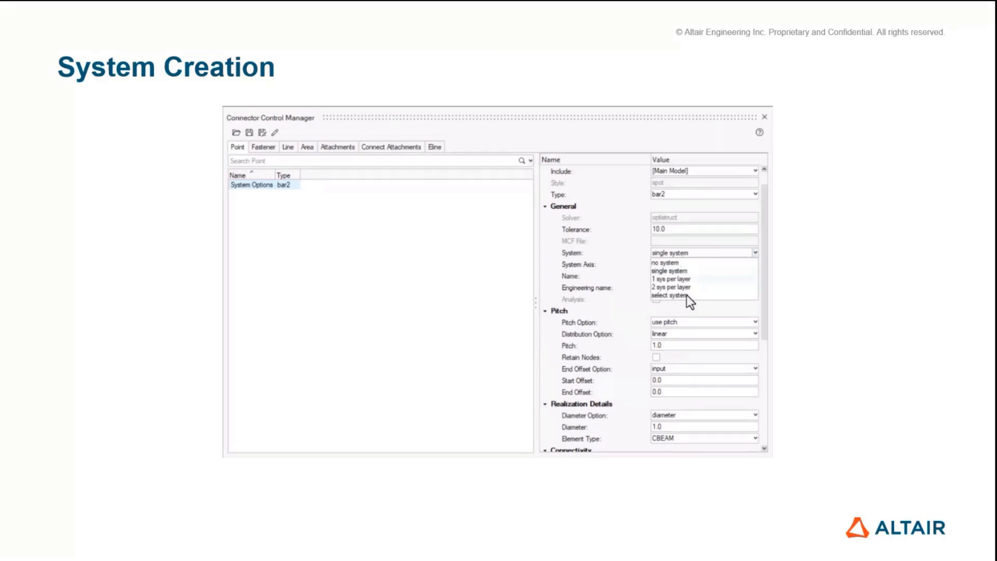
left_click(674, 297)
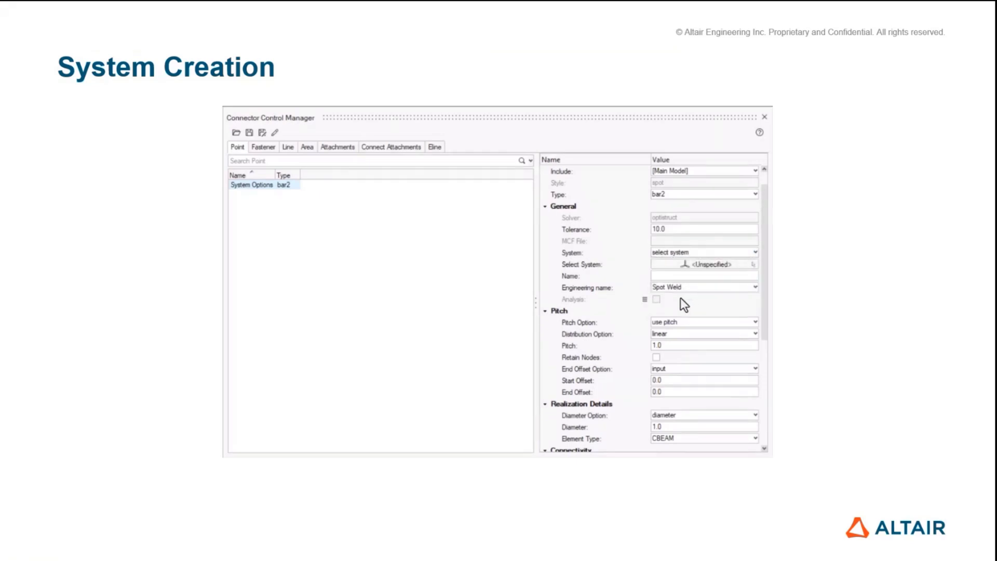
left_click(703, 251)
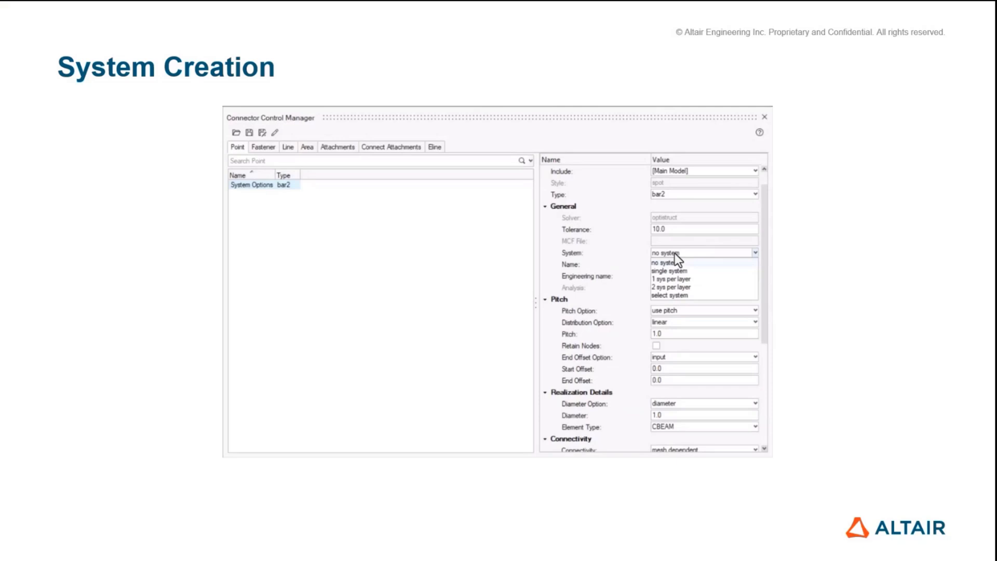
left_click(668, 270)
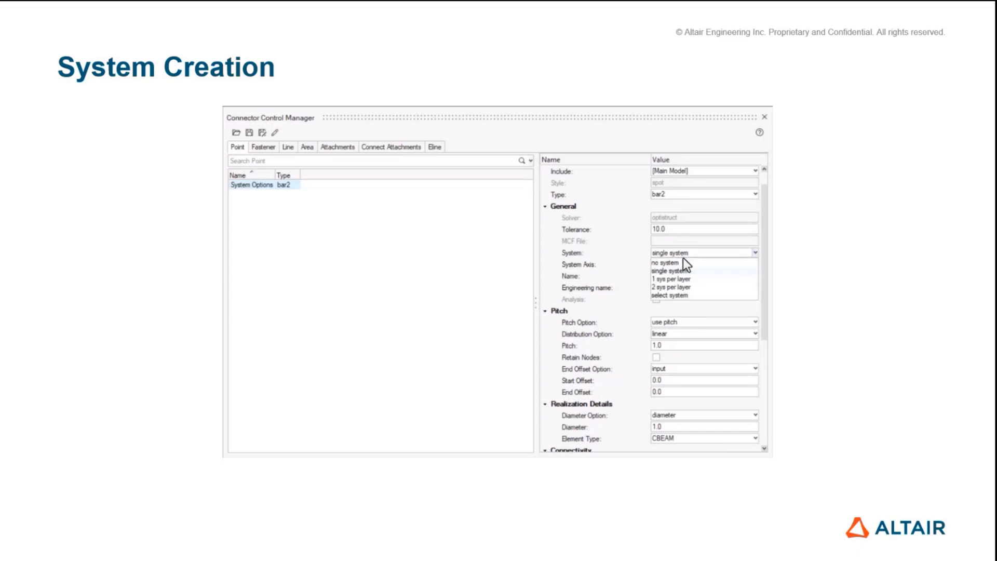
left_click(671, 295)
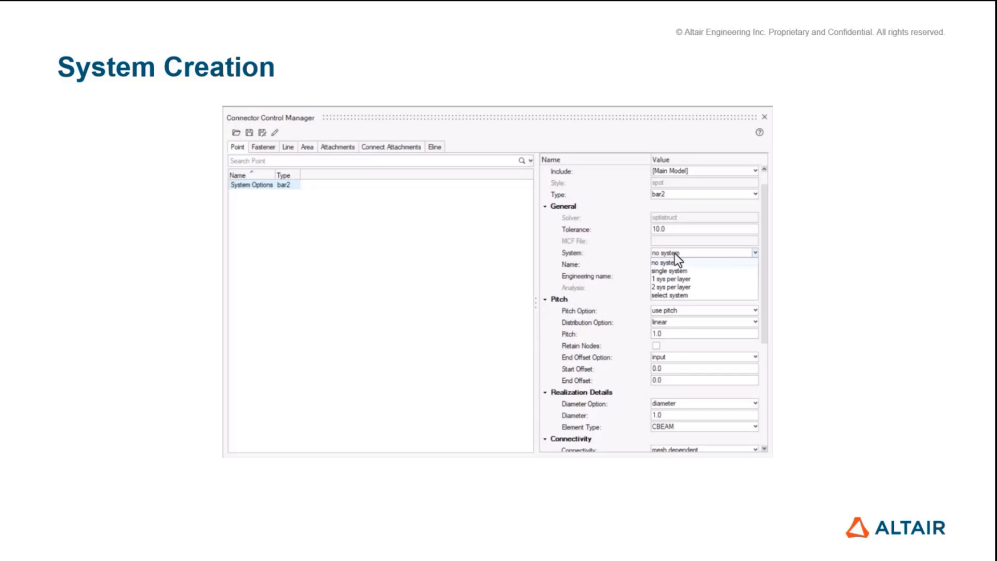
left_click(665, 270)
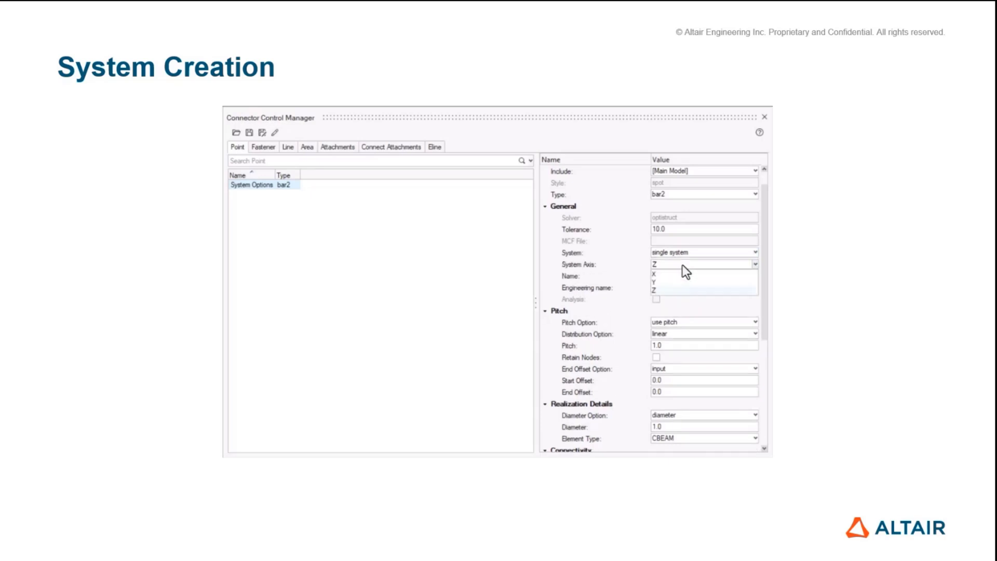
left_click(652, 274)
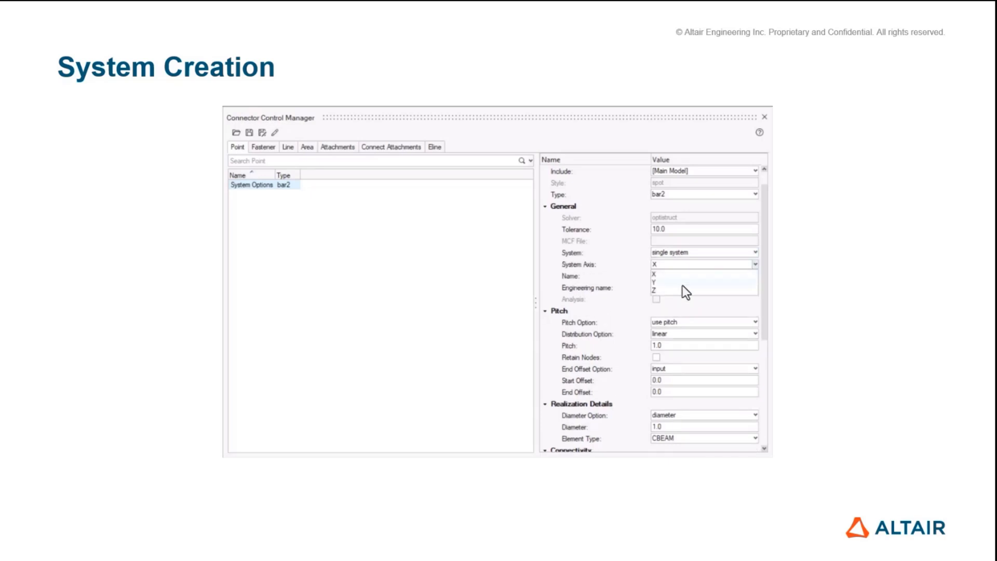
left_click(754, 252)
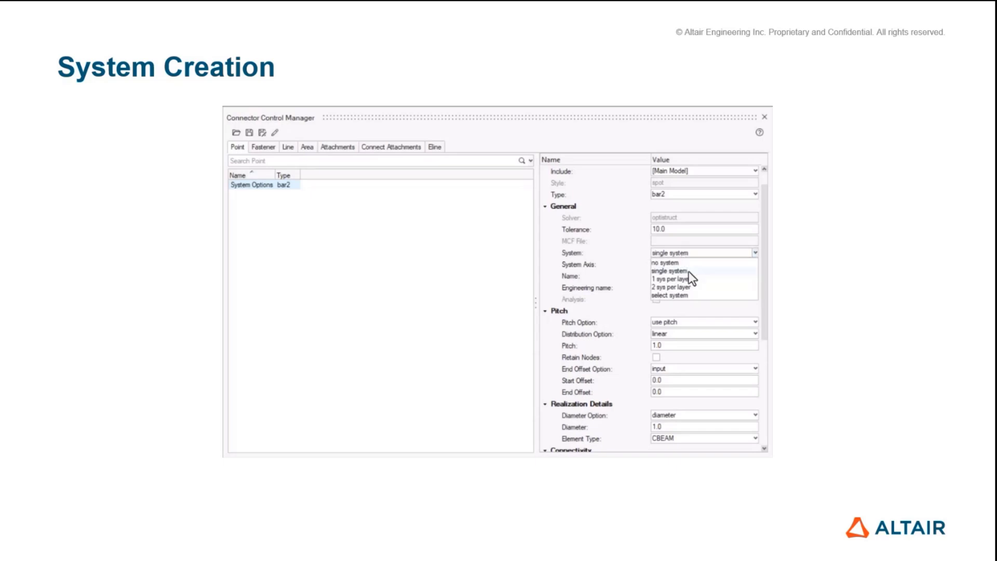
left_click(673, 296)
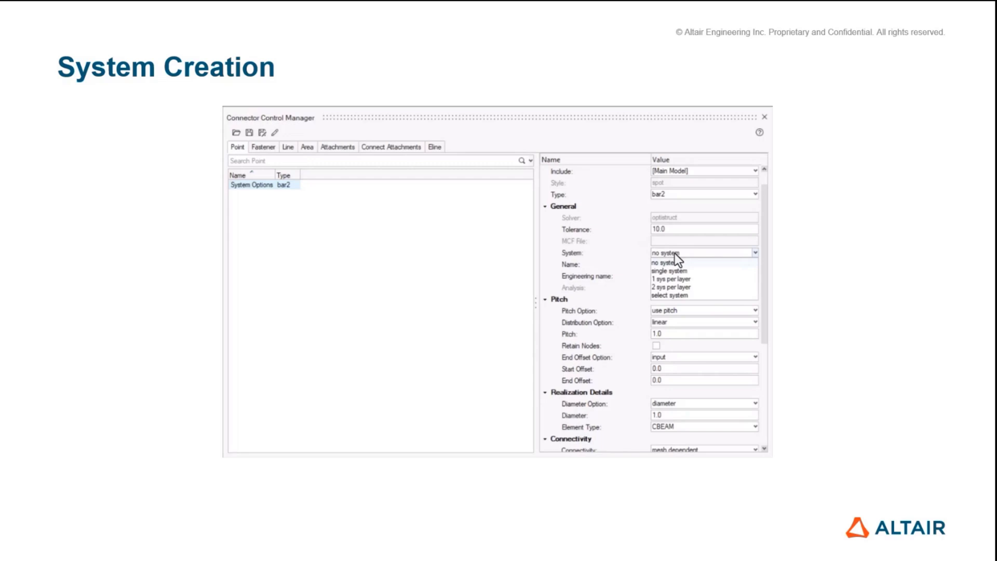
left_click(668, 271)
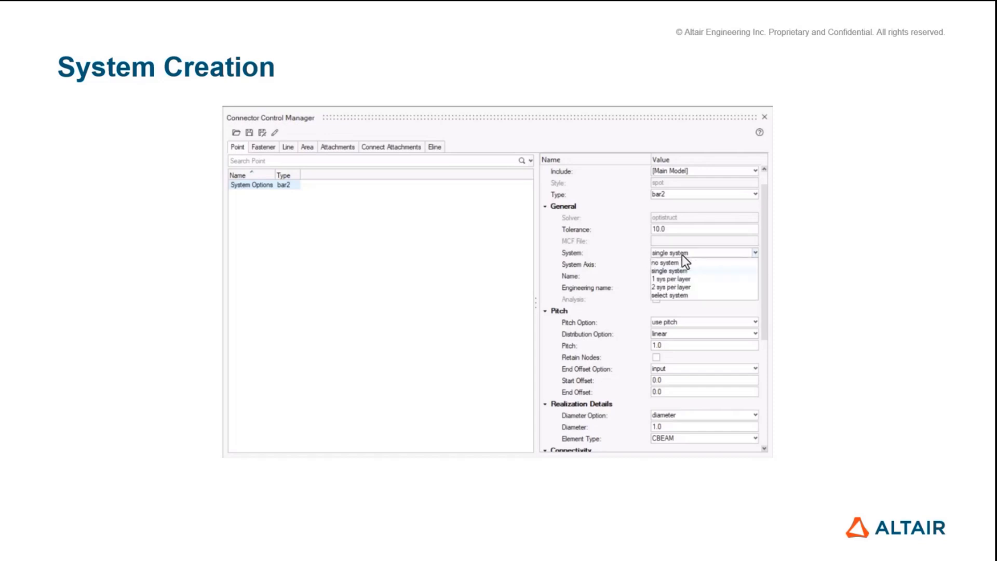
left_click(672, 295)
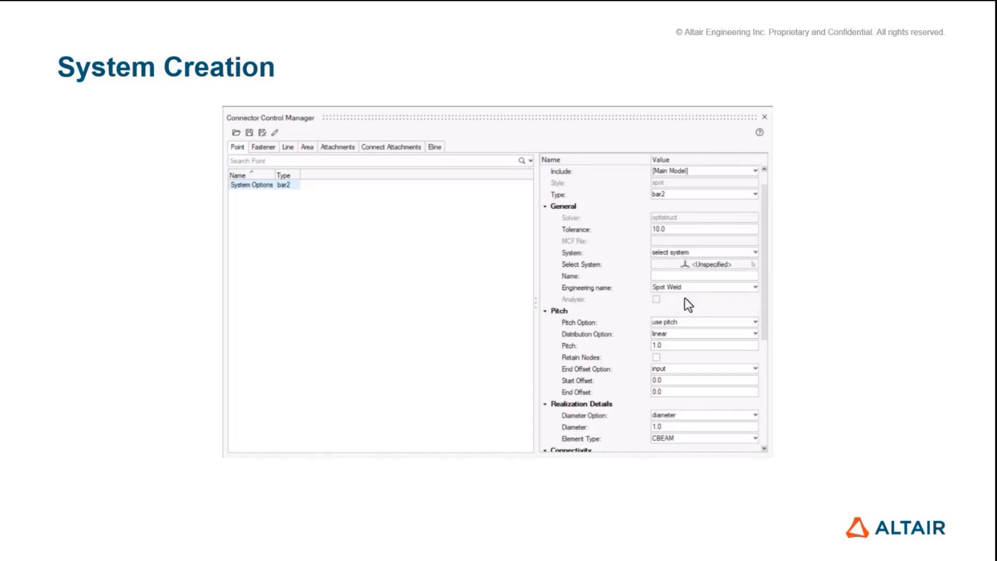
left_click(703, 252)
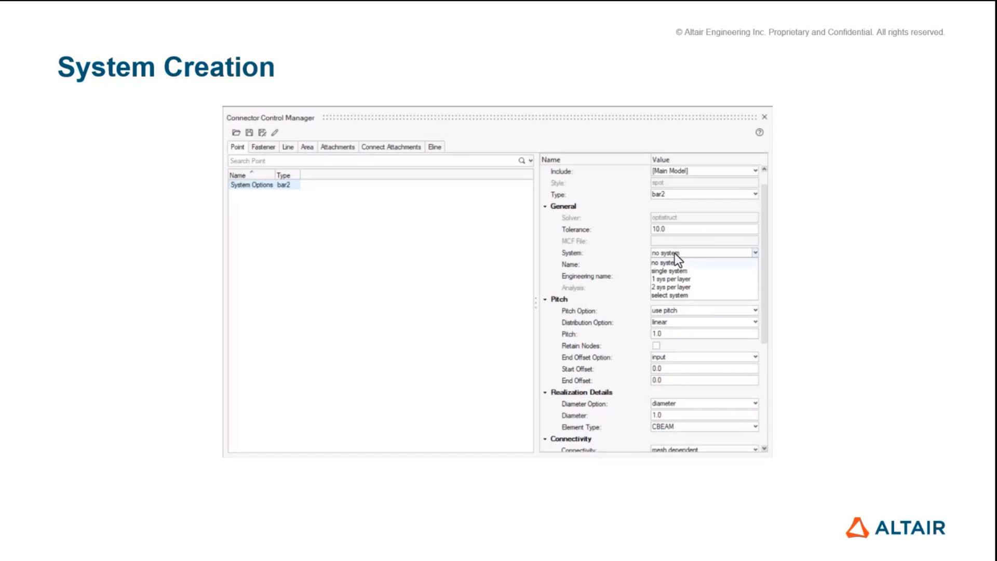
left_click(664, 271)
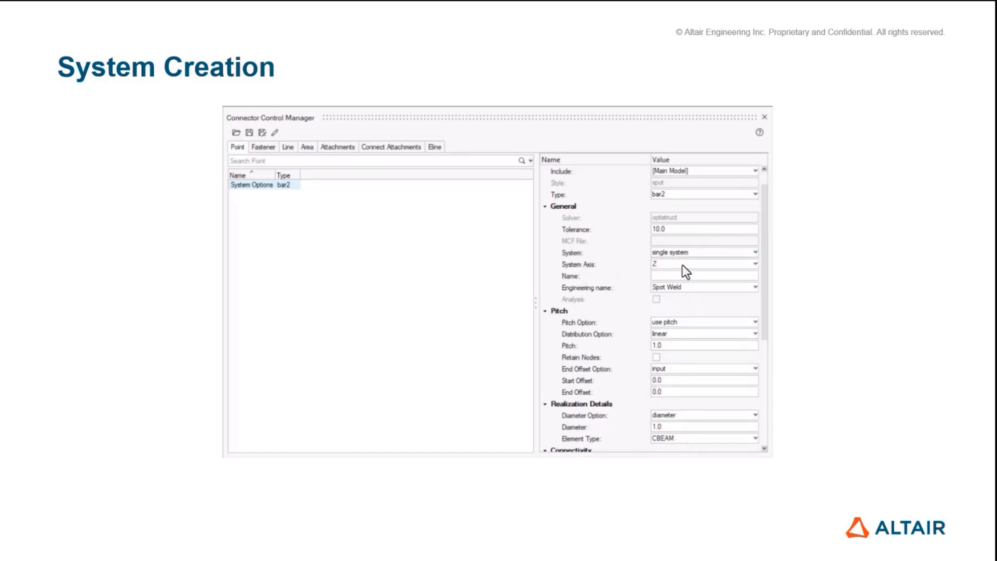
left_click(753, 264)
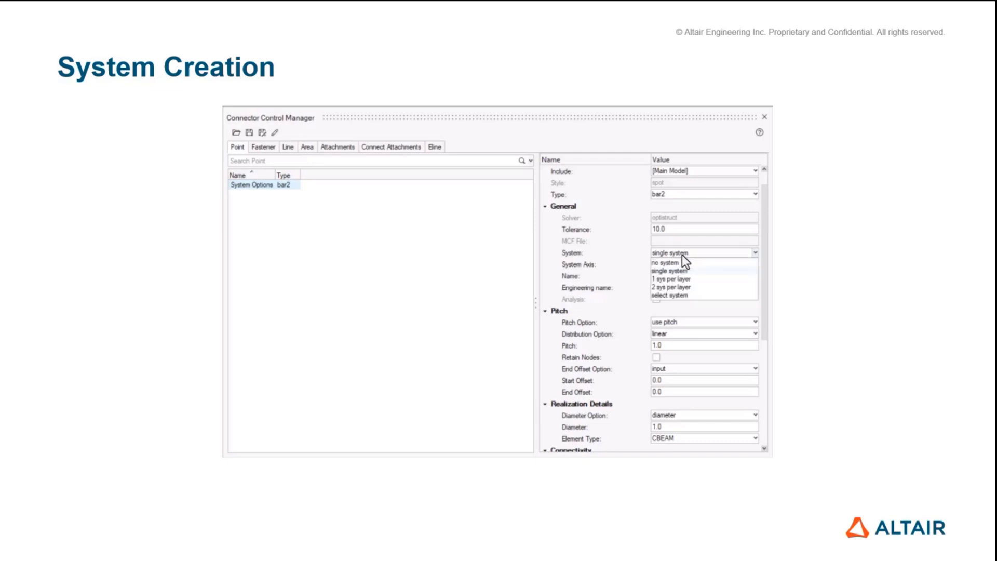
left_click(670, 295)
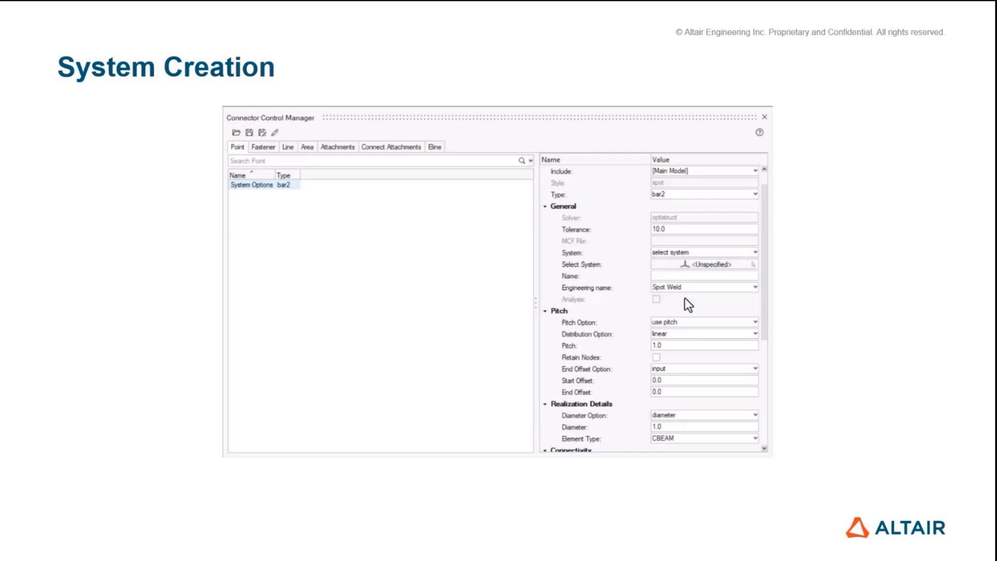
left_click(703, 252)
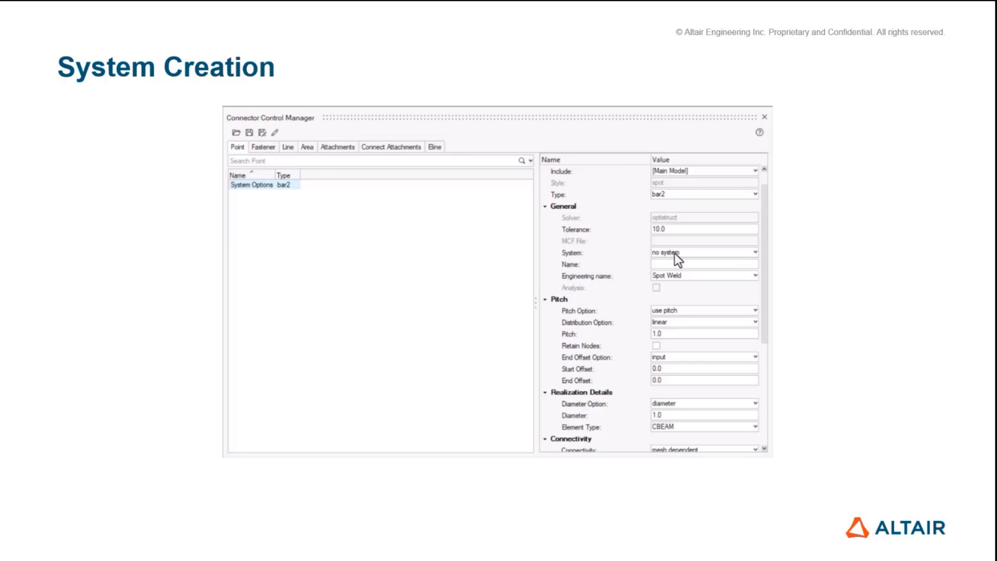
left_click(754, 253)
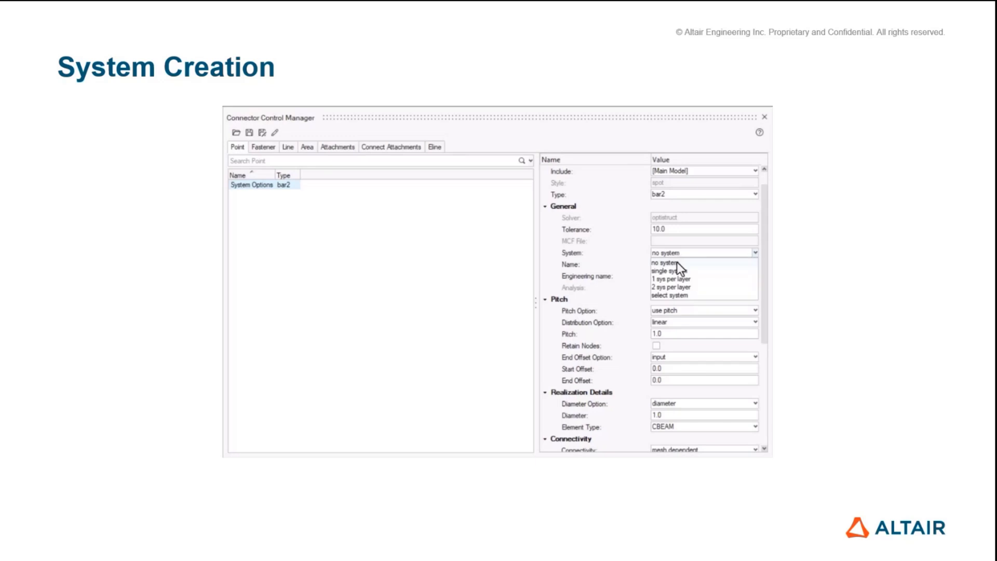
left_click(666, 269)
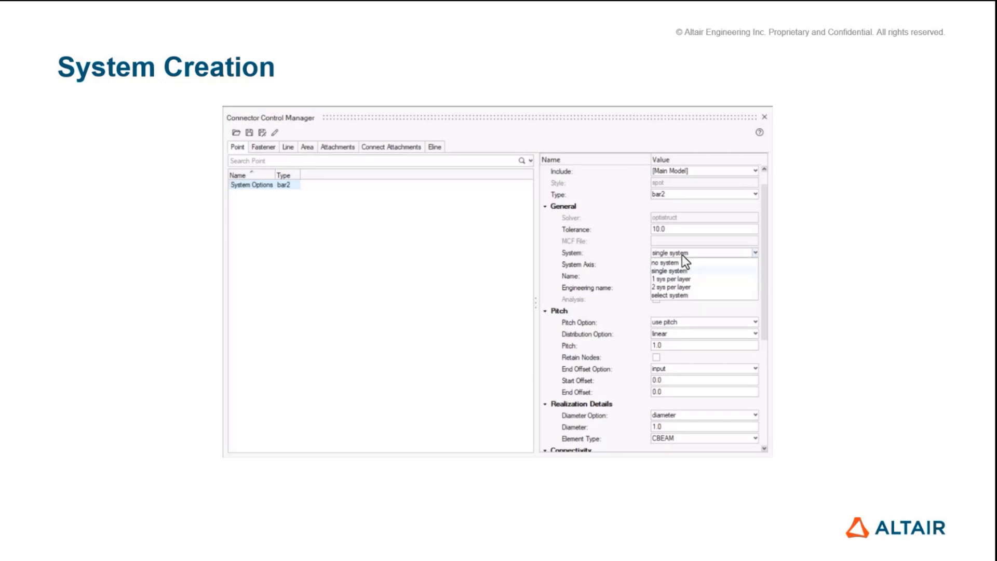
left_click(672, 295)
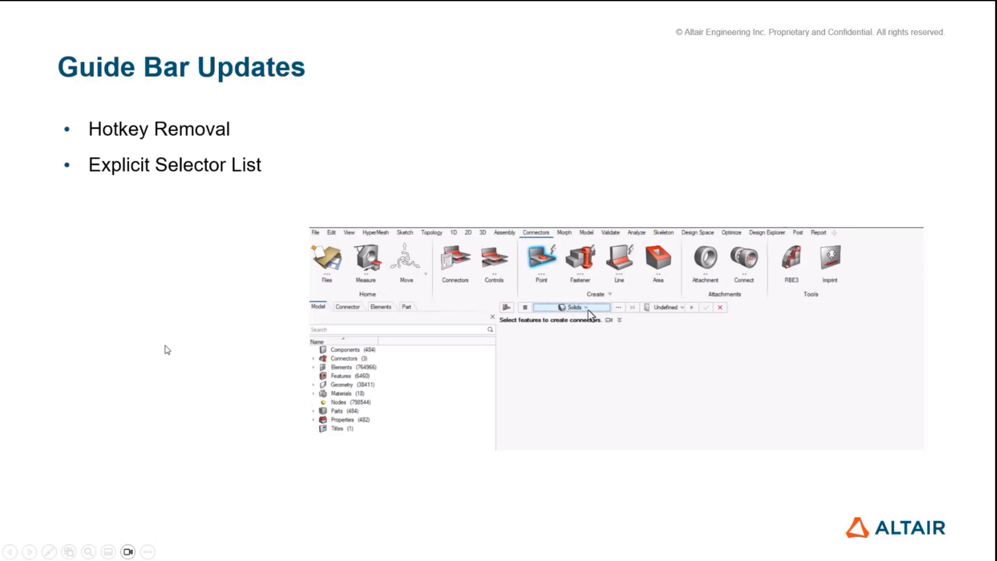
mouse_move(610, 404)
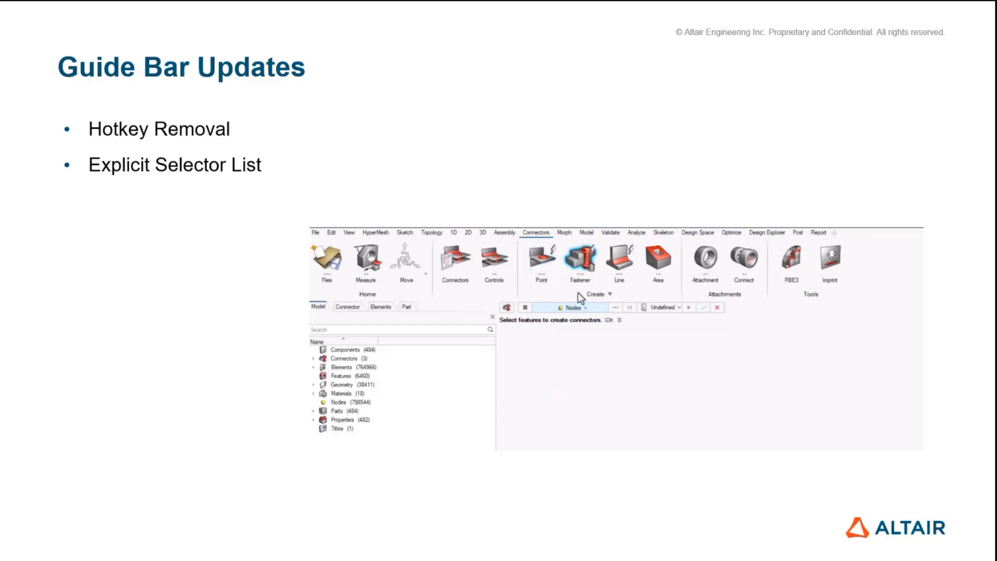
Toggle the Point connector feature-type options in the tool ribbon
left_click(572, 308)
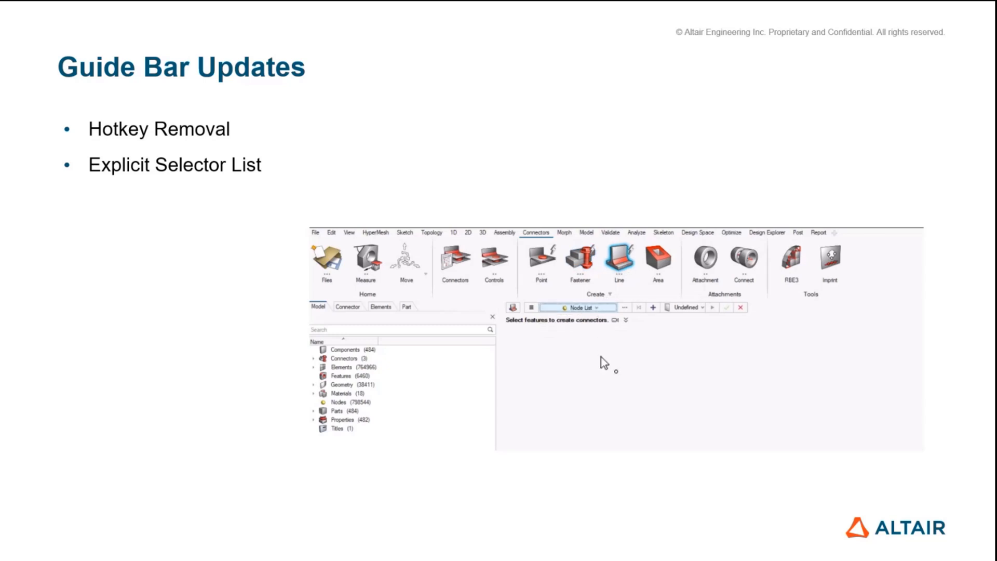
left_click(577, 308)
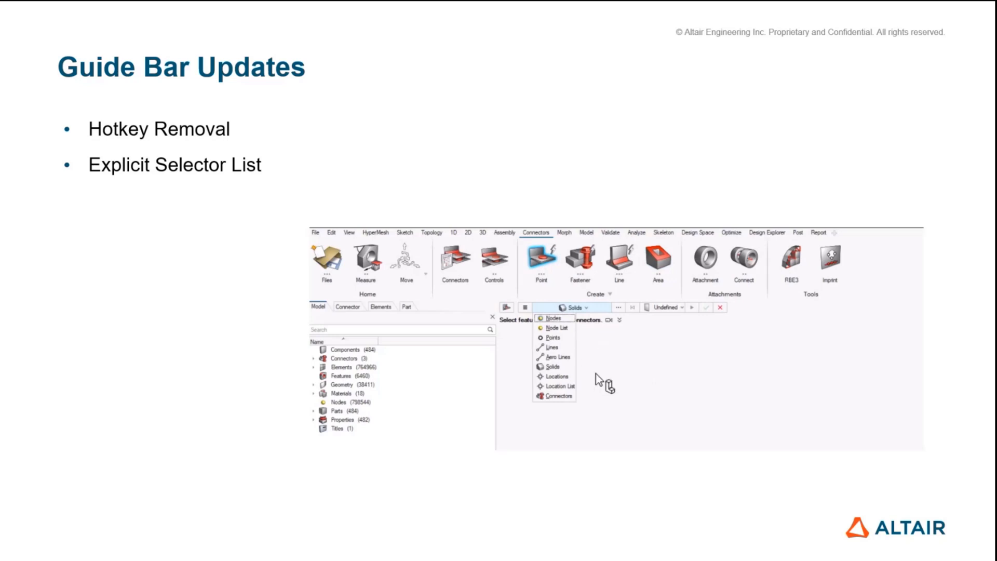
left_click(552, 318)
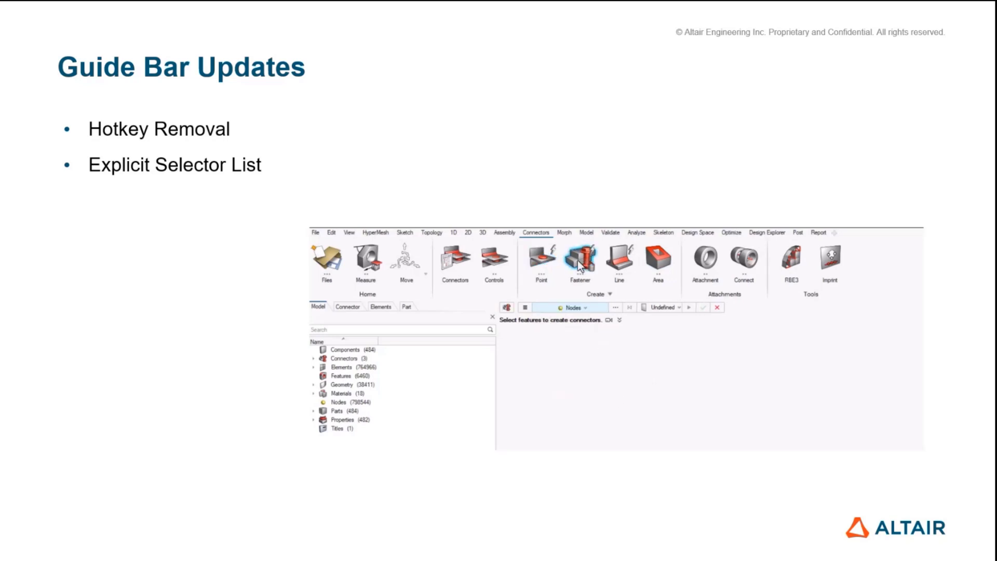
left_click(572, 308)
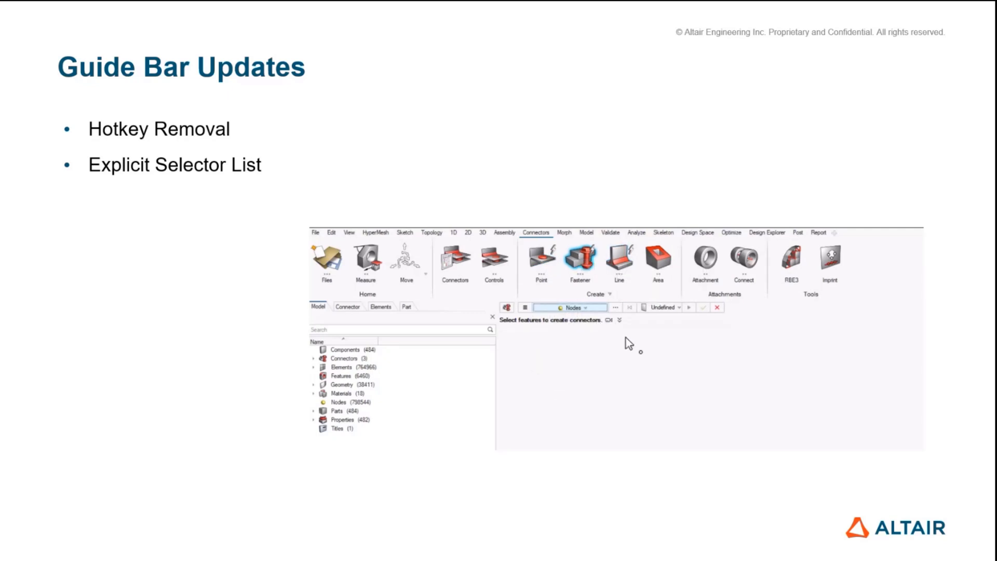
left_click(570, 307)
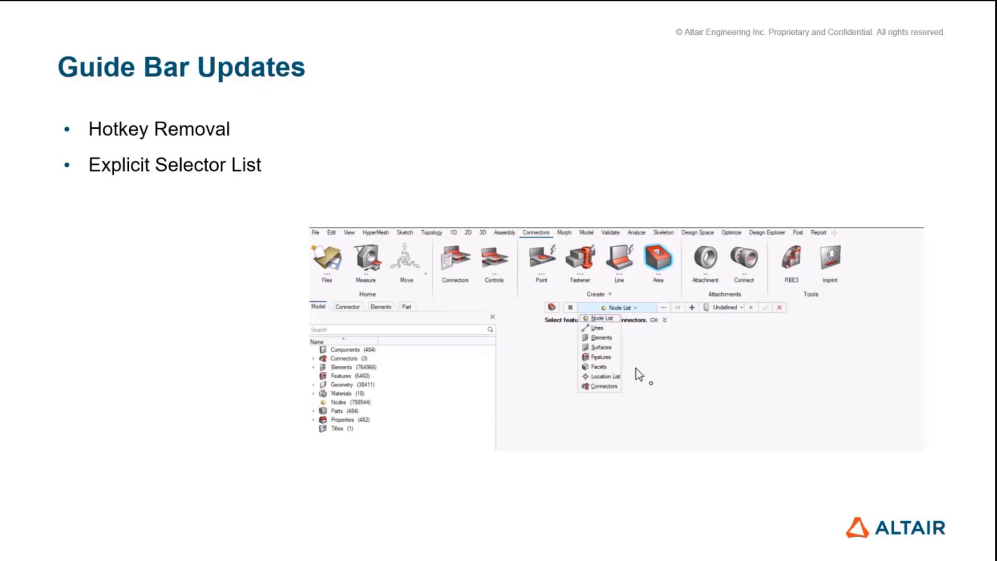
left_click(540, 260)
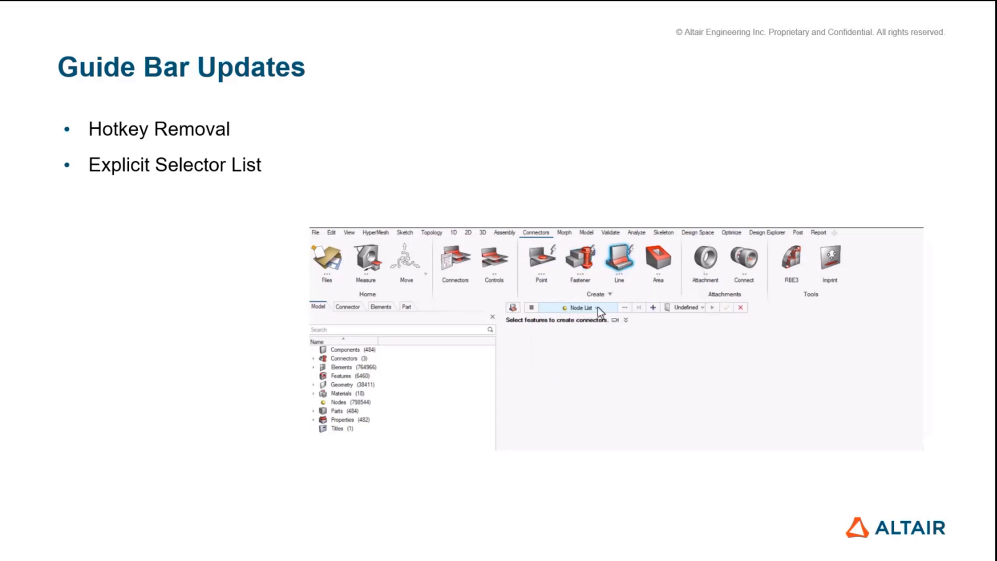
left_click(579, 308)
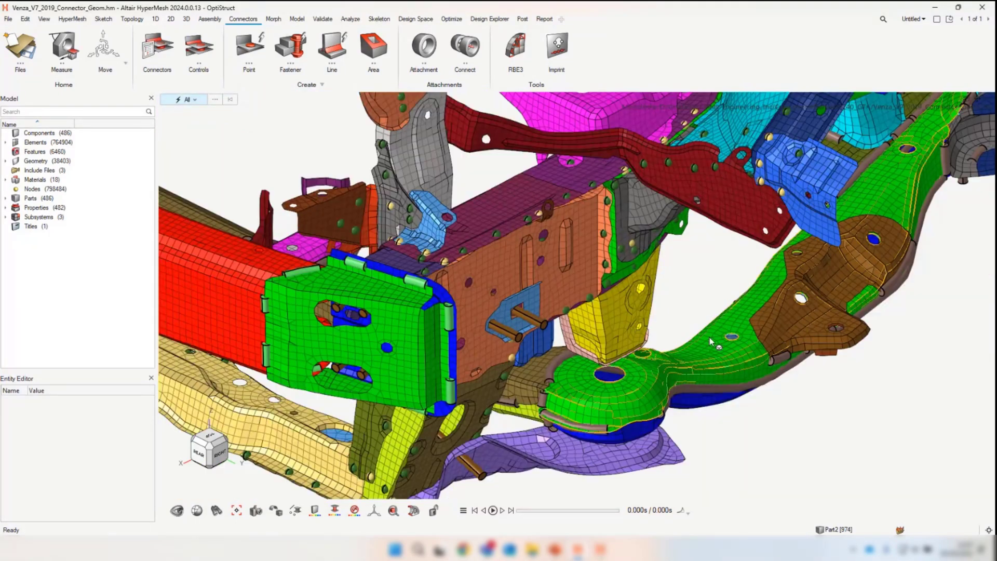
Reorient to the roof rail, set the feature selector to Solids and leave the Point tool
left_click_drag(710, 341, 544, 243)
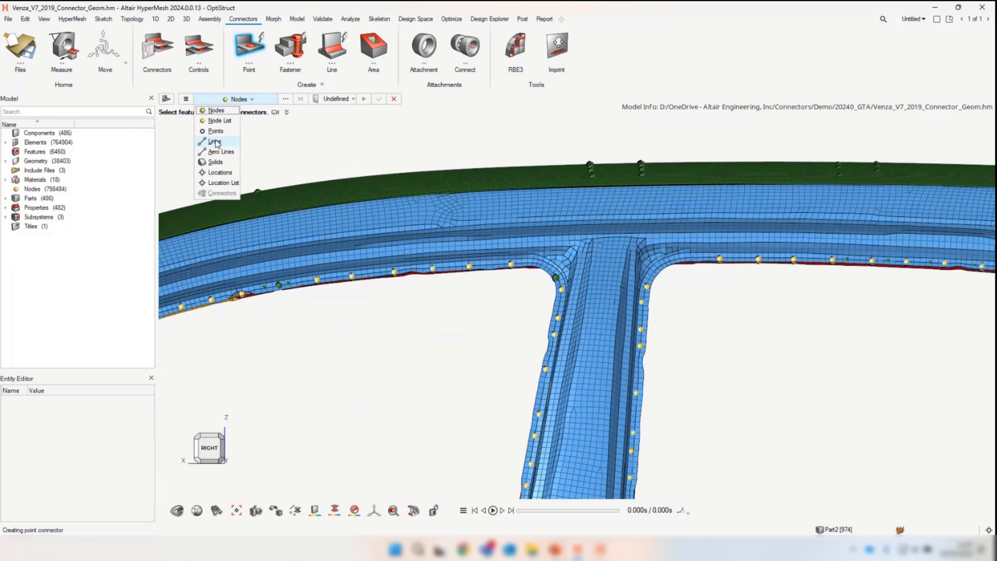
left_click(216, 162)
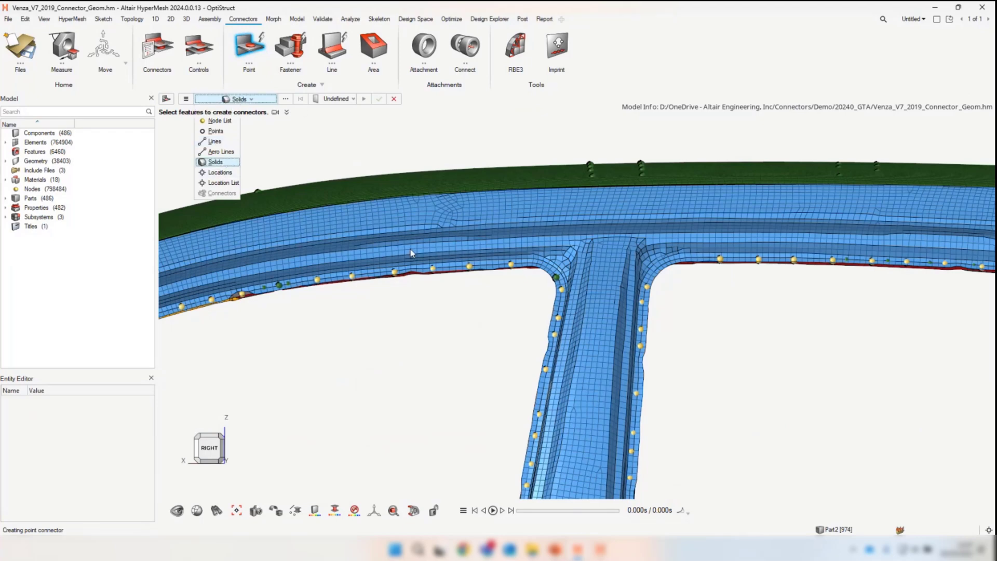
left_click(379, 98)
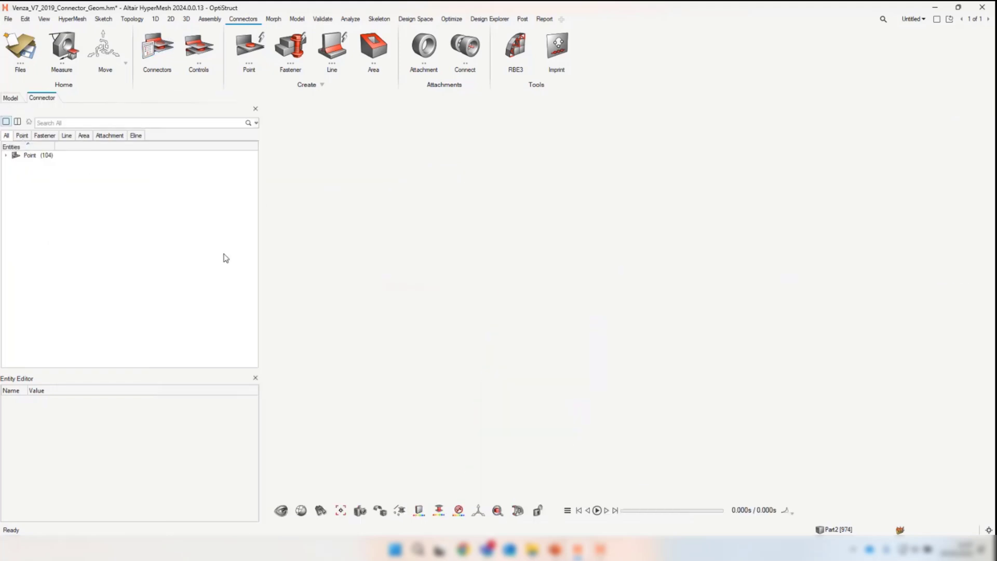
Organize the 104 Point connectors by Source Part, then list the parts bolt, seam, spot_2 and spot_3
right_click(31, 155)
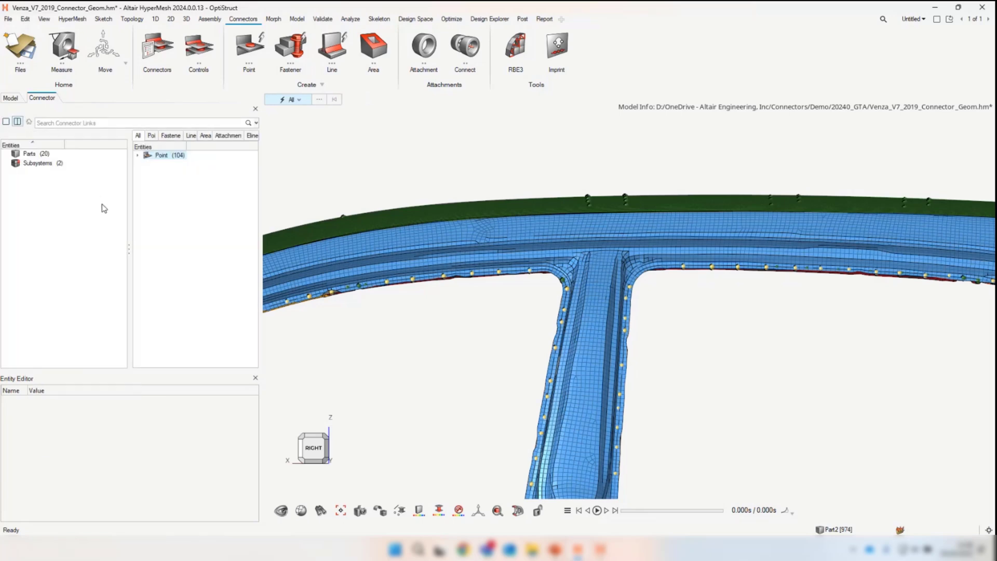
right_click(68, 269)
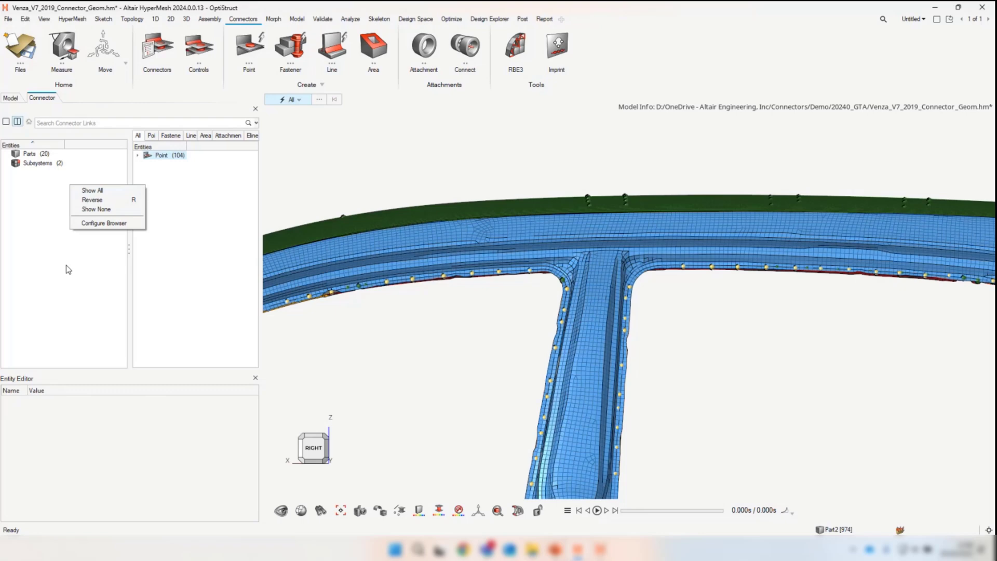
mouse_move(116, 194)
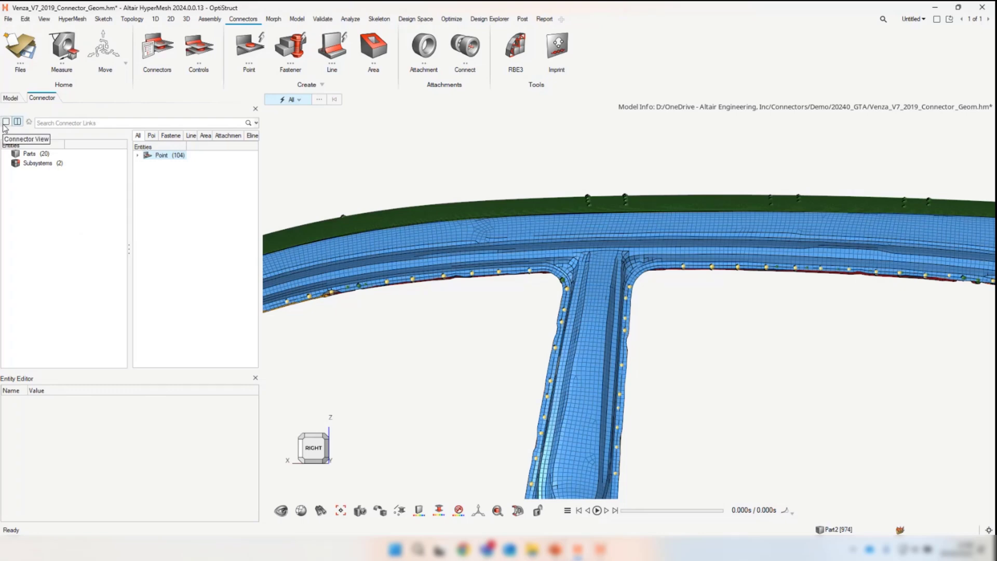
right_click(162, 154)
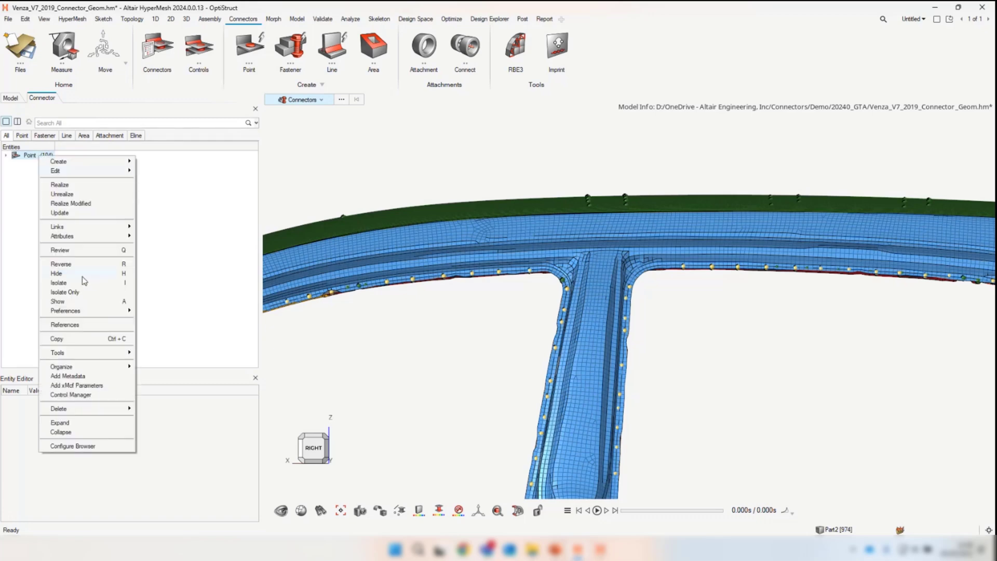
mouse_move(61, 367)
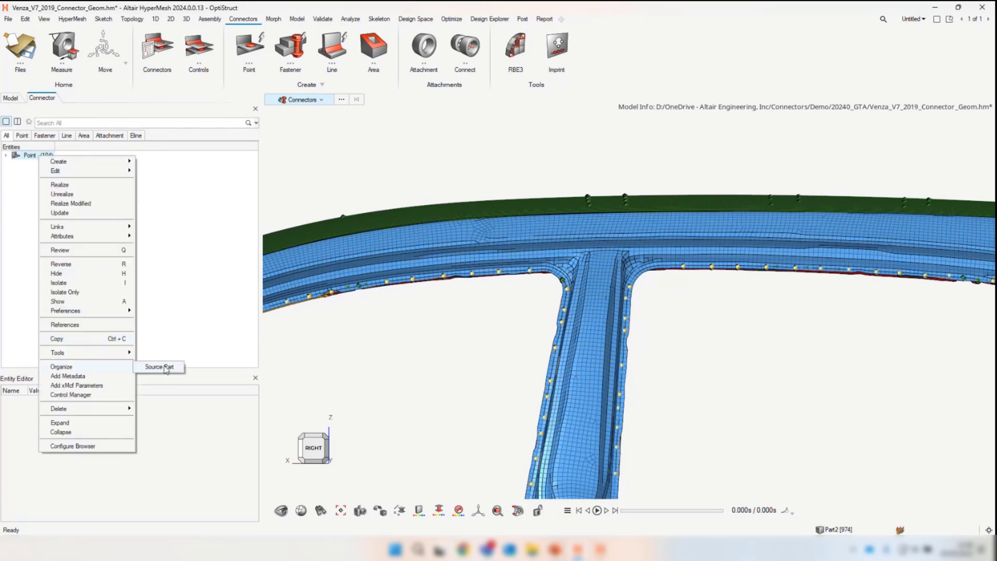
left_click(158, 367)
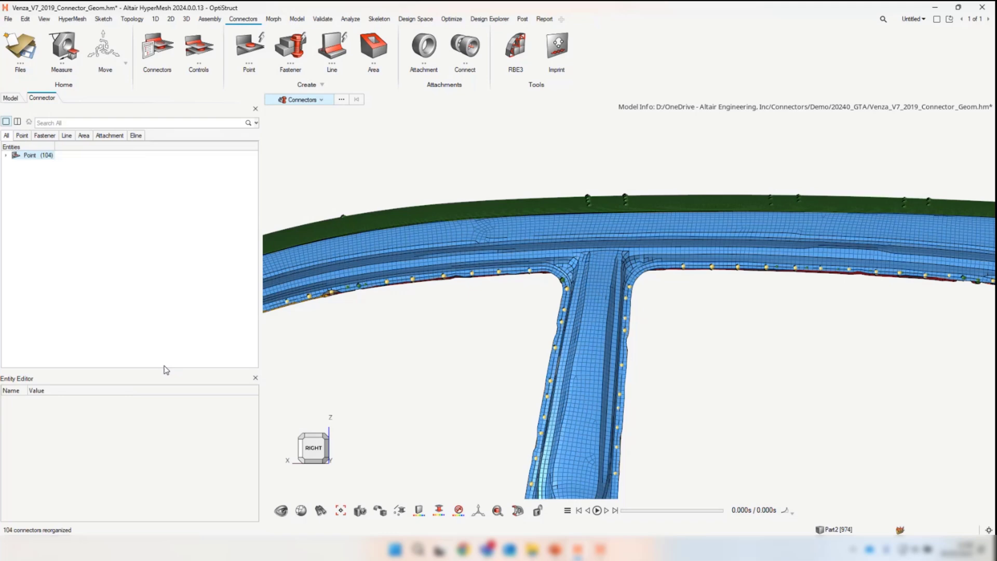
mouse_move(62, 92)
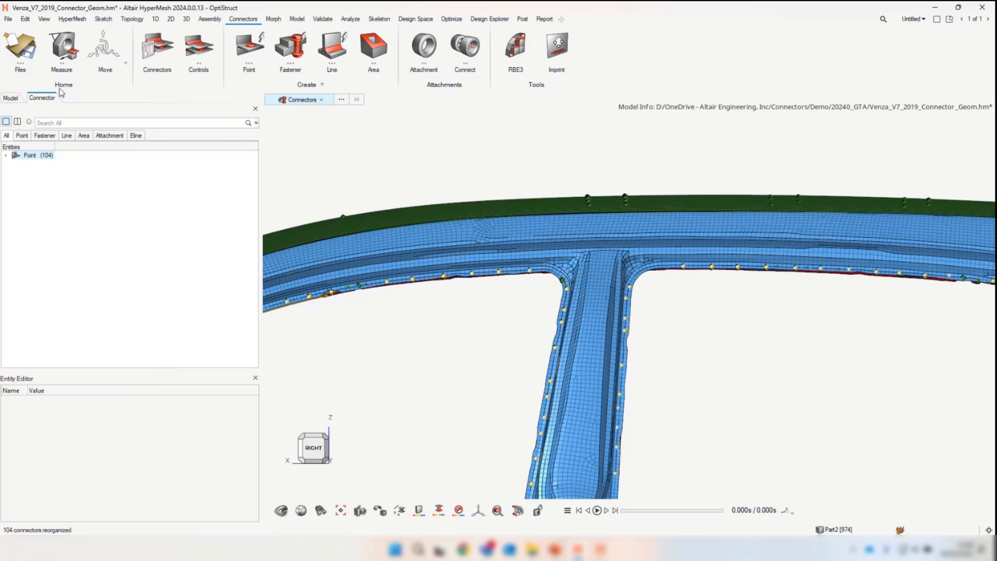
left_click(11, 97)
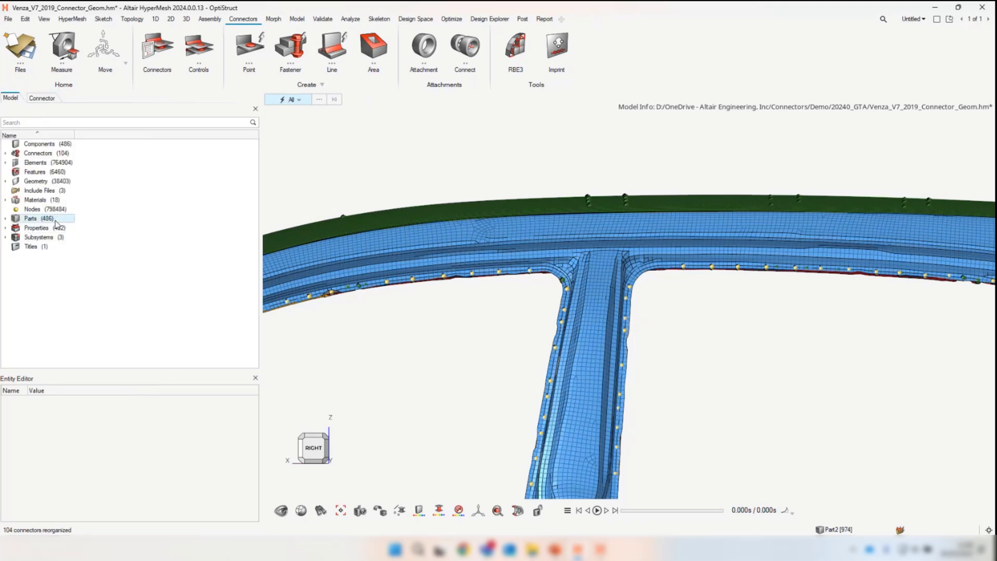
left_click(30, 218)
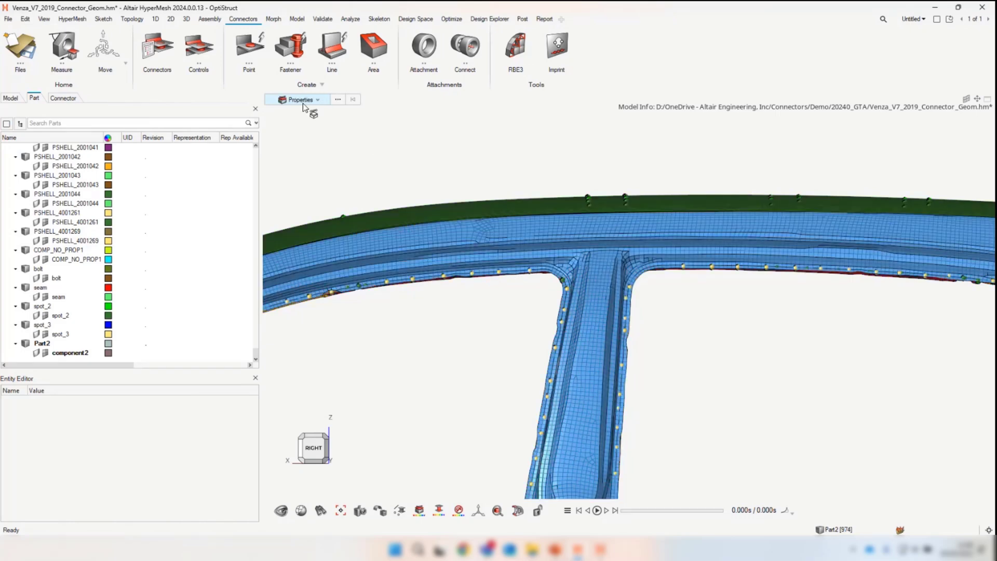
Select by Parts, isolate spot_3 and show its connector entities in the Entity Editor
left_click(299, 100)
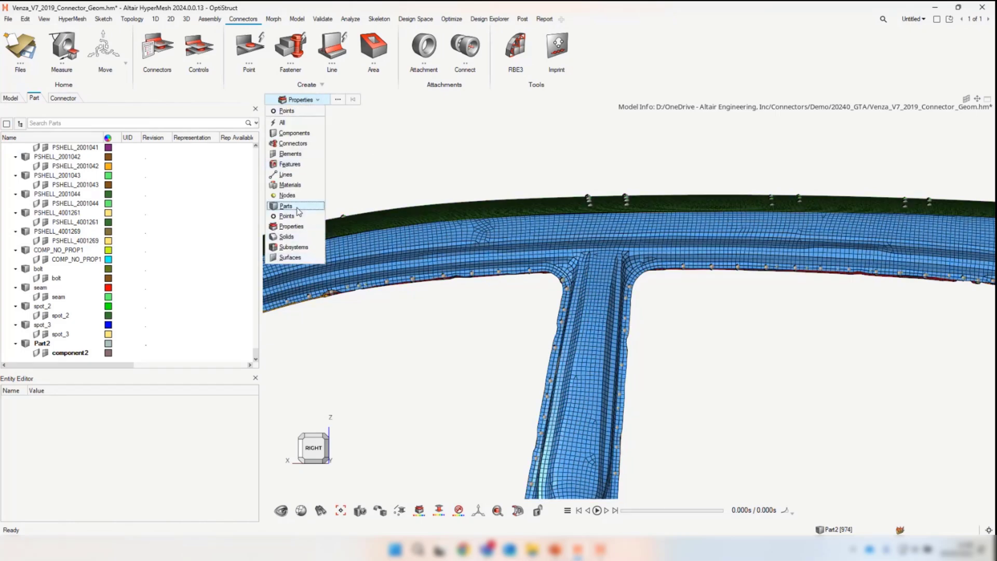
left_click(285, 206)
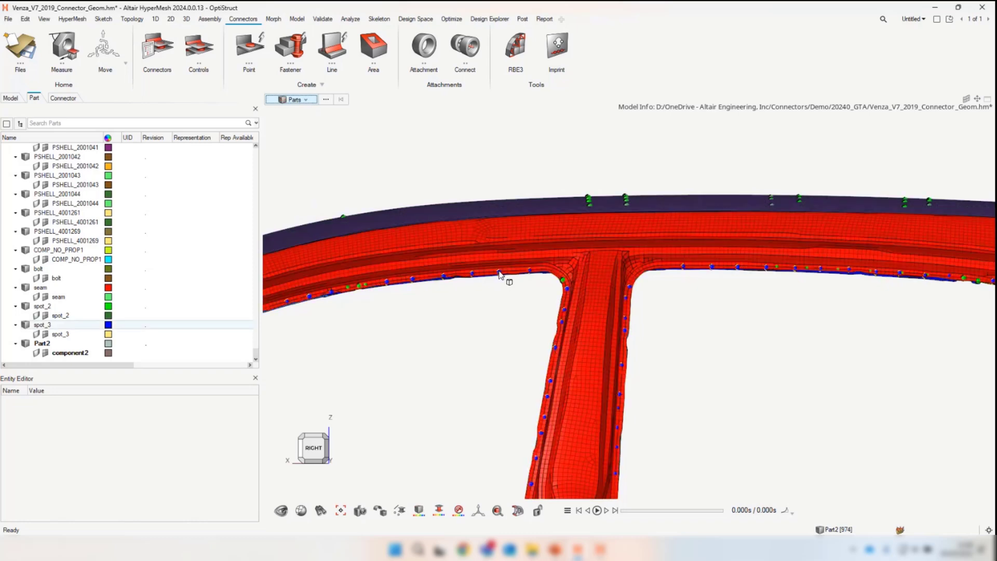
left_click(41, 324)
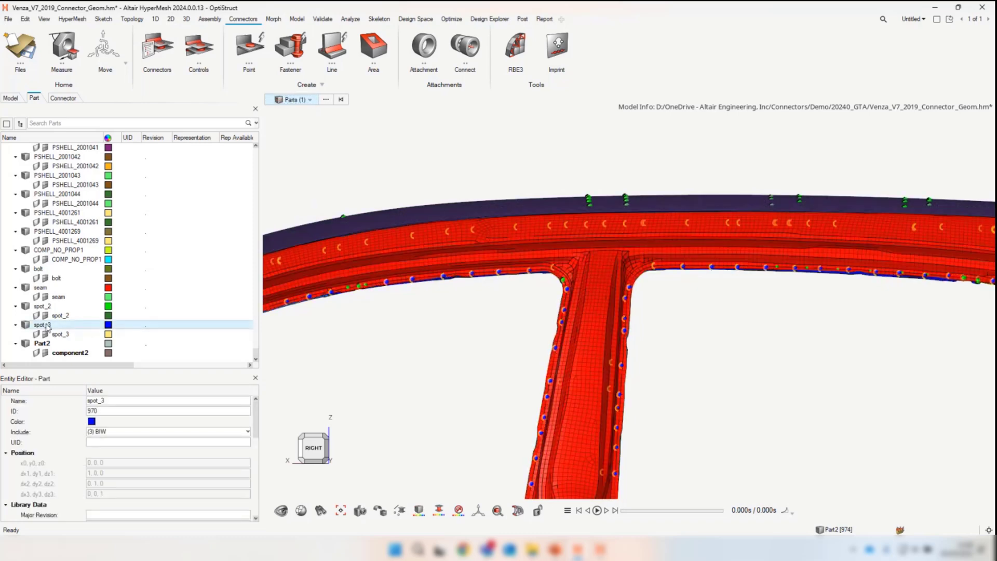
right_click(46, 324)
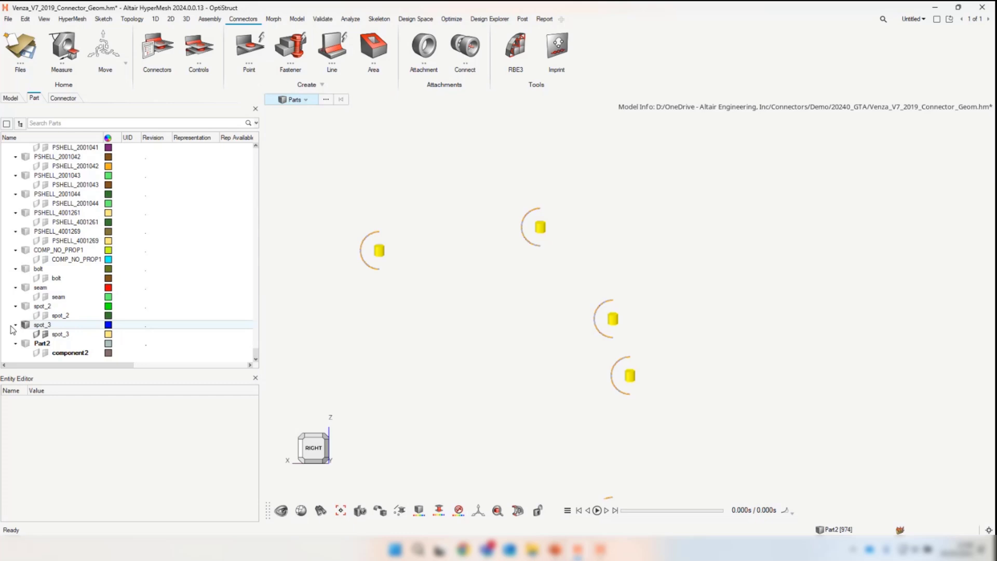
left_click(11, 325)
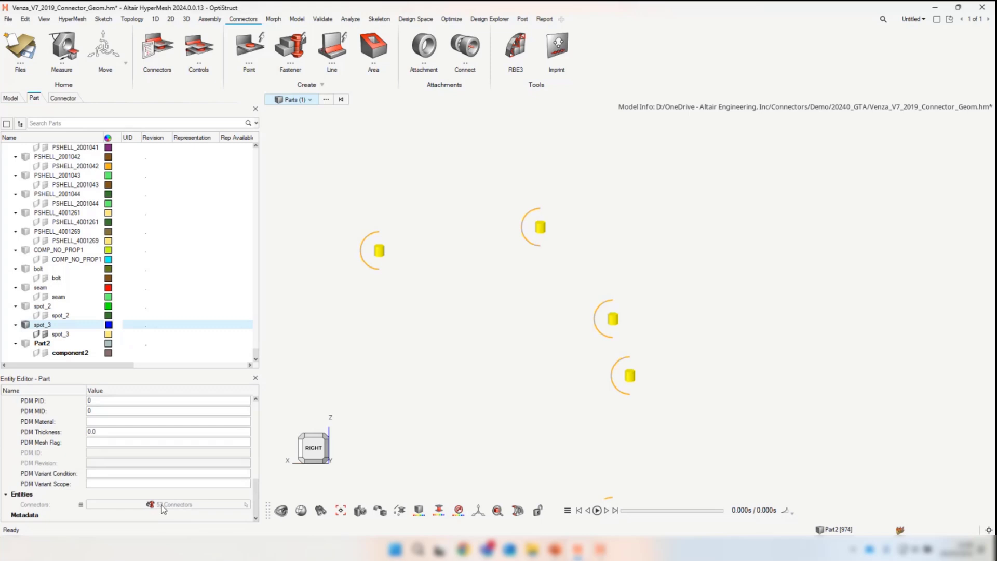
mouse_move(165, 506)
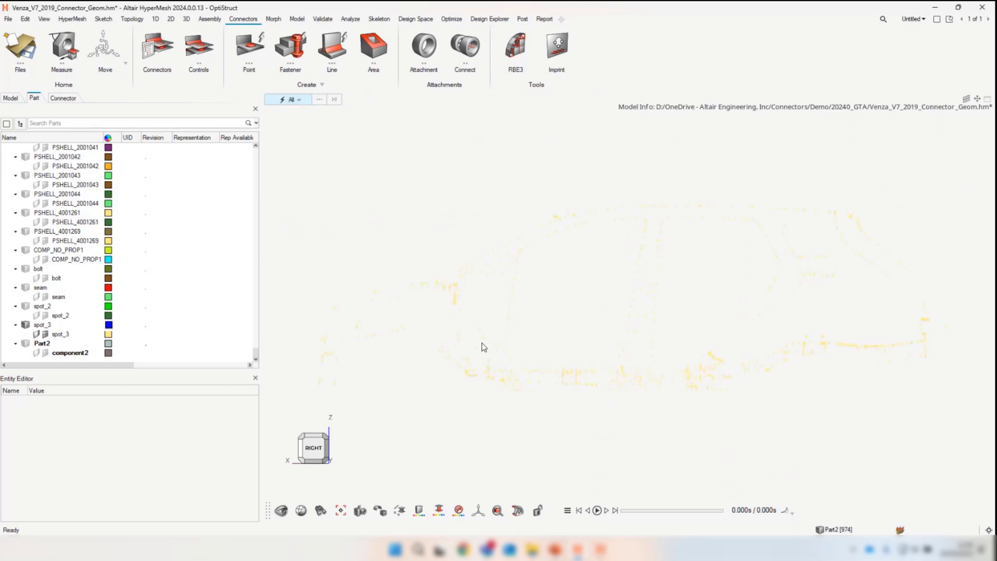
Return to the full connector list and start a new Point connector
left_click(281, 511)
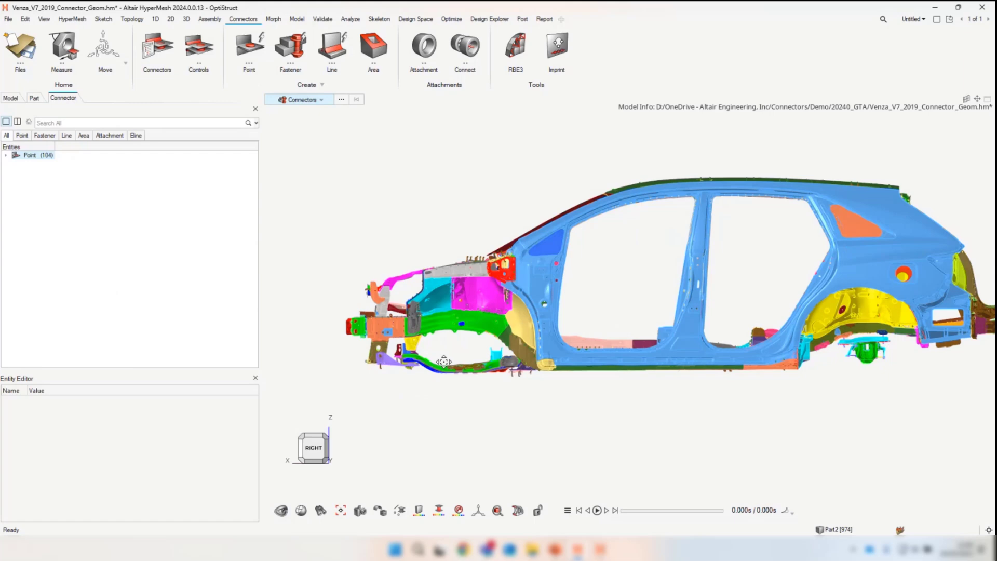
left_click(344, 100)
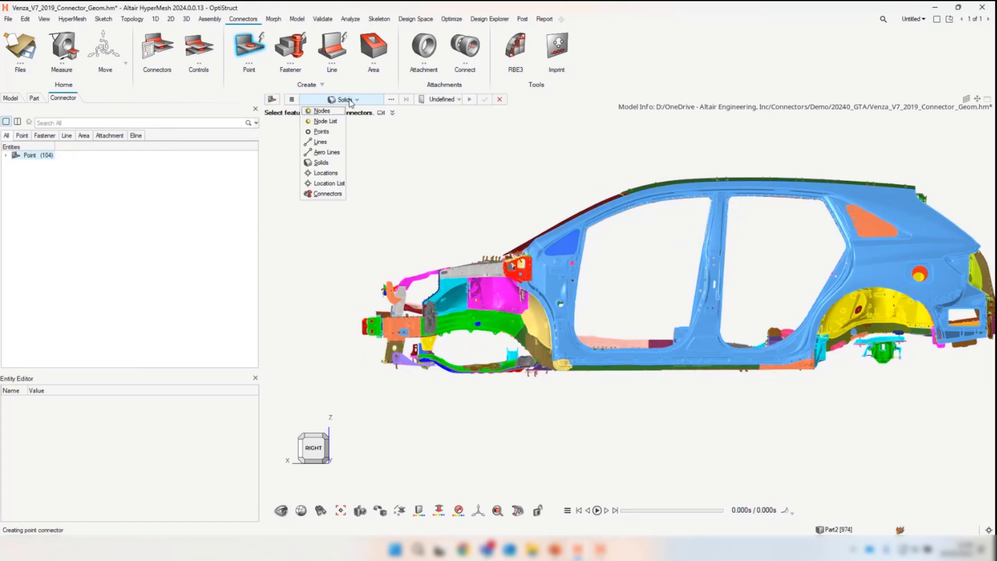
mouse_move(334, 152)
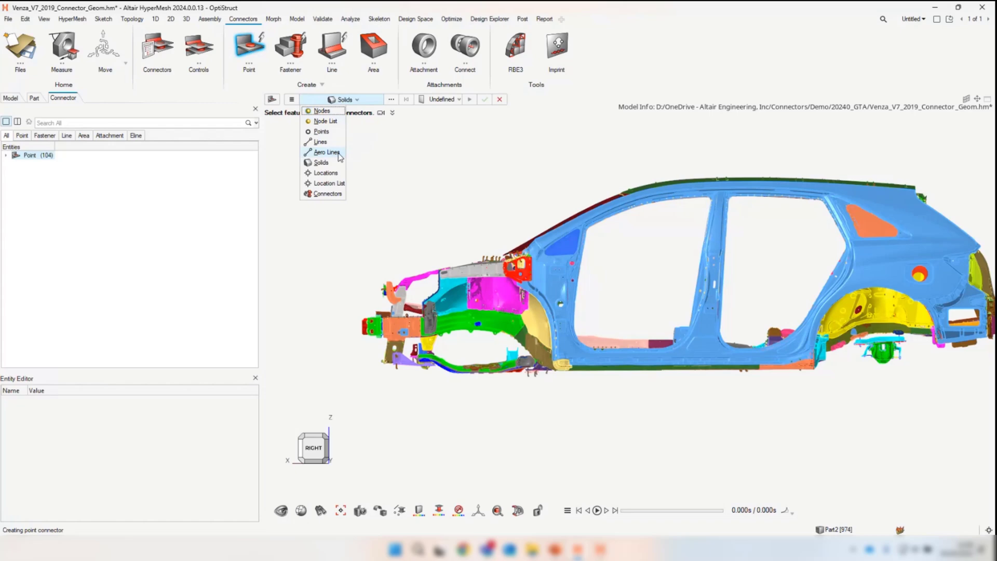
mouse_move(342, 158)
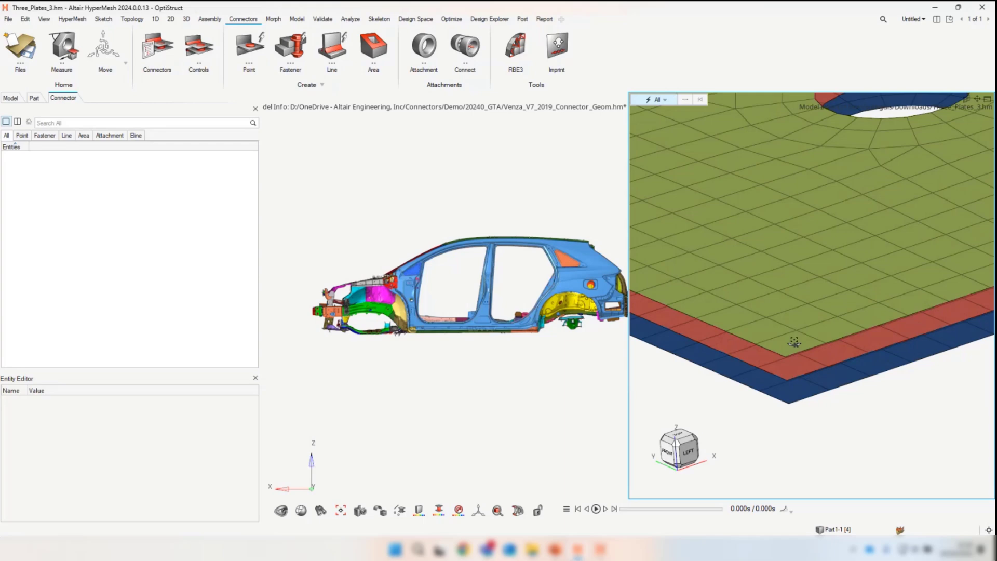
Maximize the three-plates window and create a Point connector using the Aero Lines selector
left_click(132, 19)
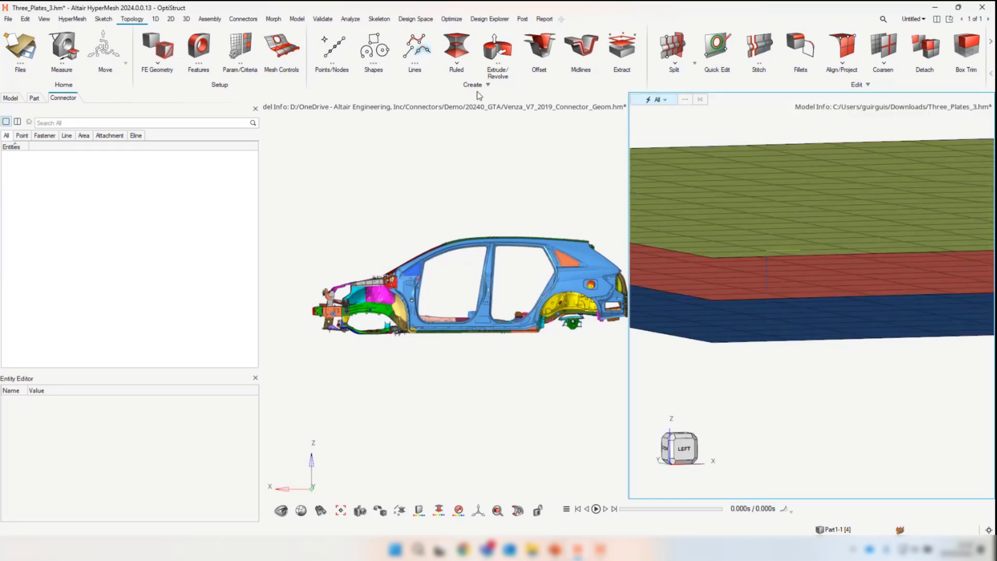
mouse_move(987, 101)
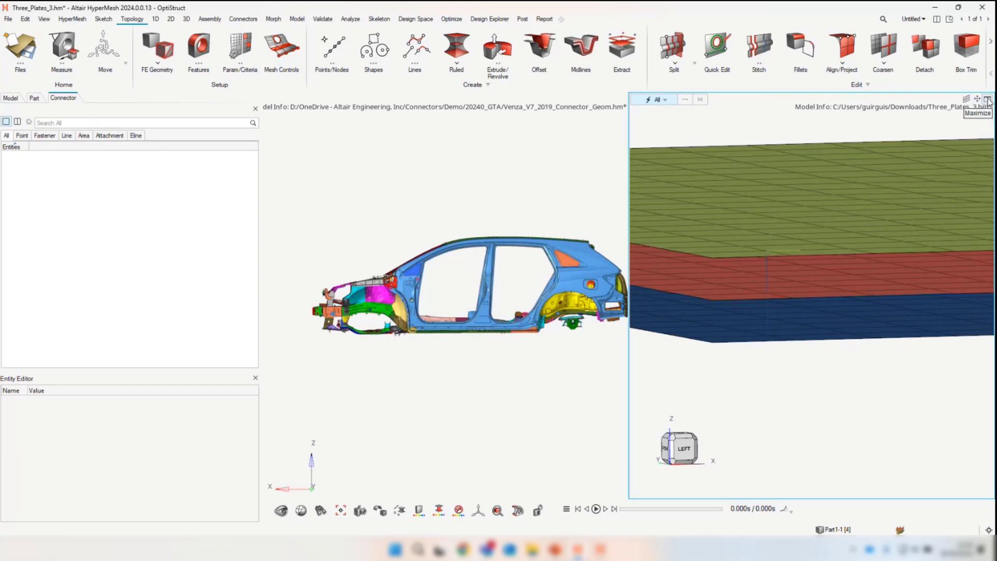
left_click(243, 19)
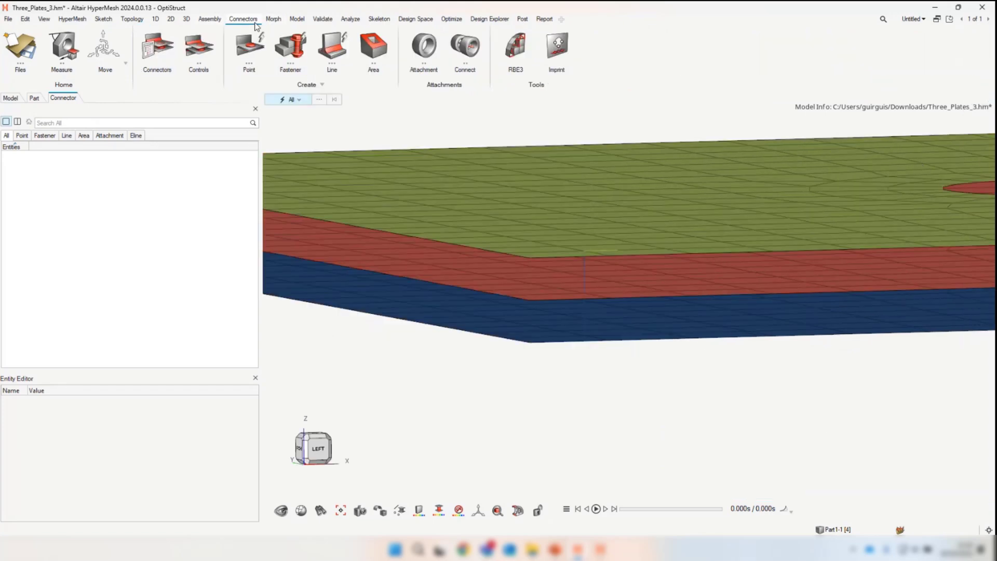
left_click(248, 51)
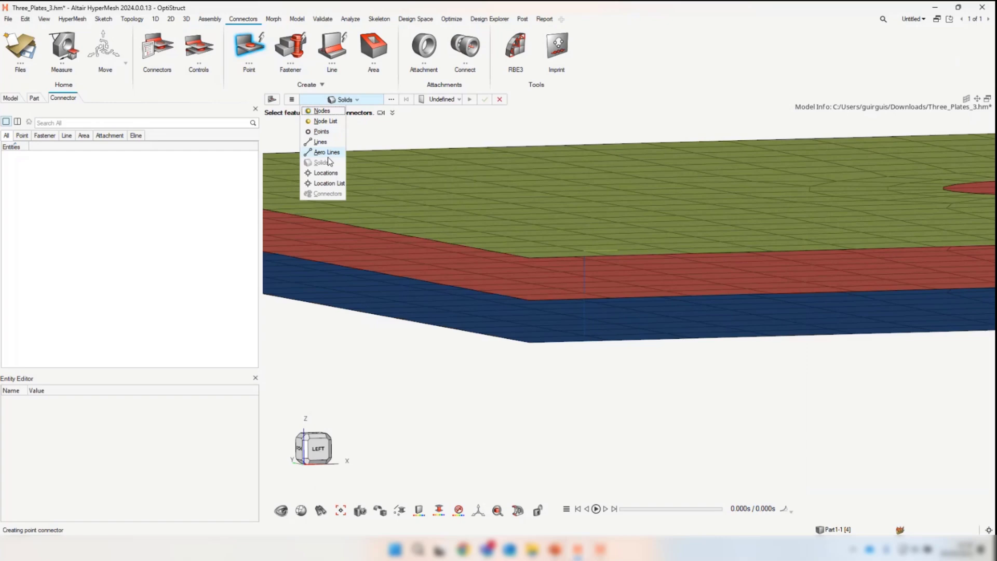
left_click(326, 151)
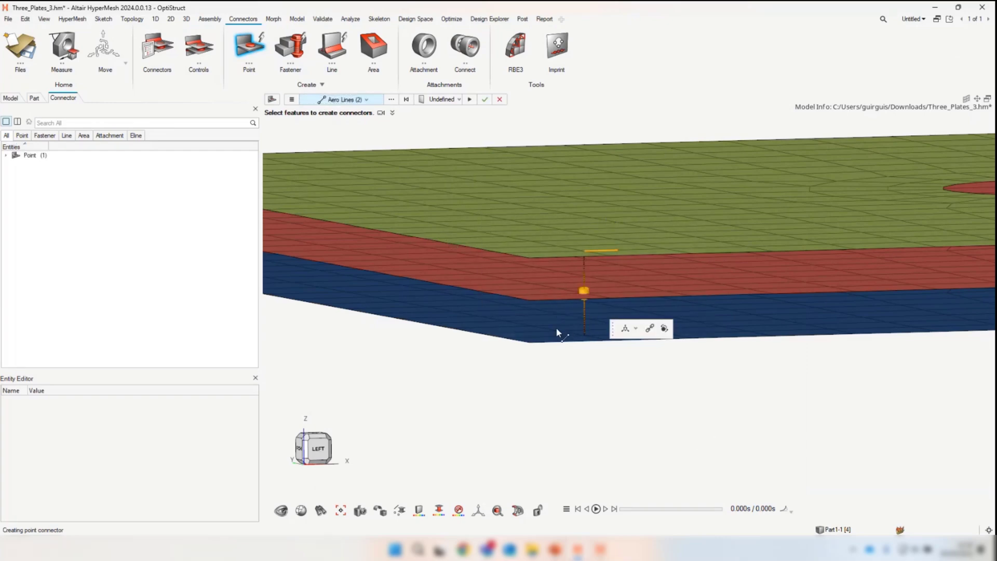
left_click(459, 100)
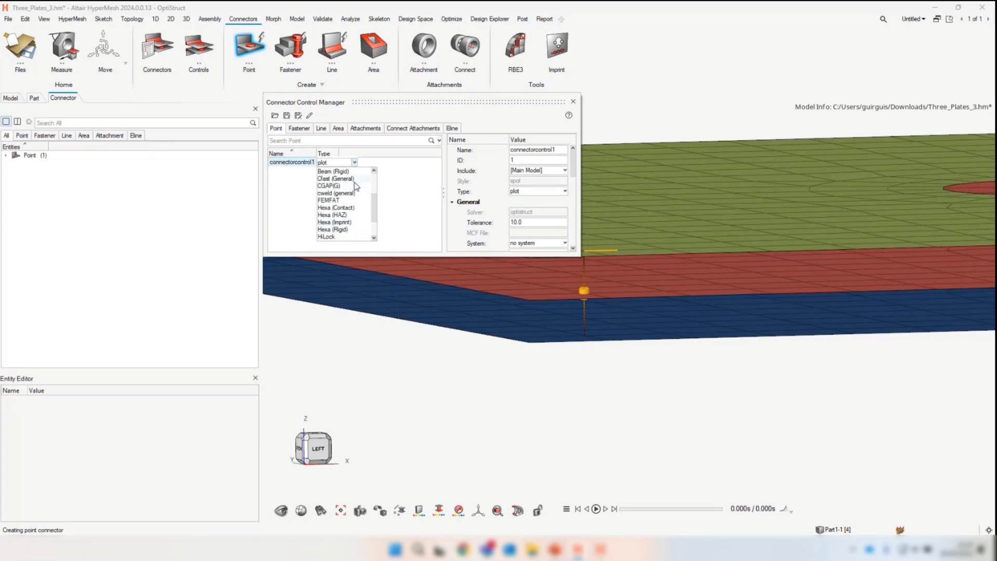
mouse_move(356, 187)
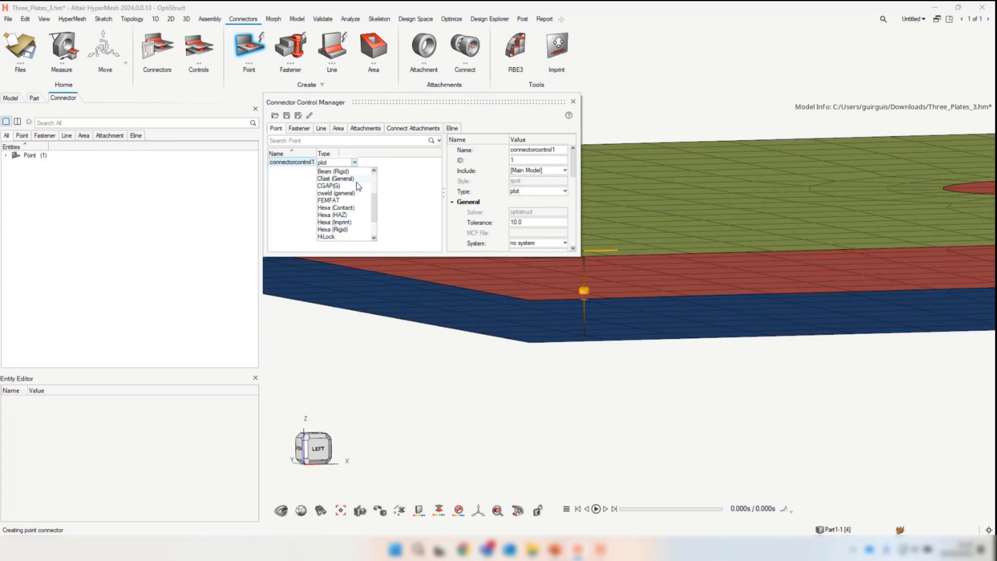
Set the connector control to Cfast (General) with the Huth method
left_click(335, 179)
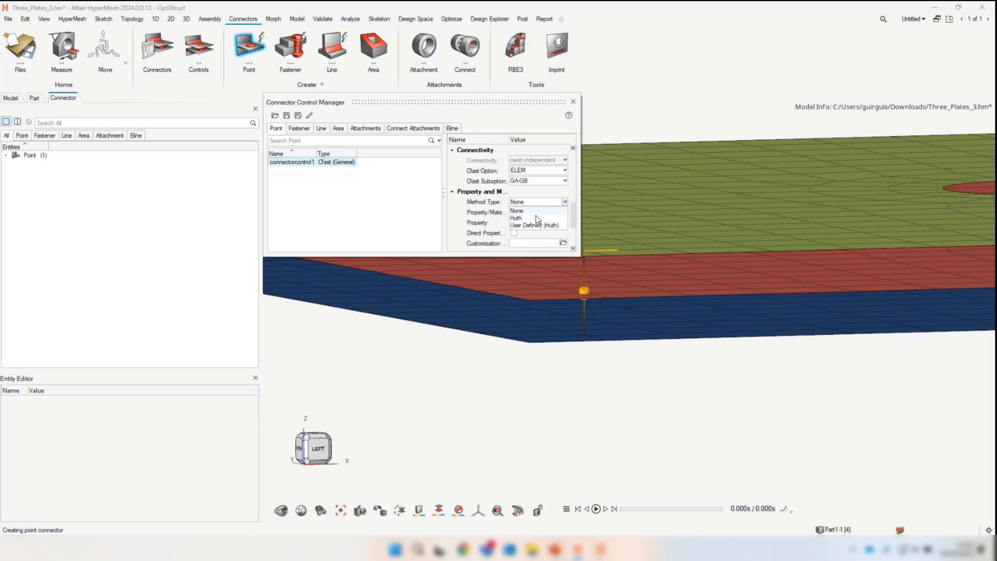
left_click(516, 218)
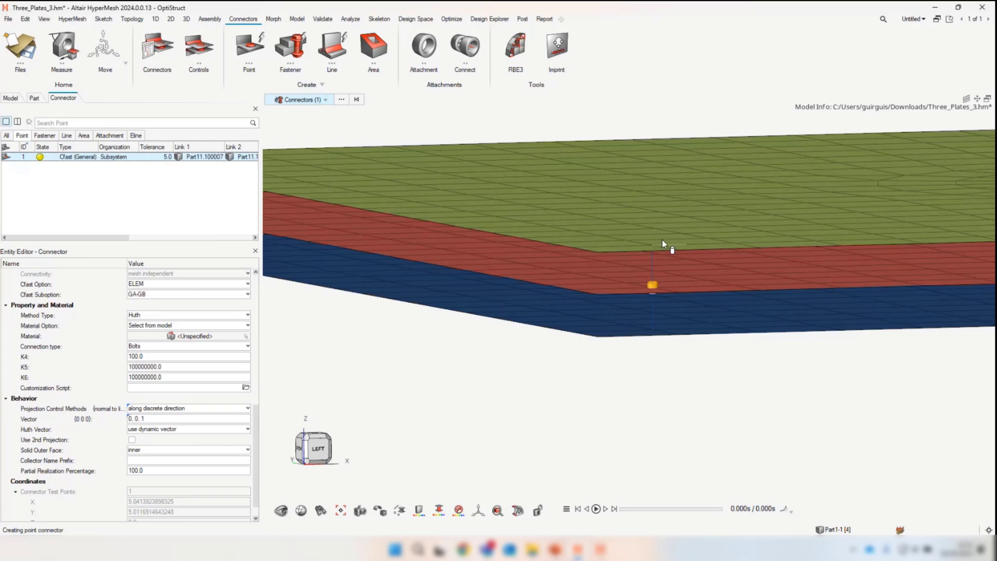
mouse_move(658, 368)
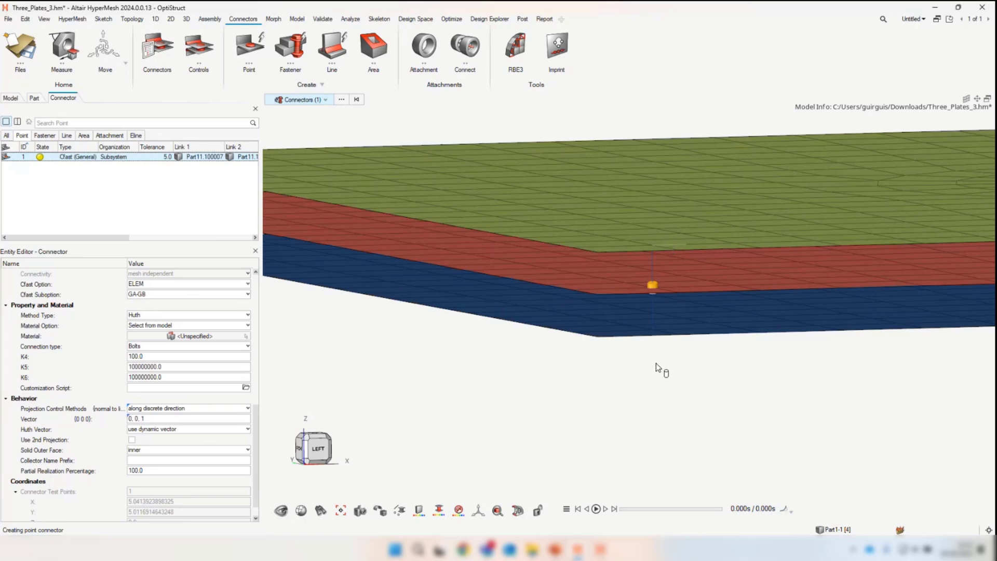
mouse_move(317, 404)
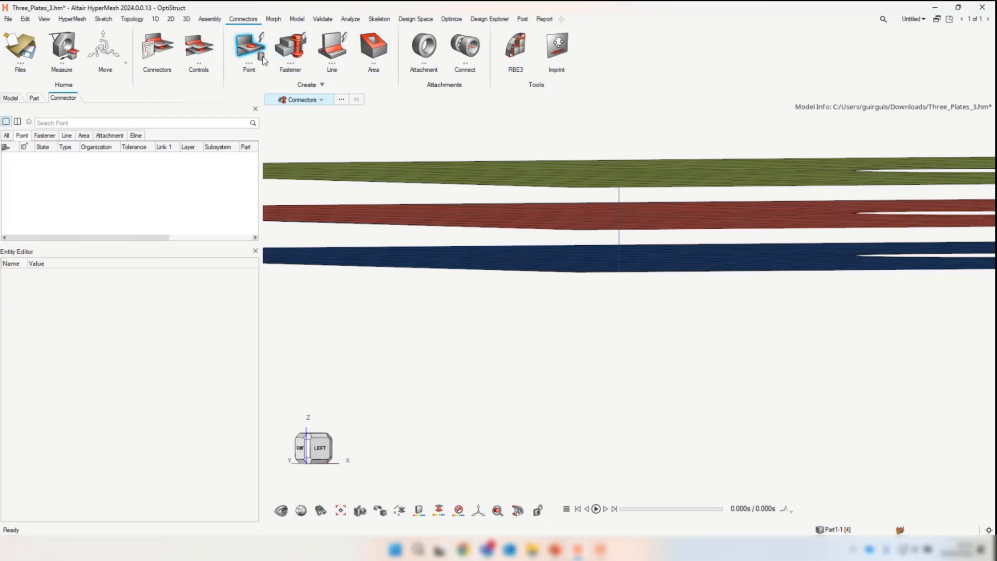
Create the Cfast point connector on the plates and search commands for 'fast'
left_click(248, 51)
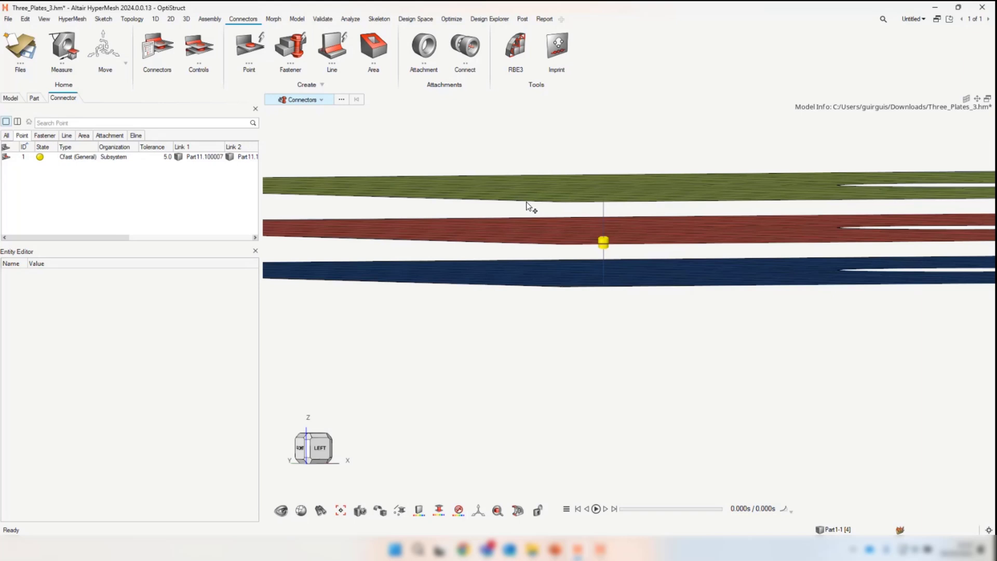
type("fast")
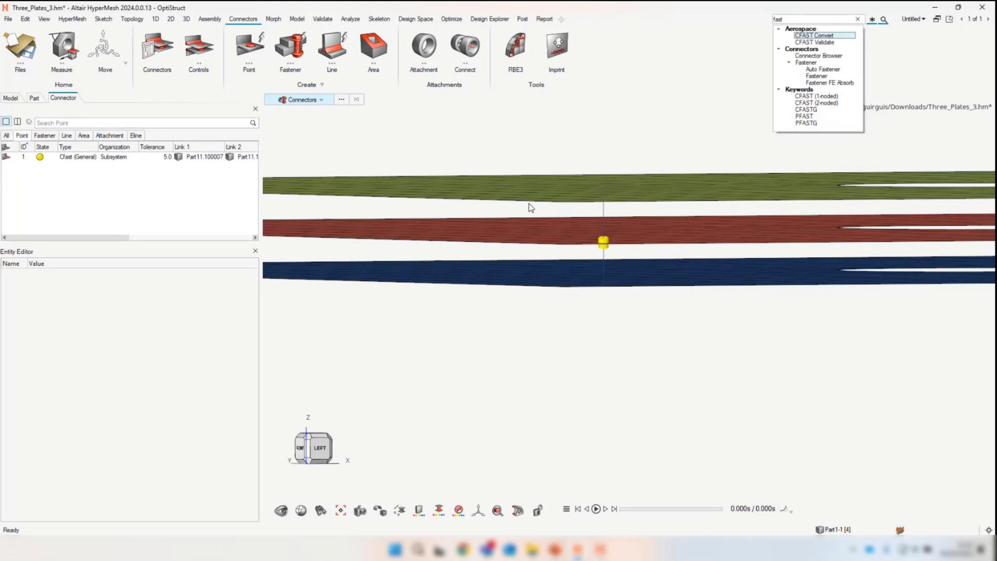
mouse_move(831, 124)
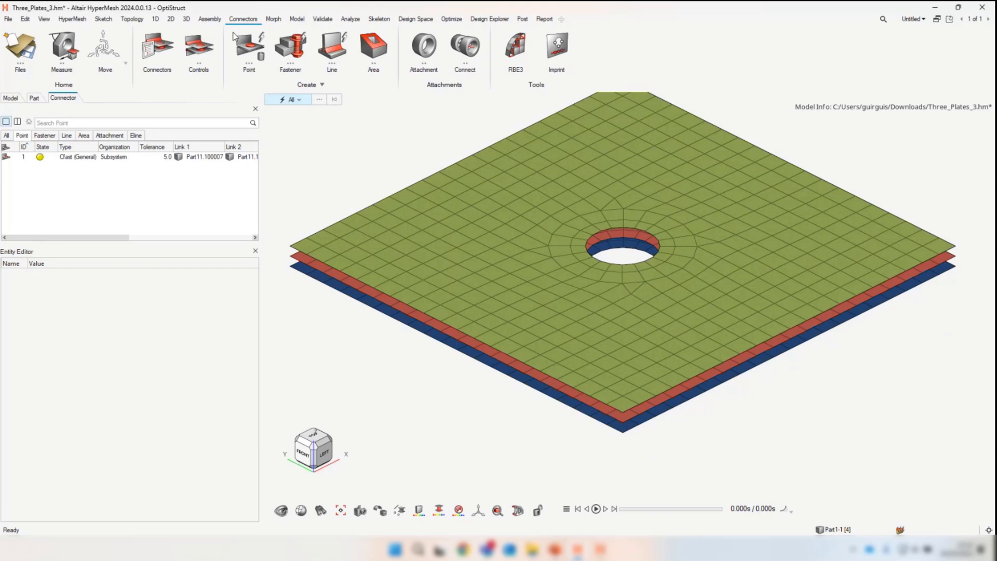
Start Point creation with the selector set to existing Connectors
left_click(362, 100)
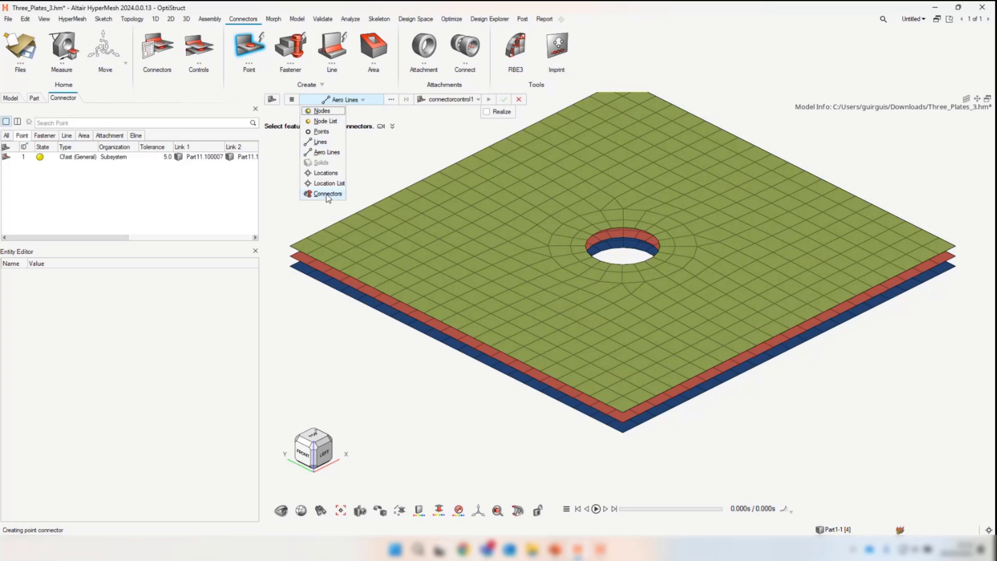
left_click(325, 193)
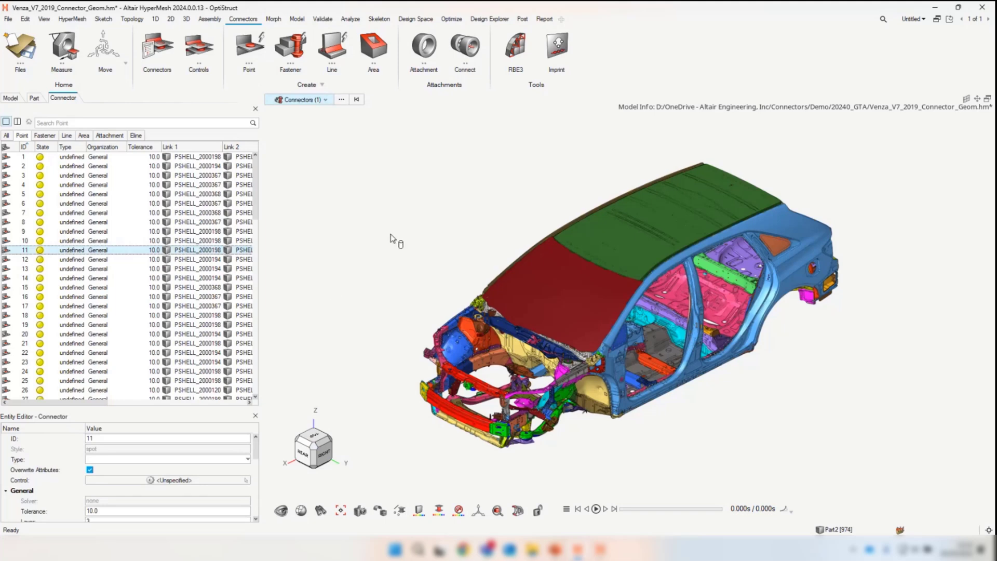
Create and update the 4967 spot connectors from solids spot_2 and spot_3 as Hexa (Contact)
left_click(95, 263)
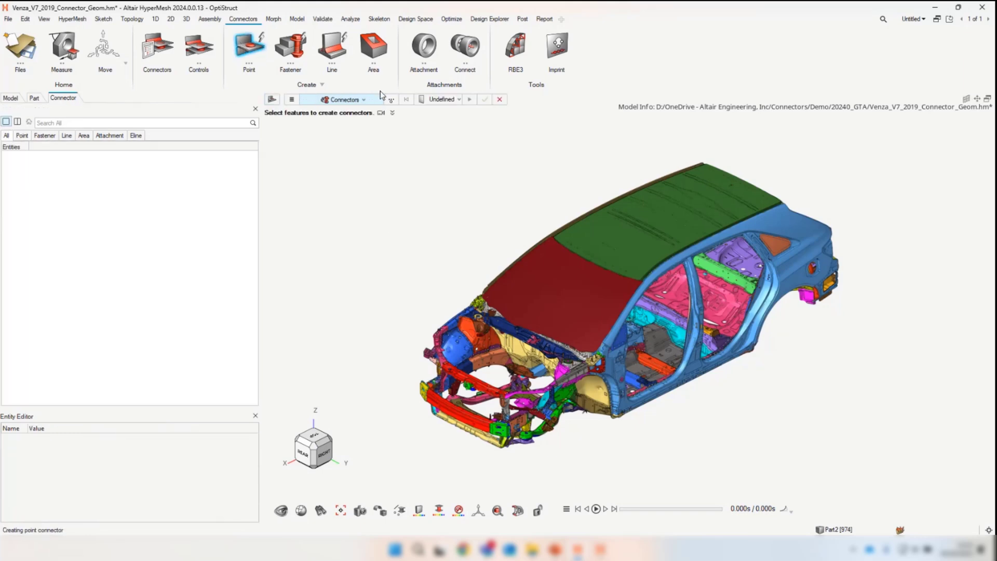
left_click(342, 100)
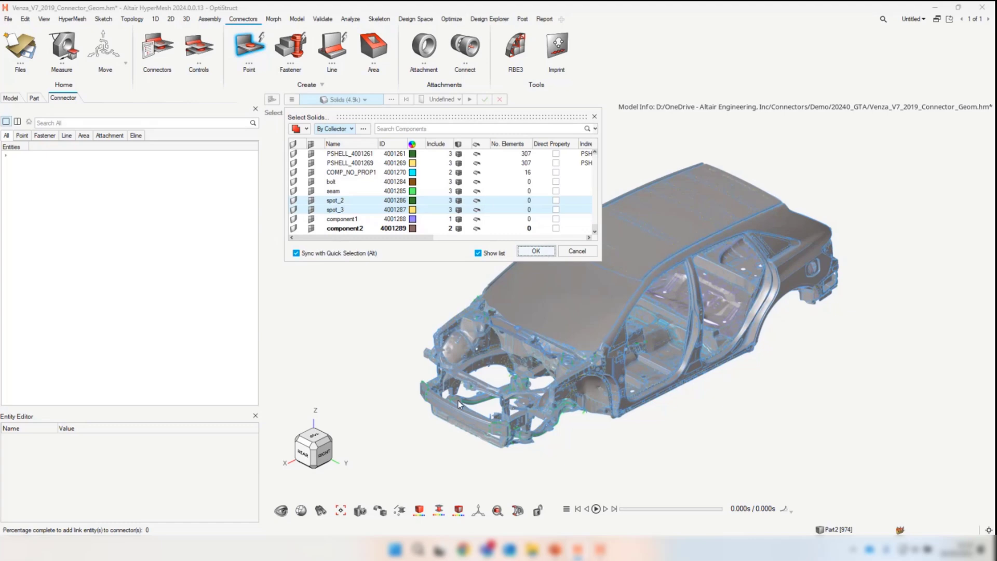
mouse_move(701, 366)
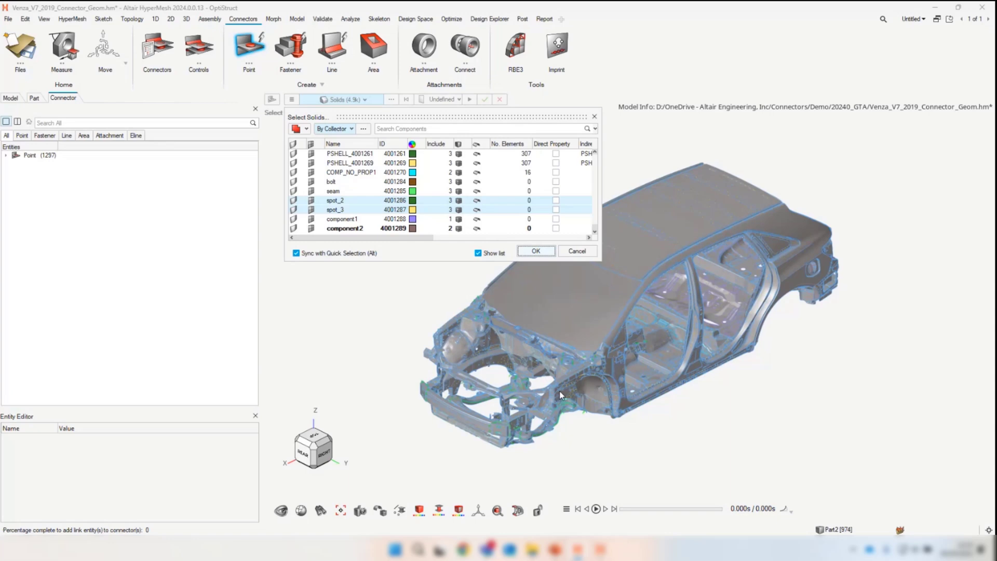
mouse_move(554, 287)
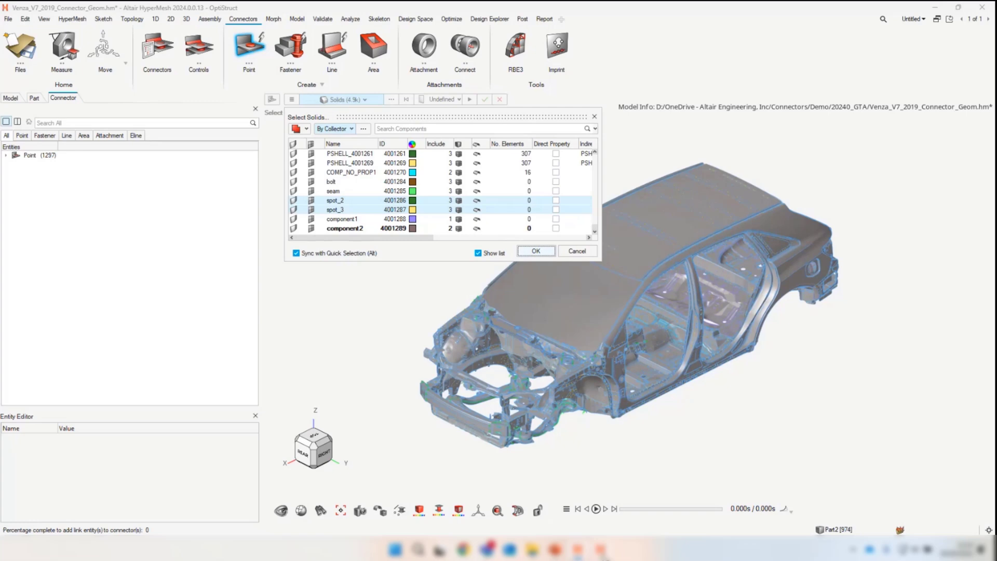
mouse_move(773, 384)
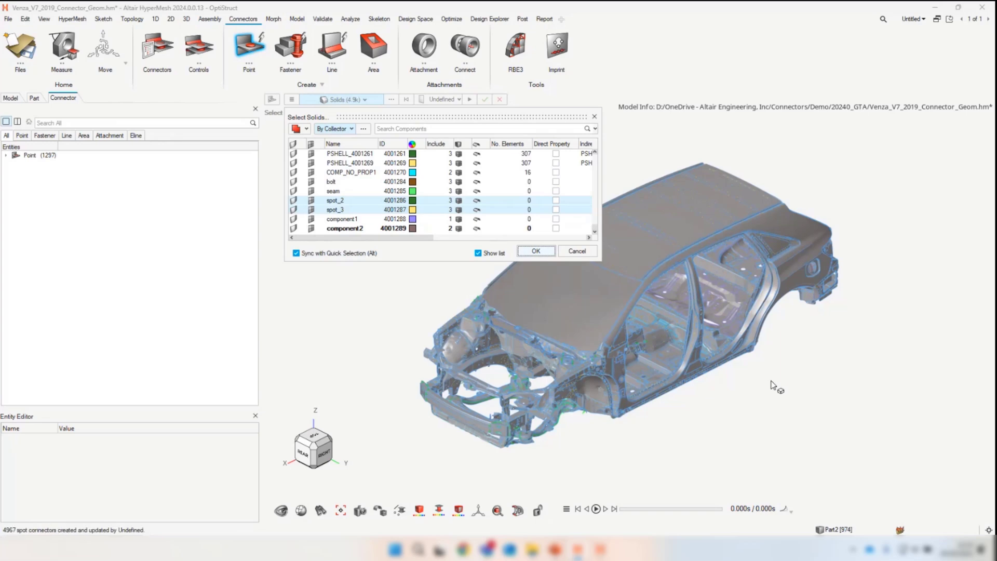
left_click(536, 251)
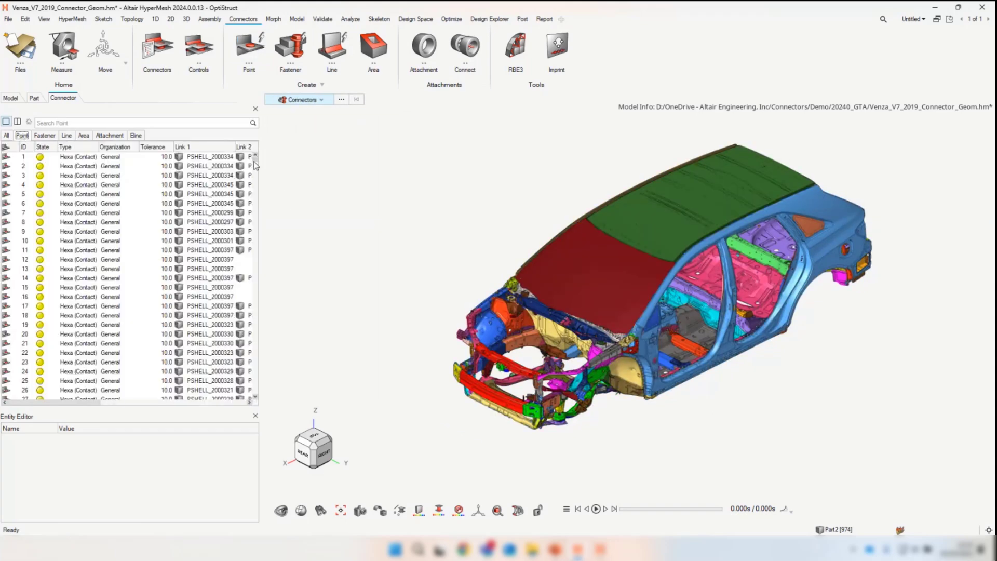
Set Browser Configuration to Single subsystem organization with Manual organization method and apply
scroll("down", 3)
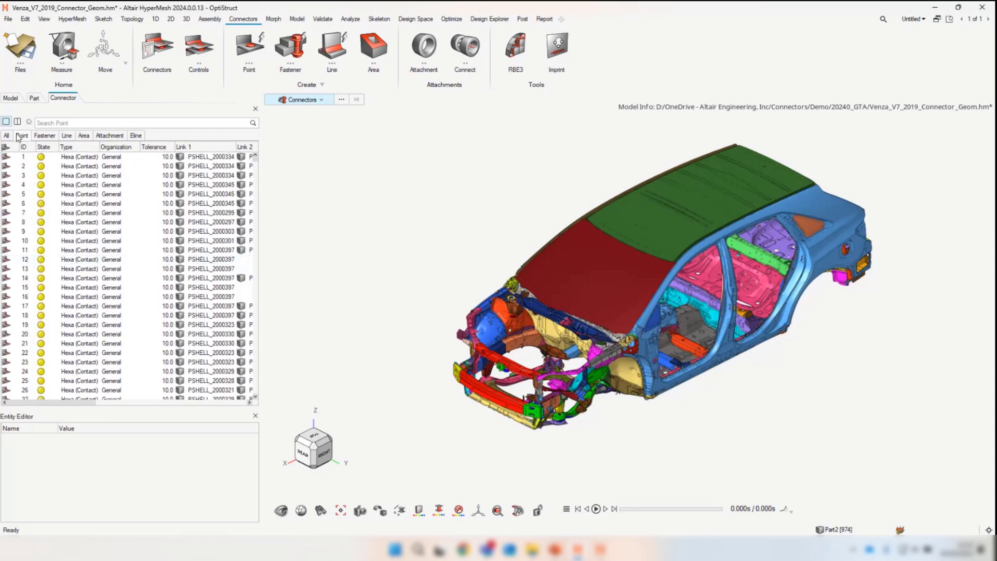
left_click(21, 135)
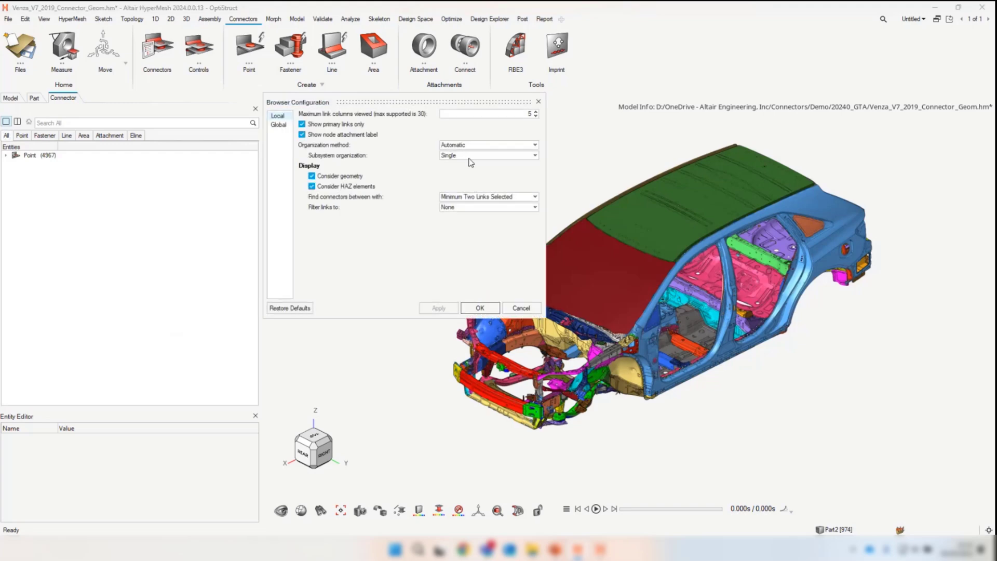
left_click(533, 154)
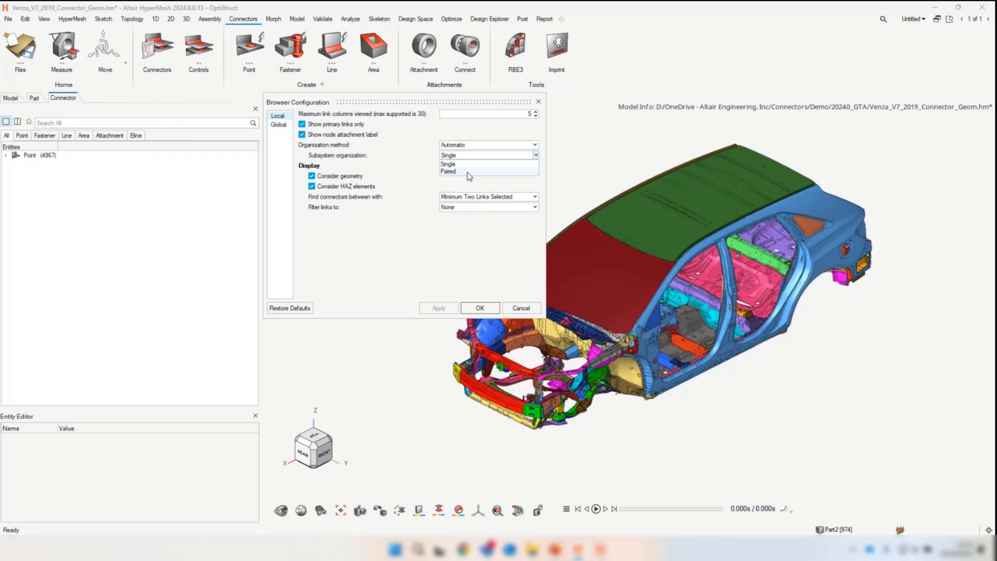
left_click(449, 164)
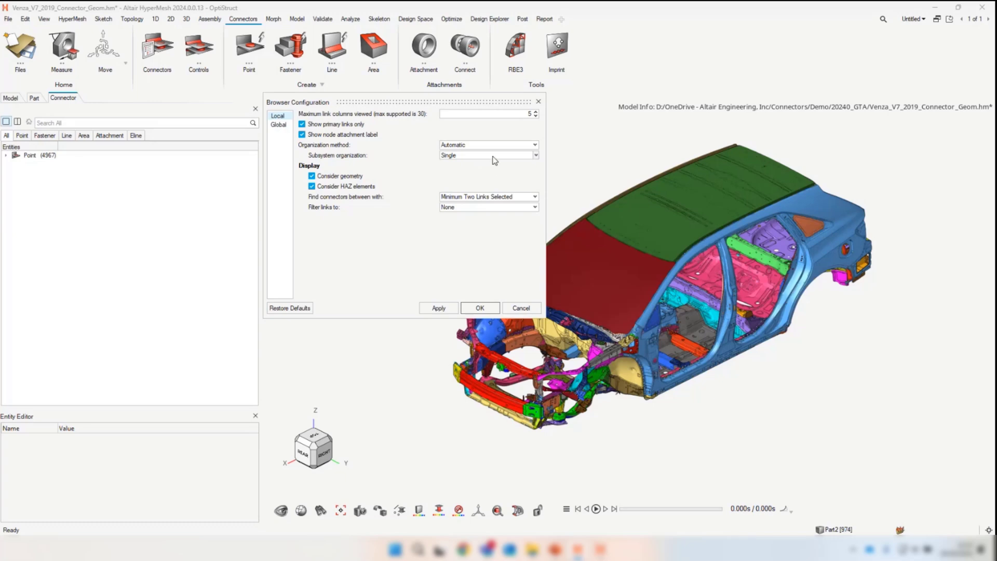
left_click(488, 155)
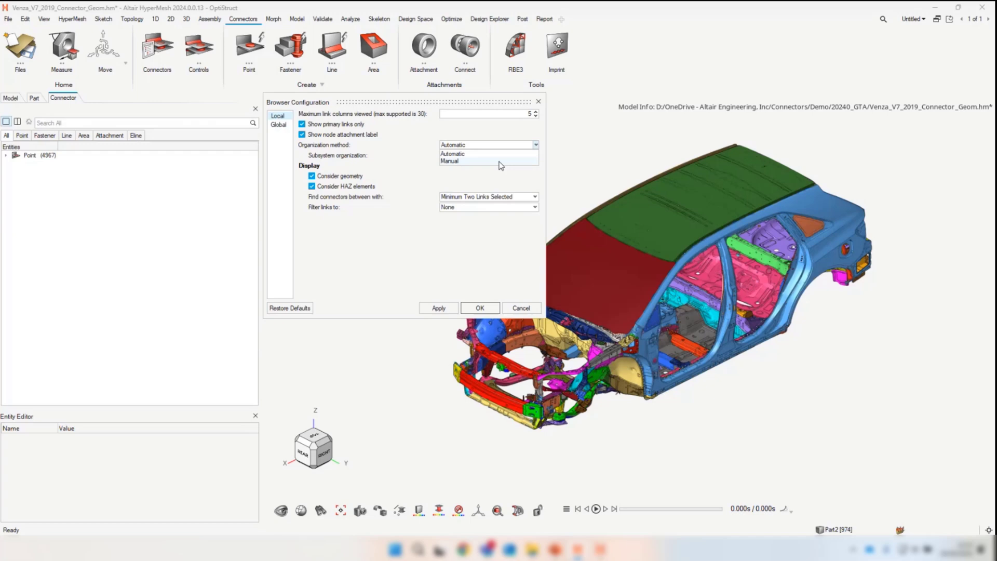
left_click(450, 160)
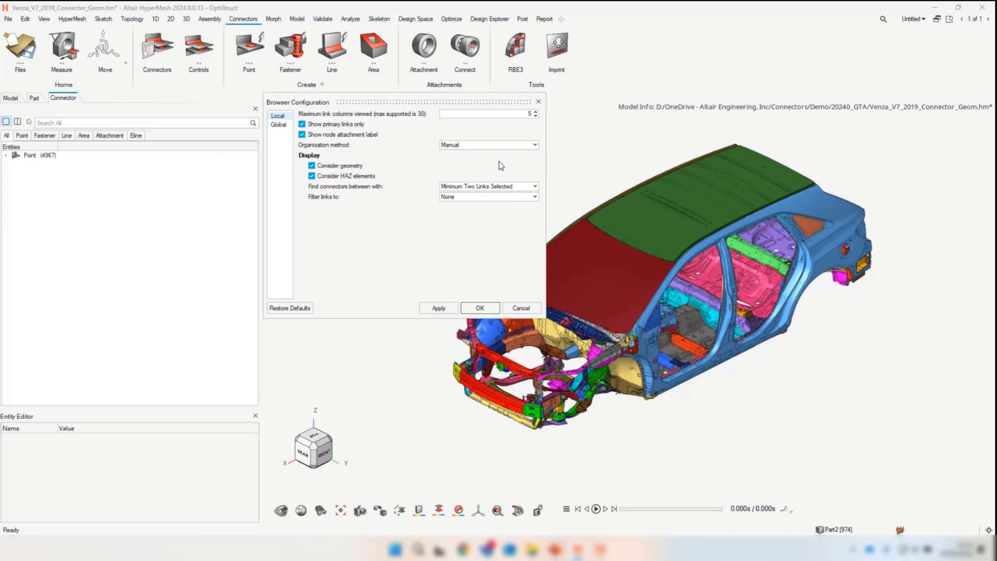
left_click(479, 308)
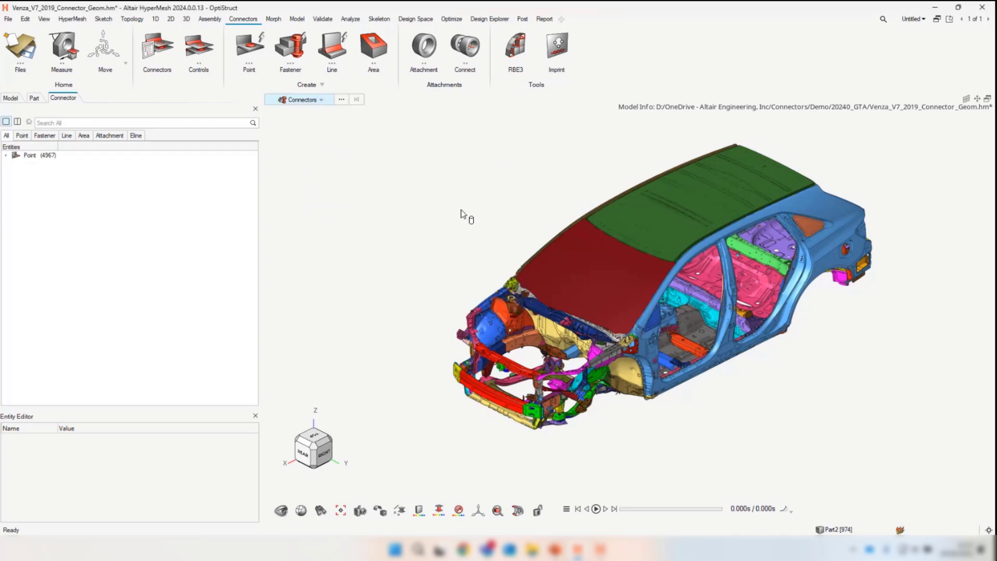
mouse_move(505, 217)
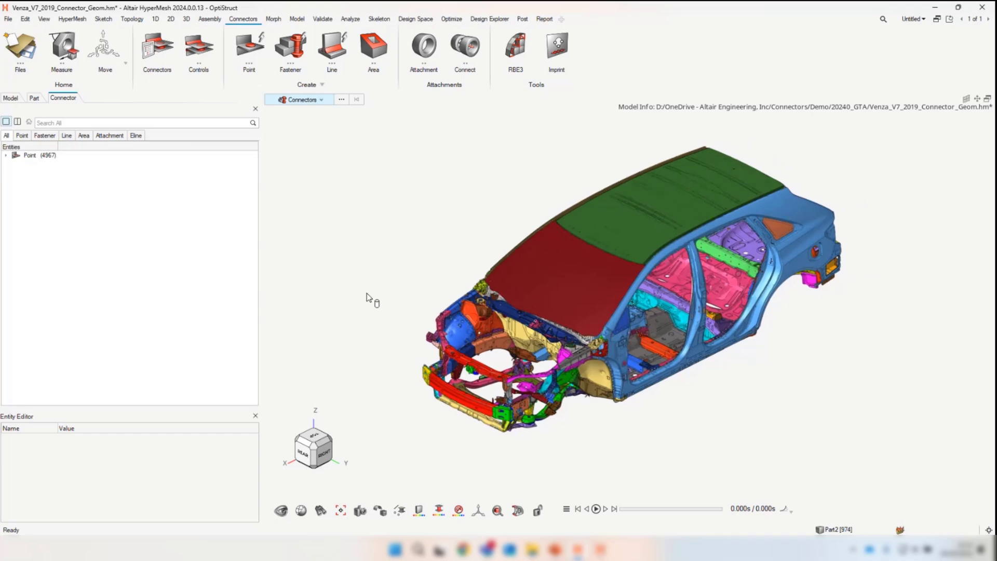
Preview organizing the connectors with Subsystems as destination type, cancel, and return to the model tree
left_click(11, 98)
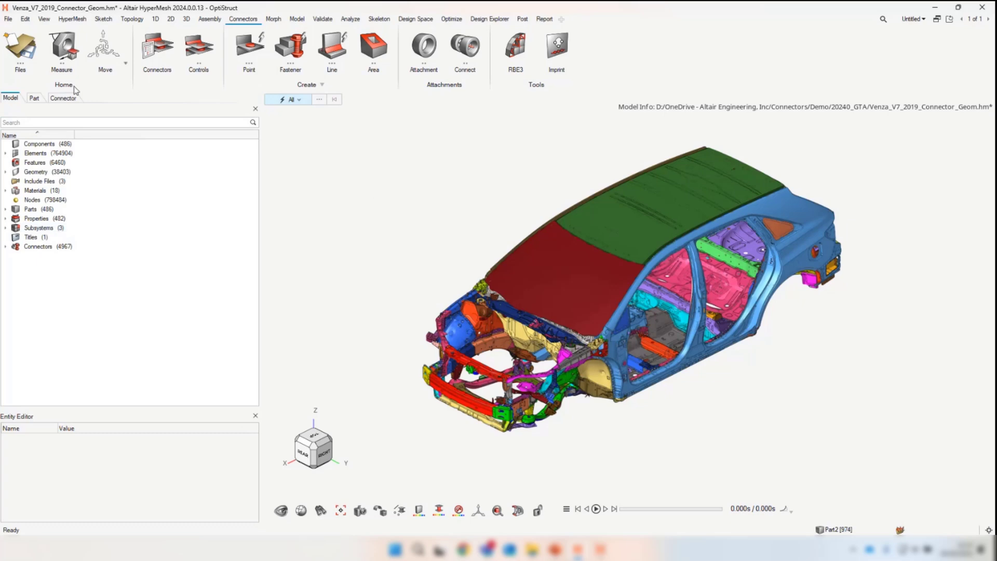
left_click(62, 97)
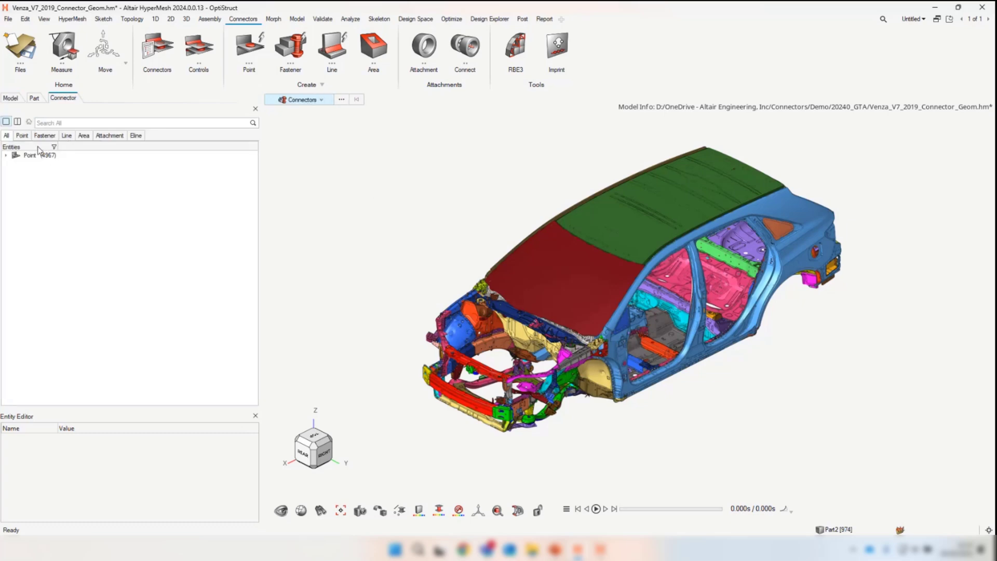
left_click(32, 155)
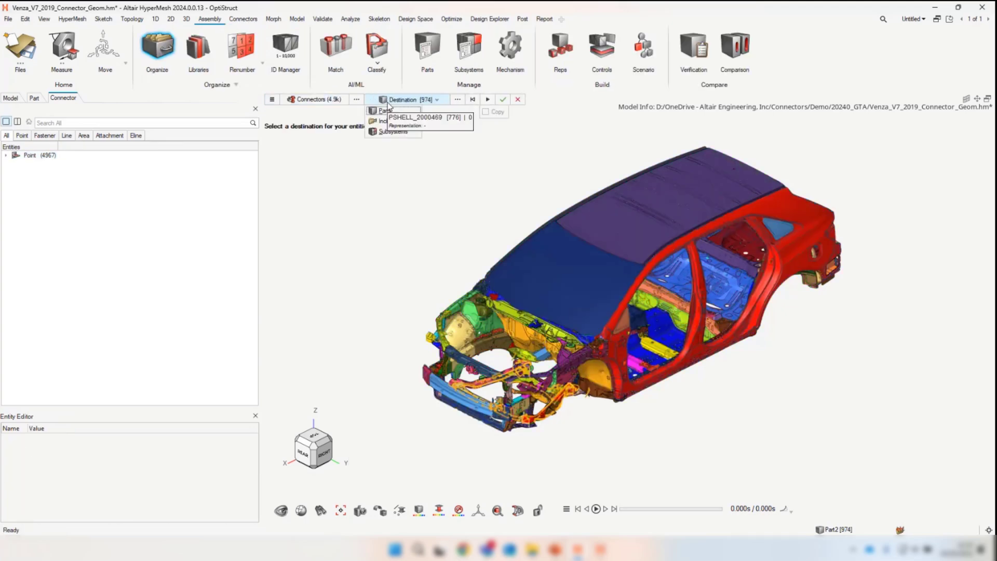
mouse_move(426, 138)
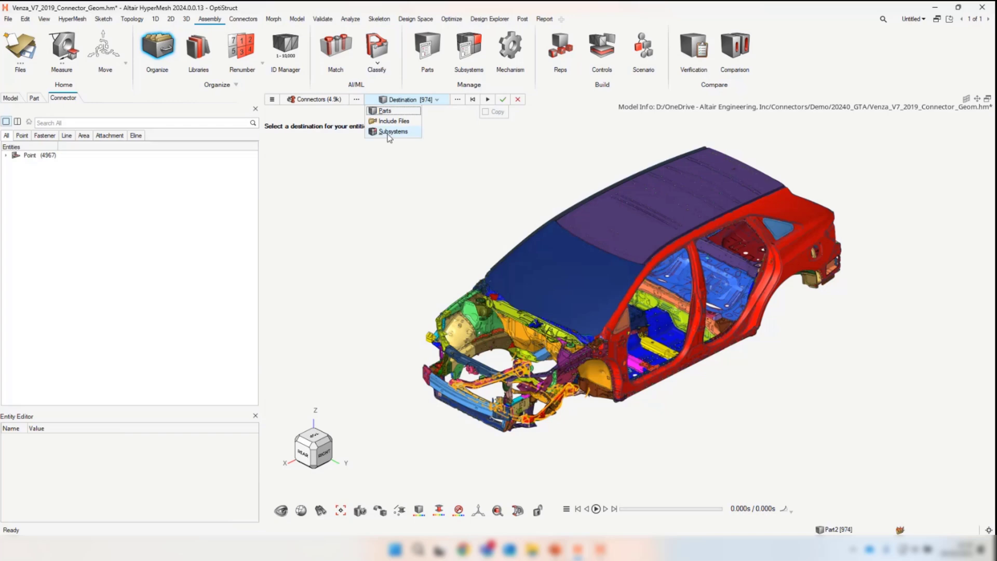
left_click(393, 130)
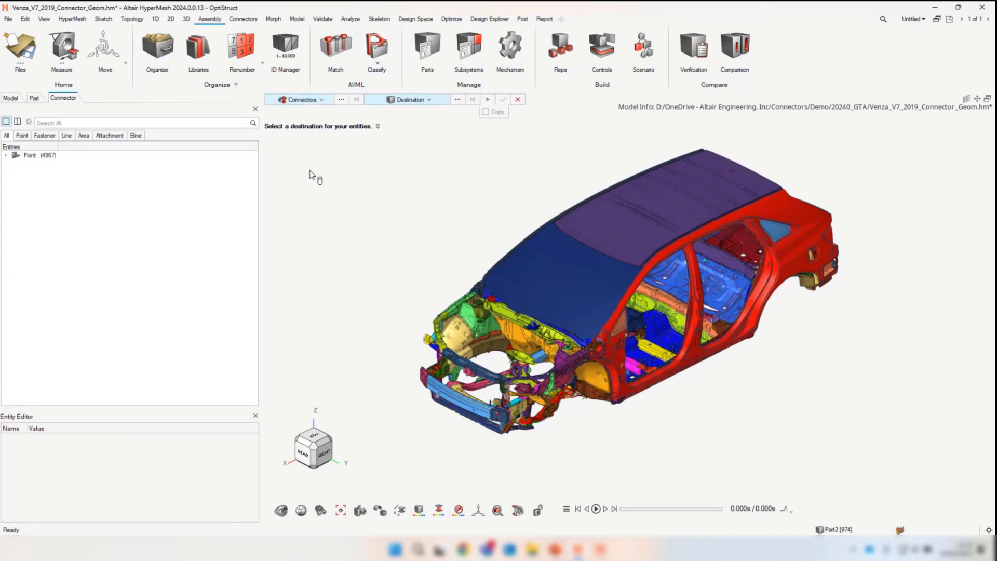
left_click(517, 100)
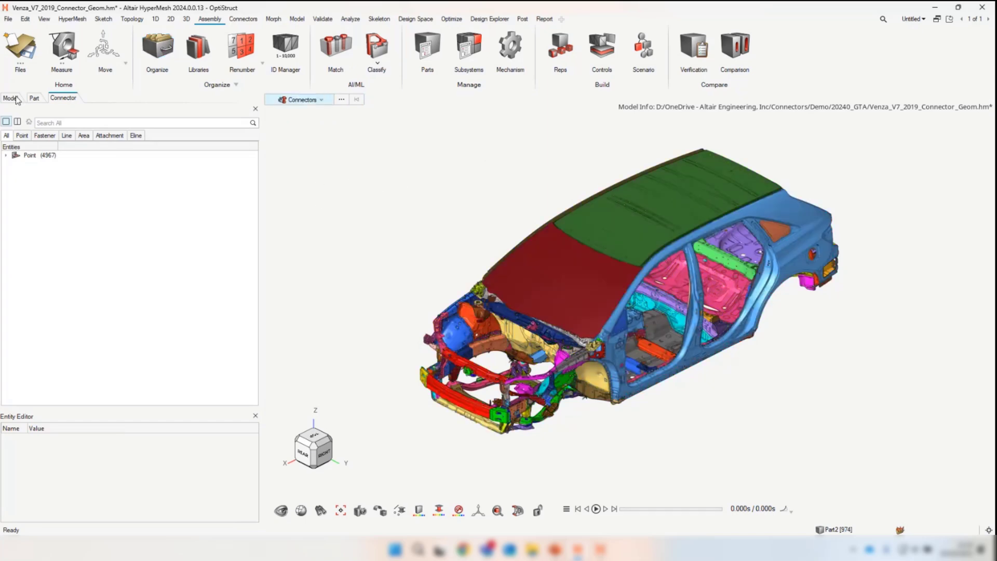
left_click(10, 98)
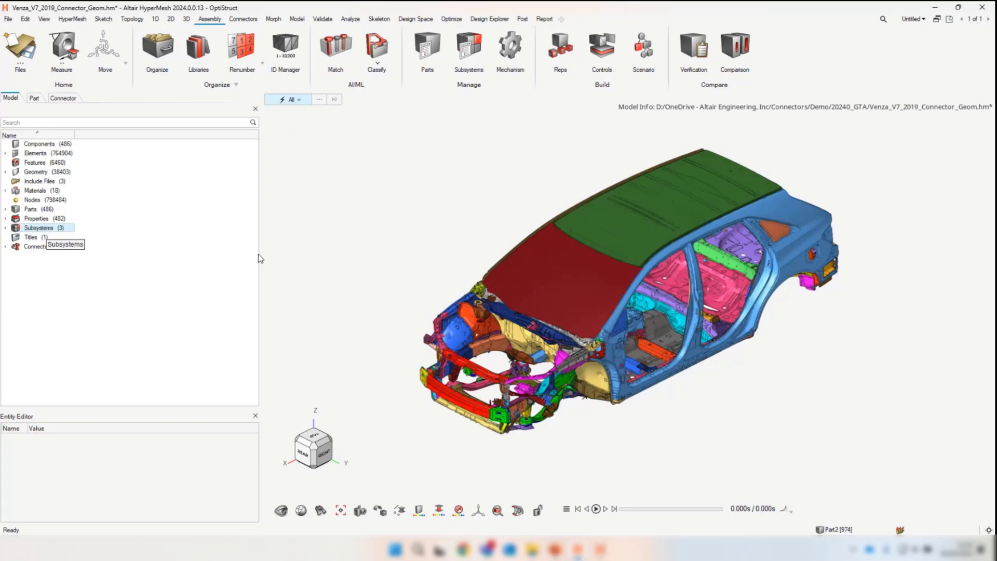
mouse_move(181, 314)
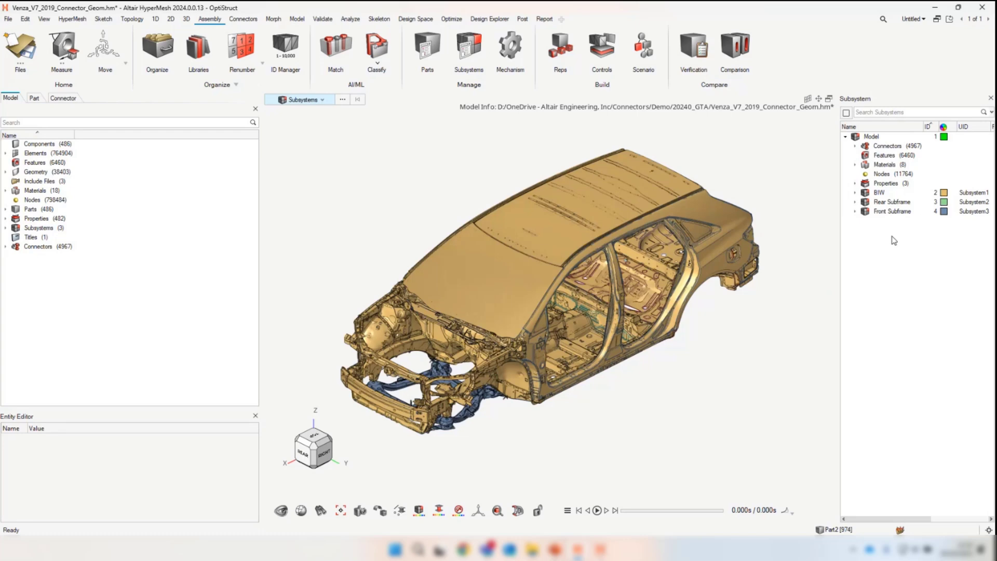
mouse_move(883, 238)
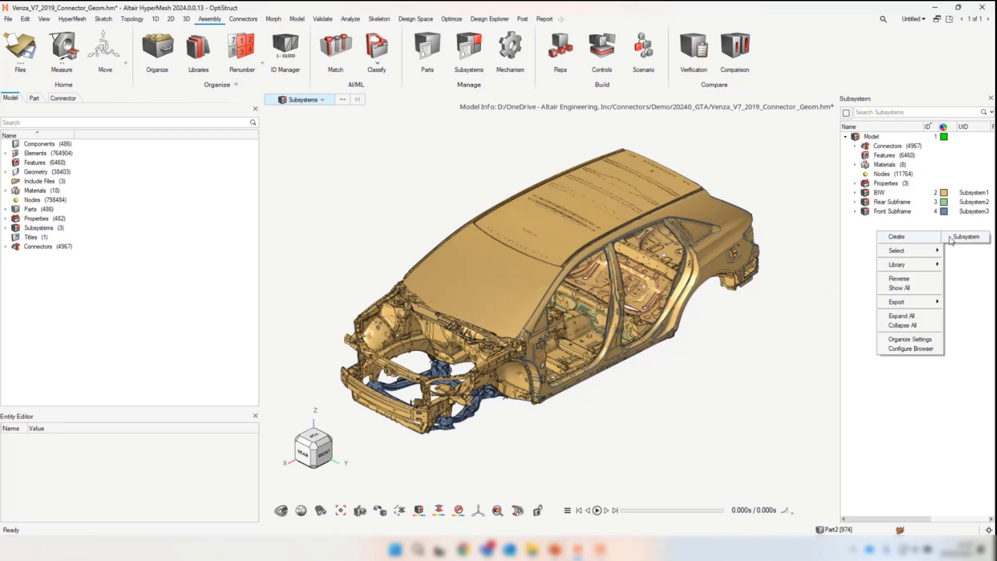
Create Subsystem4 in the subsystem browser and close the browser
left_click(965, 236)
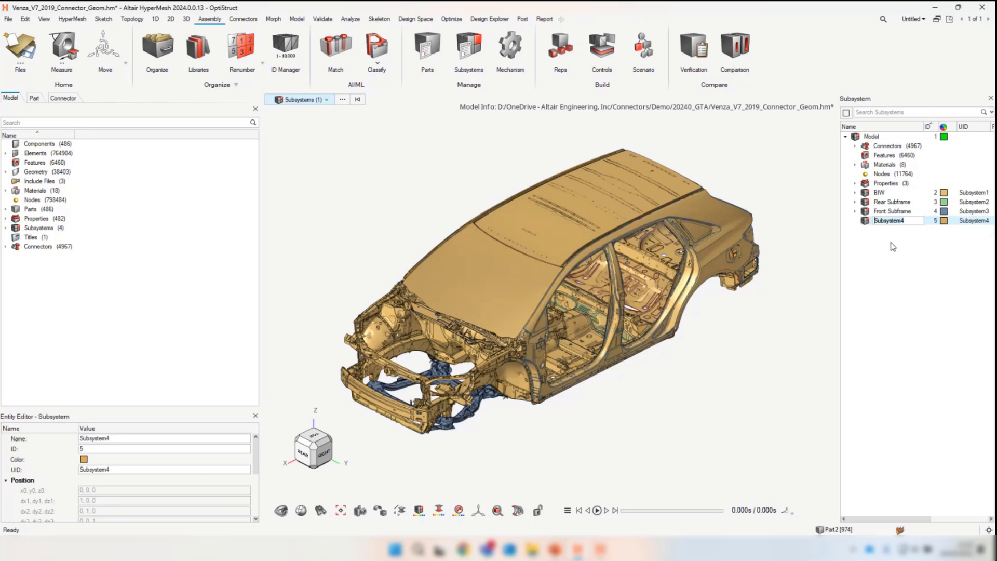
mouse_move(892, 240)
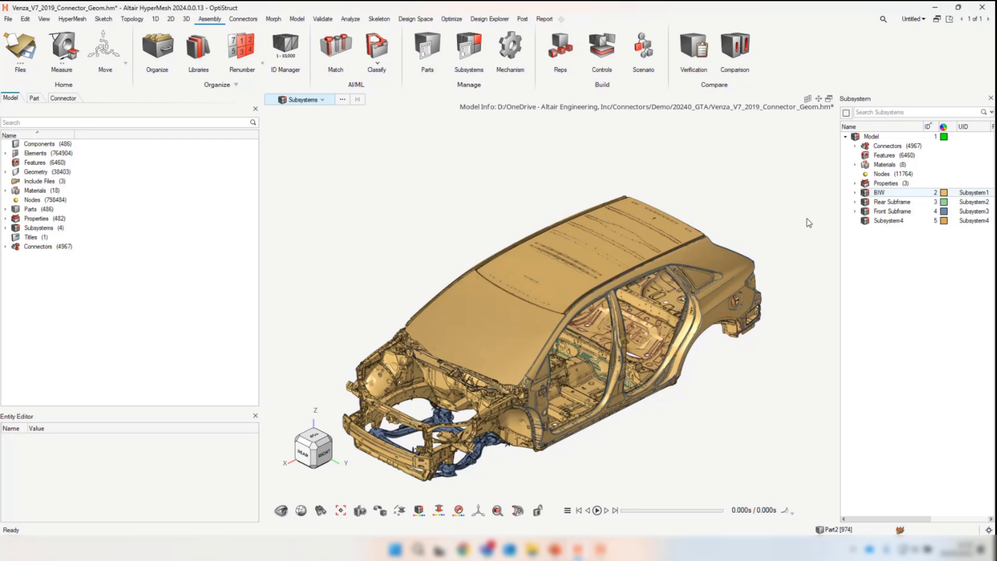
mouse_move(766, 206)
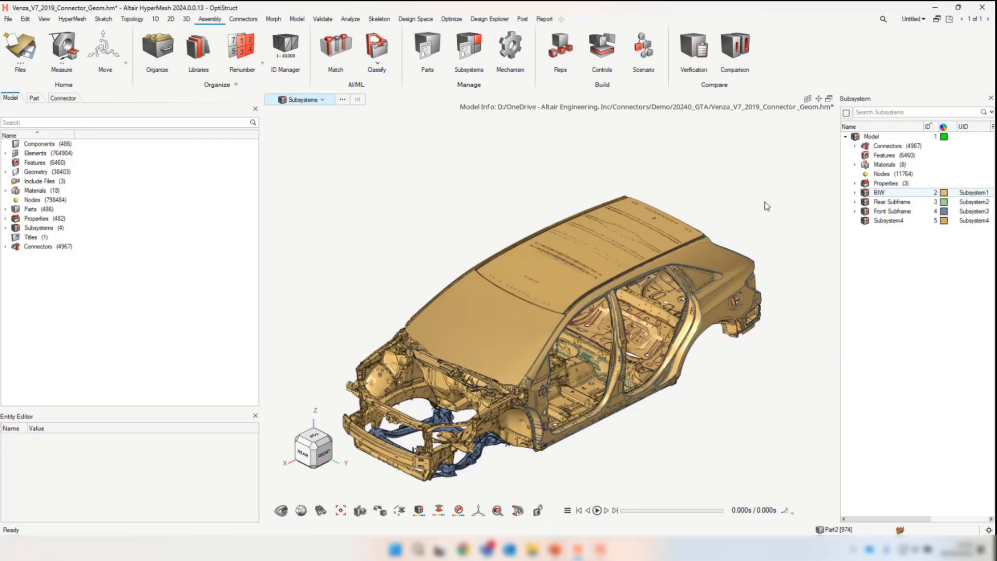
mouse_move(374, 204)
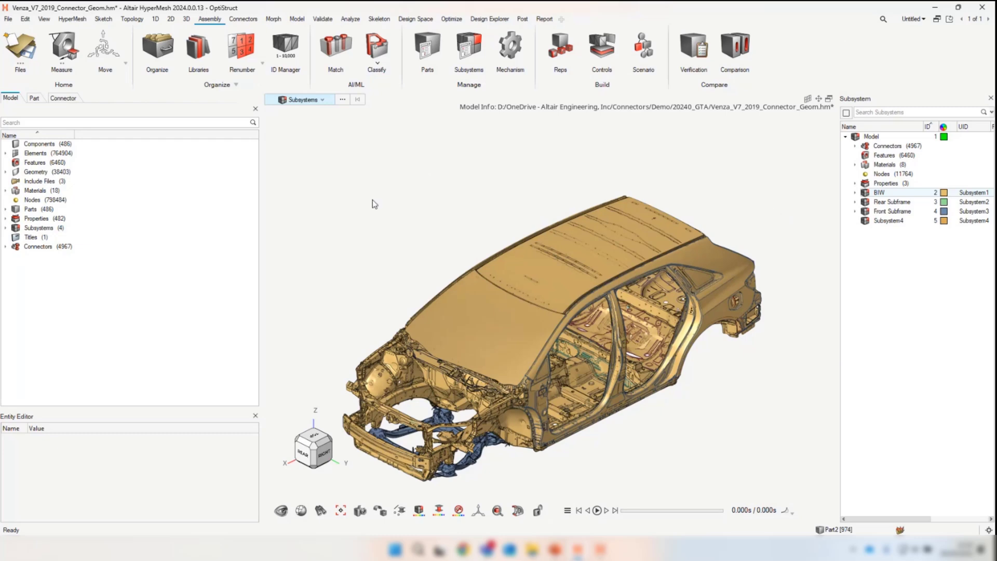
left_click(883, 155)
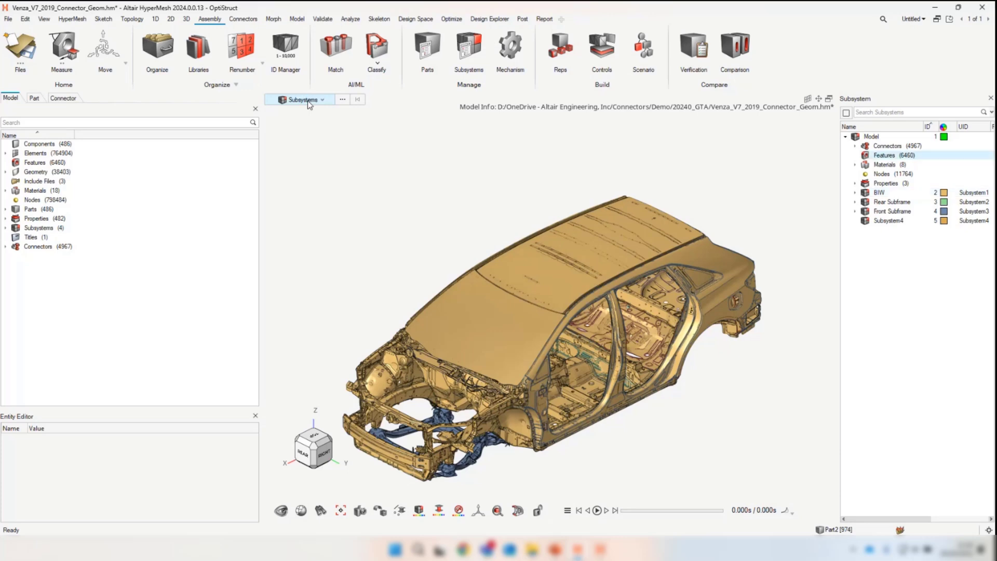
mouse_move(964, 103)
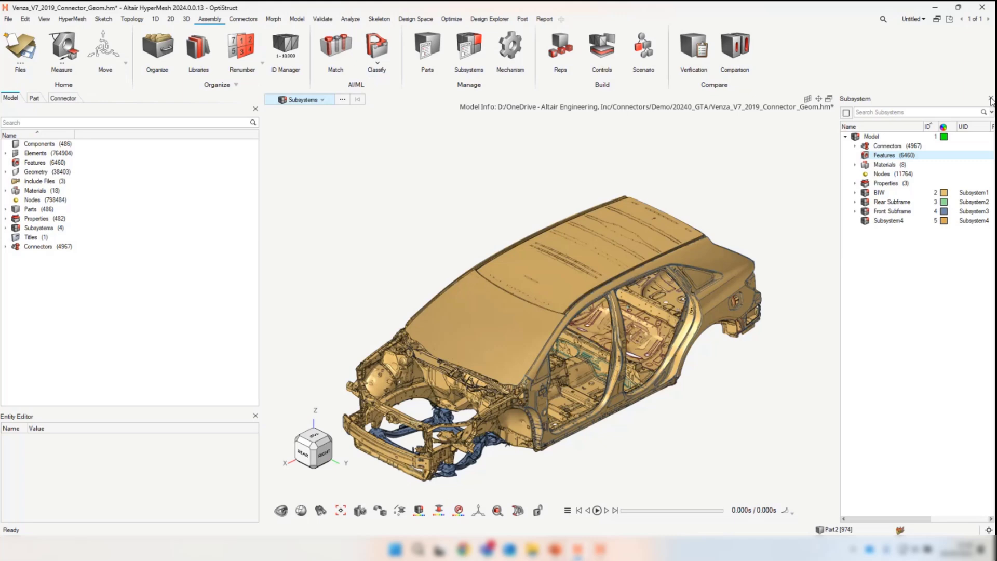
left_click(990, 98)
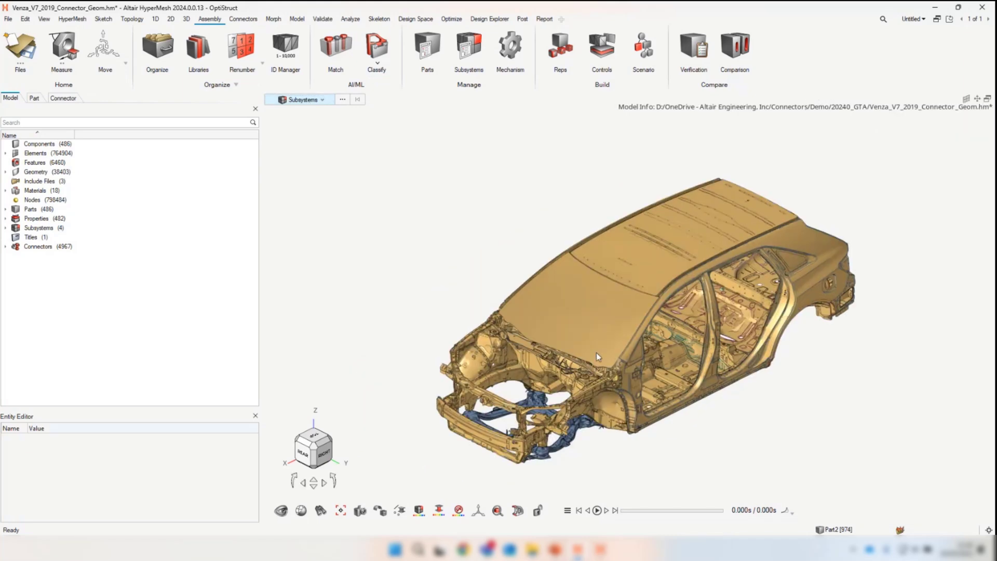
Start organizing the 4.5k connectors with subsystems offered as destination
left_click(62, 97)
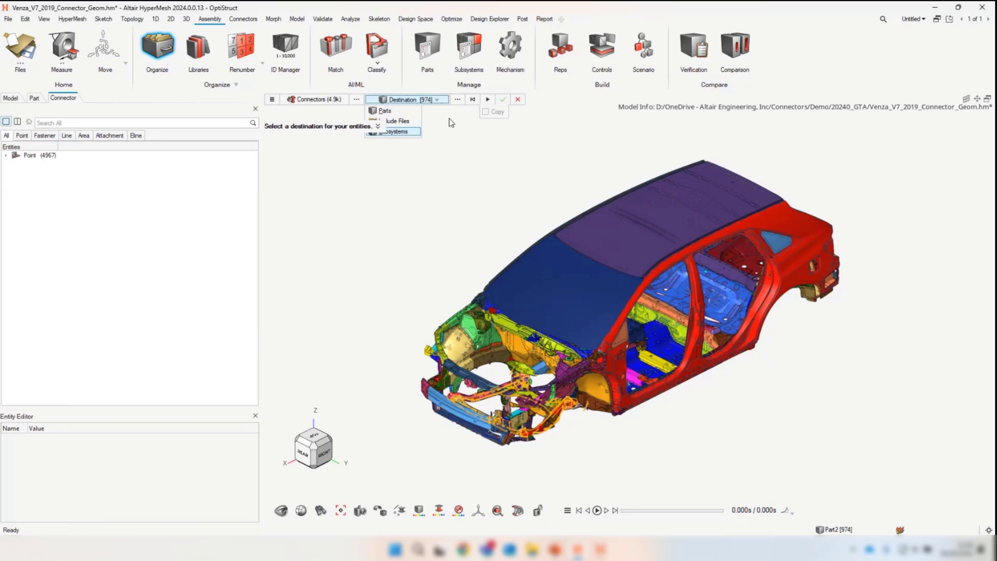
mouse_move(457, 103)
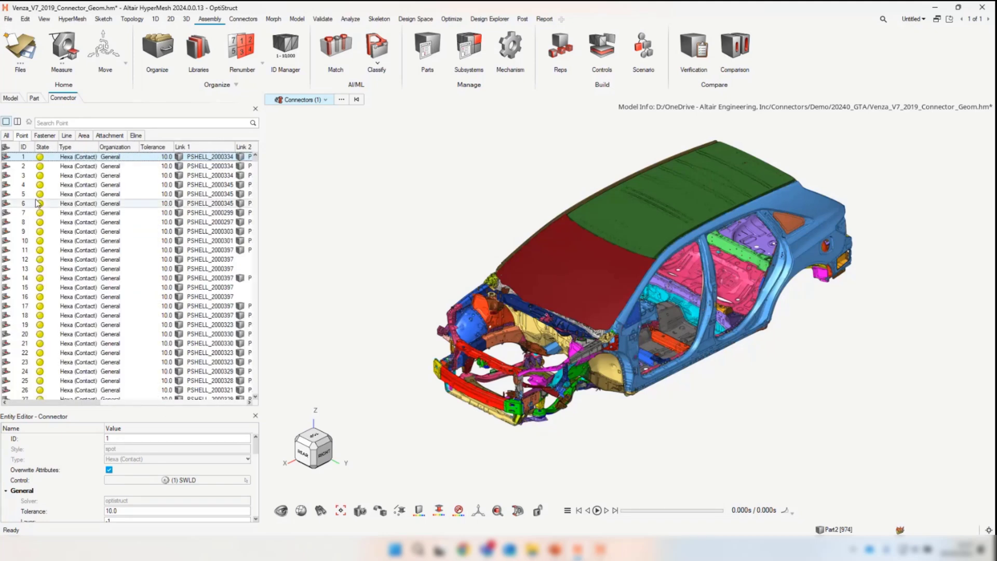
Realize the seven selected connectors and return to the model tree
left_click(23, 211)
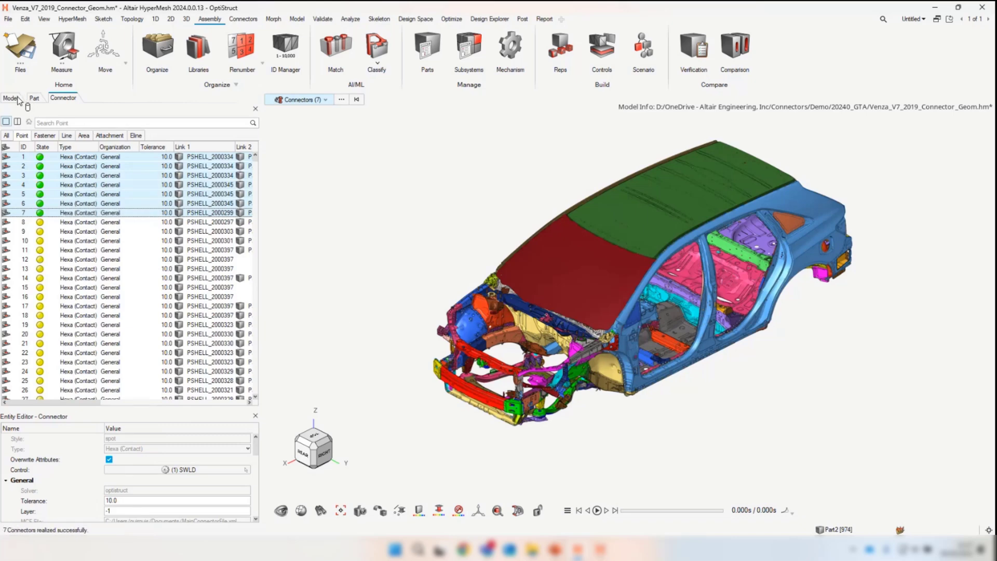
left_click(11, 97)
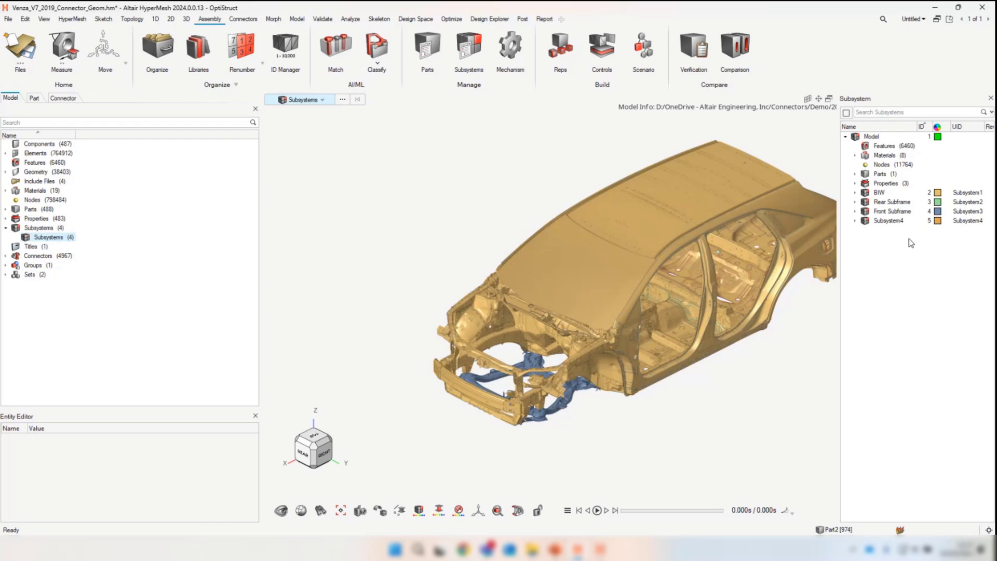
Expand and select Subsystem4 (4967 connectors), then show the parts tree with Connector Realizations
left_click(855, 221)
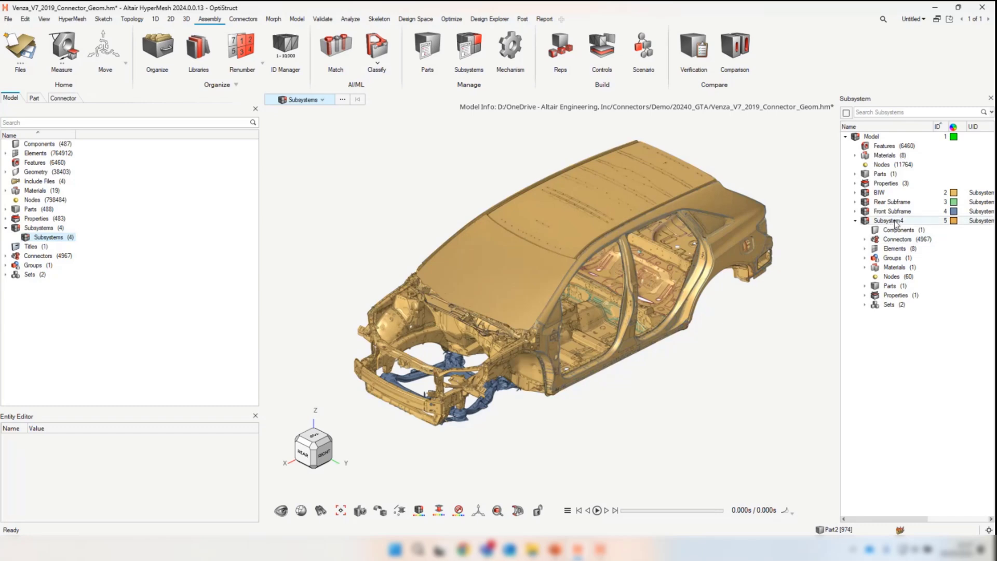
left_click(888, 220)
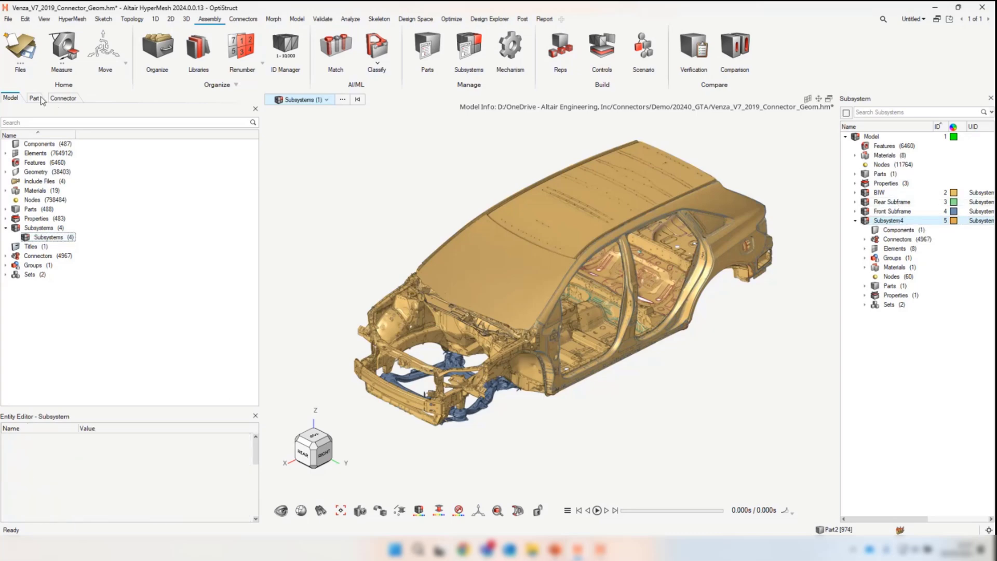
left_click(34, 98)
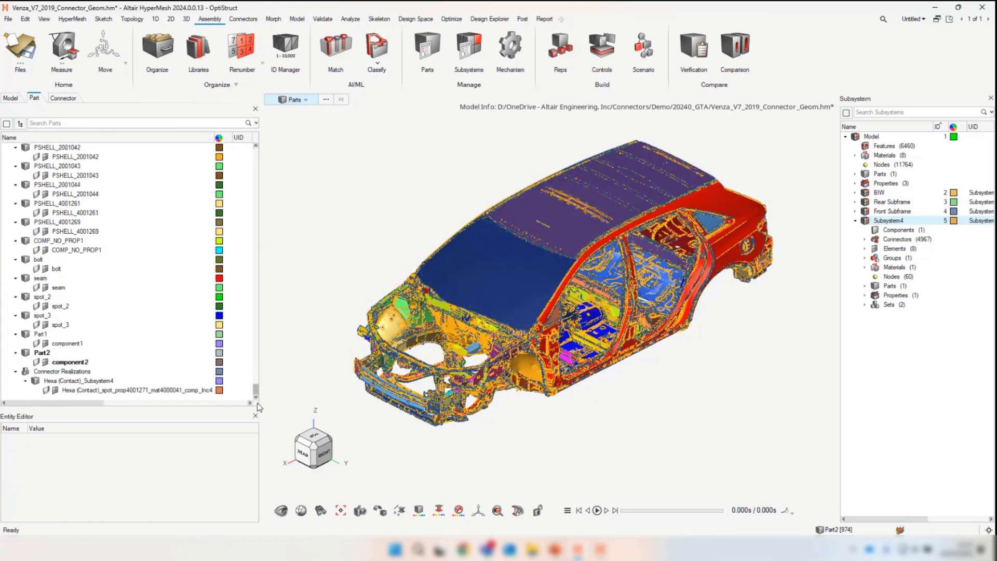
left_click(135, 390)
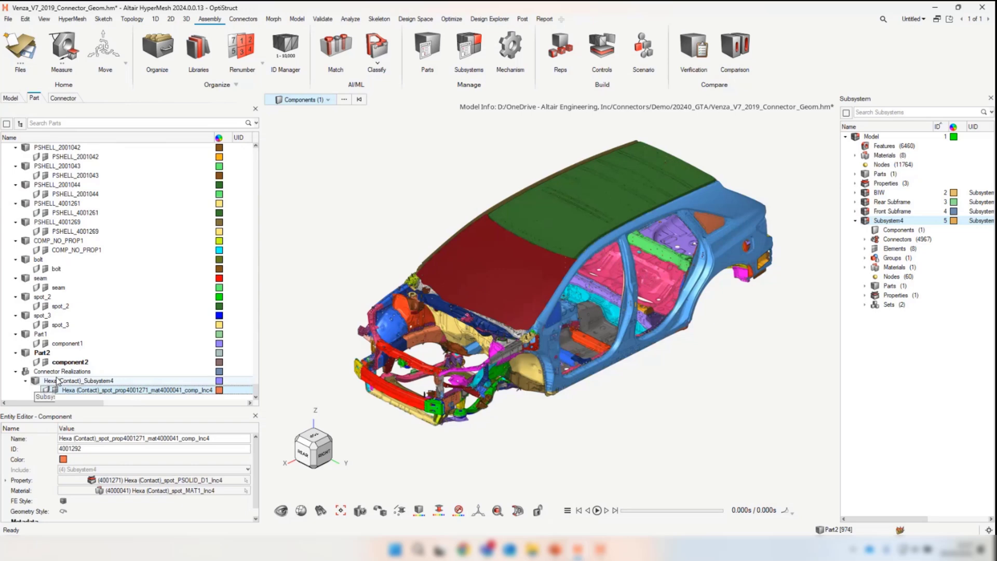
left_click(62, 371)
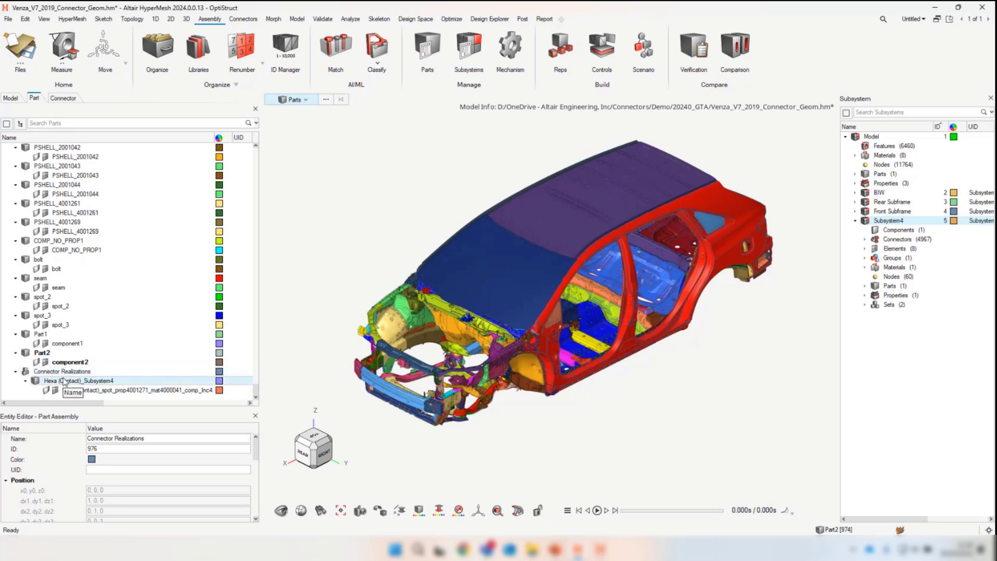
left_click(83, 380)
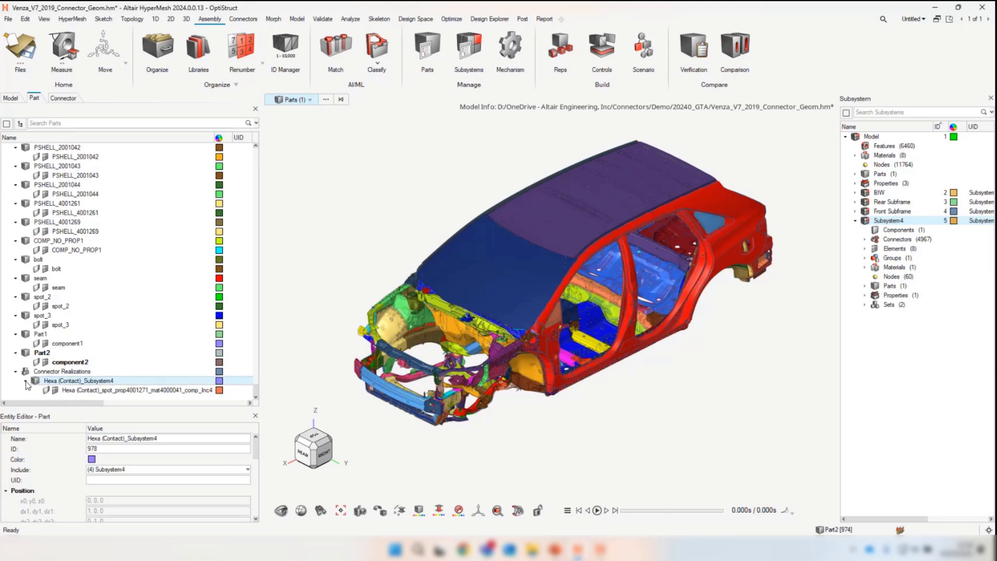
mouse_move(80, 387)
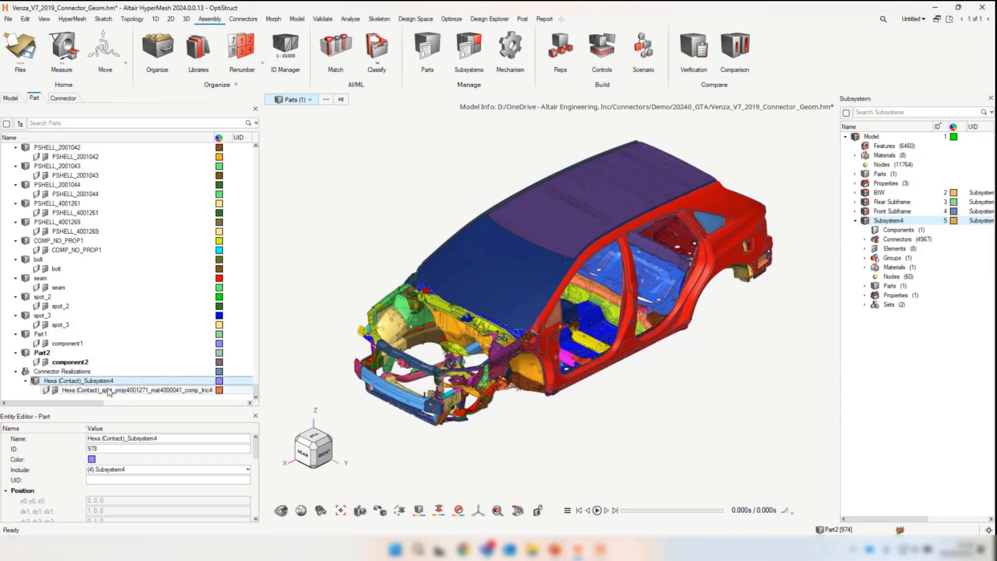
mouse_move(75, 390)
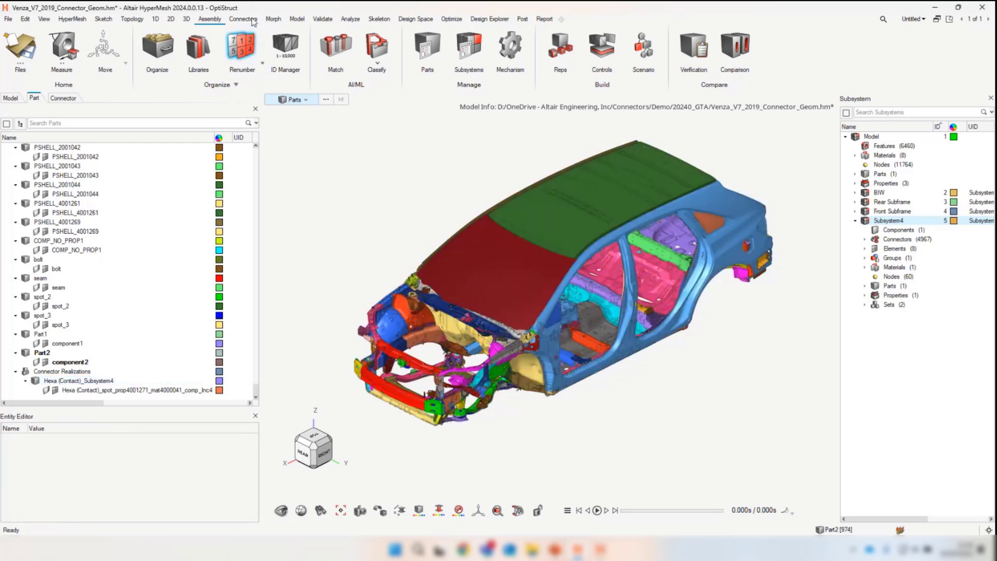
Enable 'Organize connector to realization Part' in the connector creation options
left_click(243, 18)
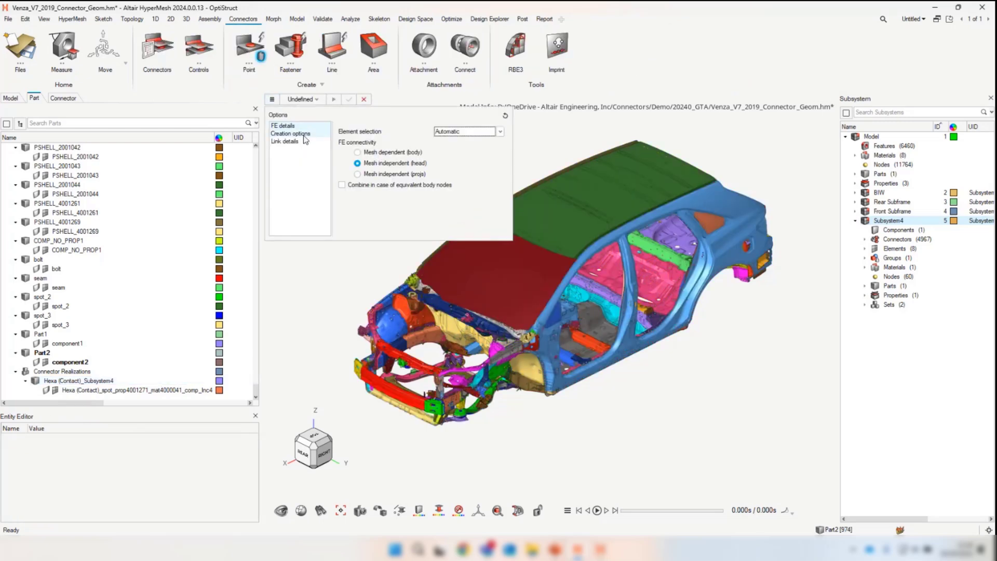
left_click(290, 134)
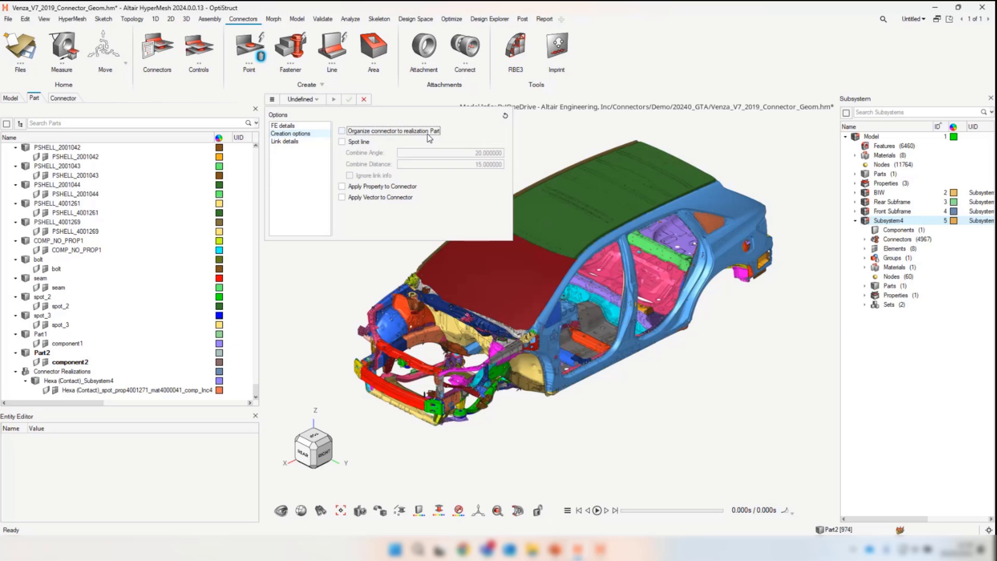
left_click(342, 131)
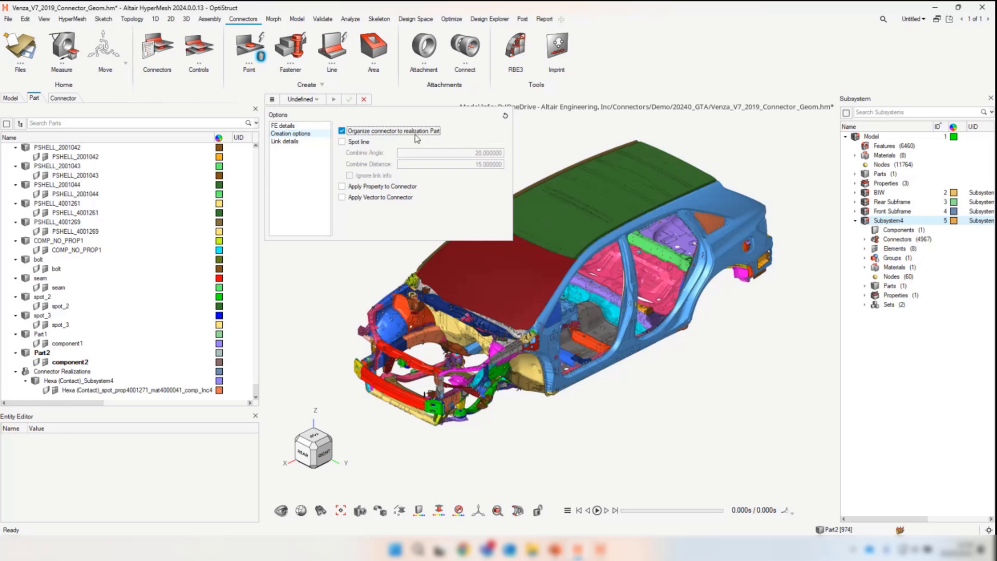
mouse_move(416, 141)
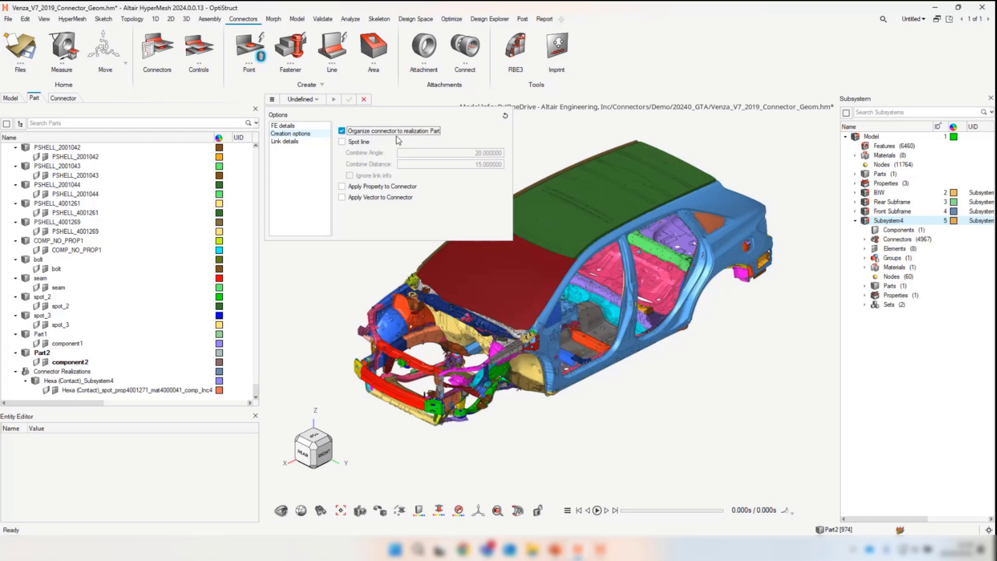
mouse_move(434, 133)
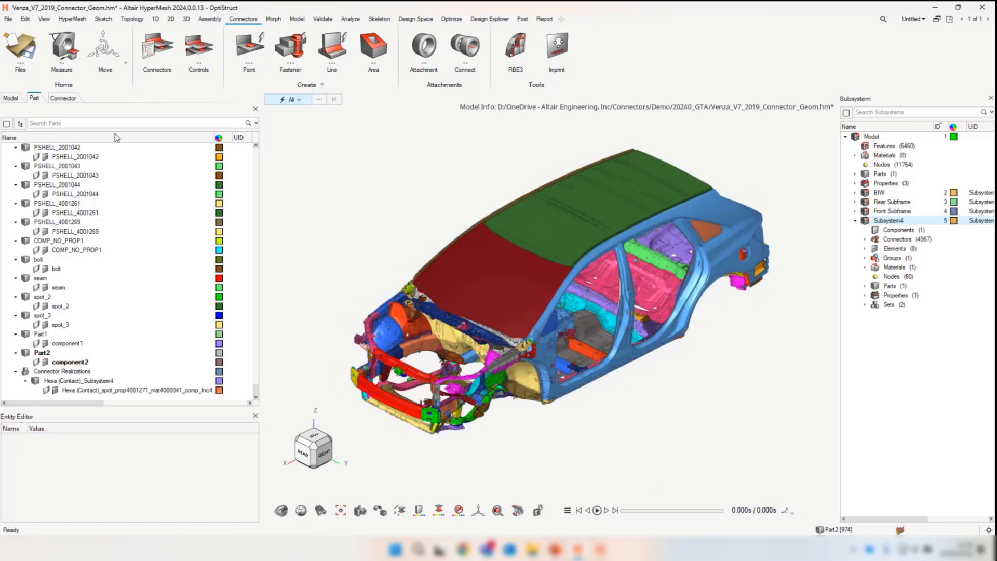
Return from the connector list to the model tree listing 4967 connectors
left_click(63, 97)
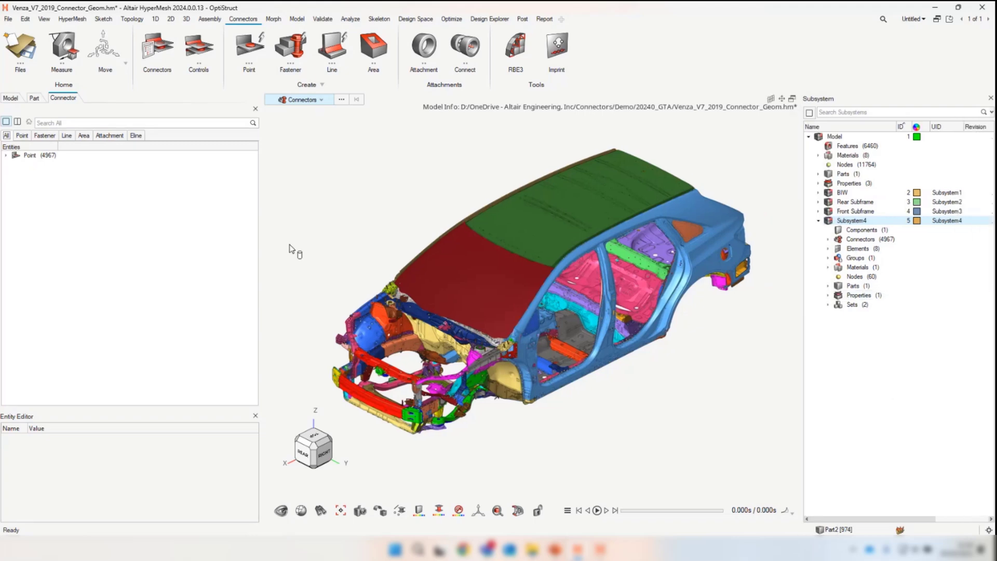
left_click(10, 98)
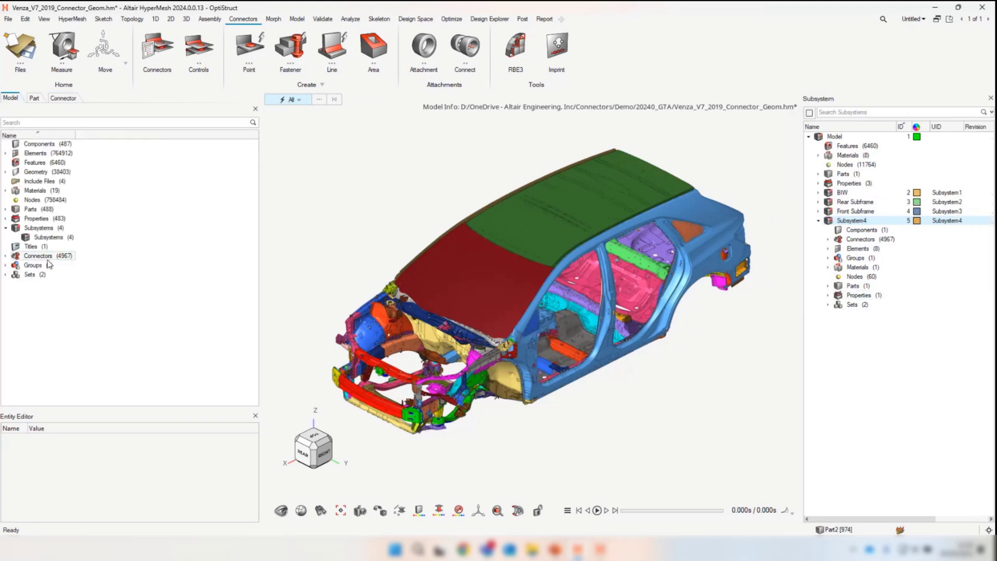
left_click(33, 246)
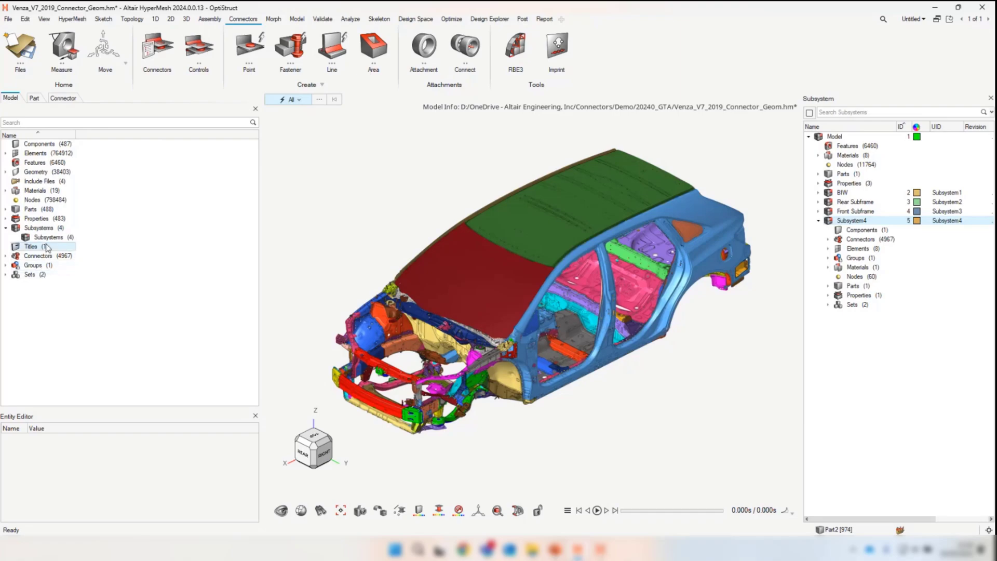